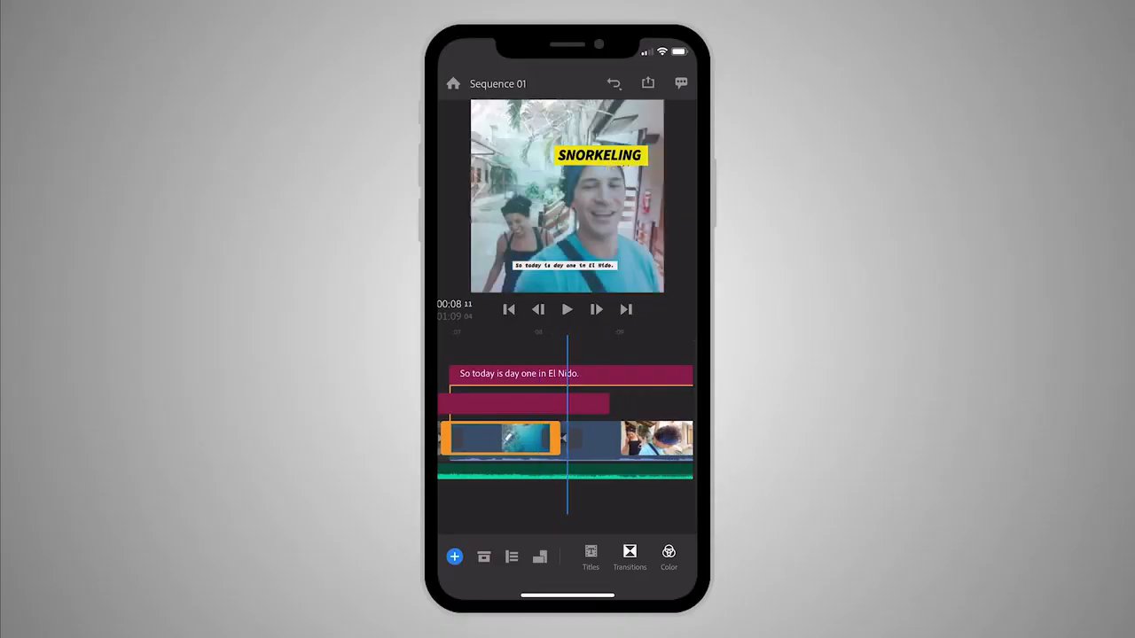
Browse the My Templates title styles list from top to bottom
click(647, 83)
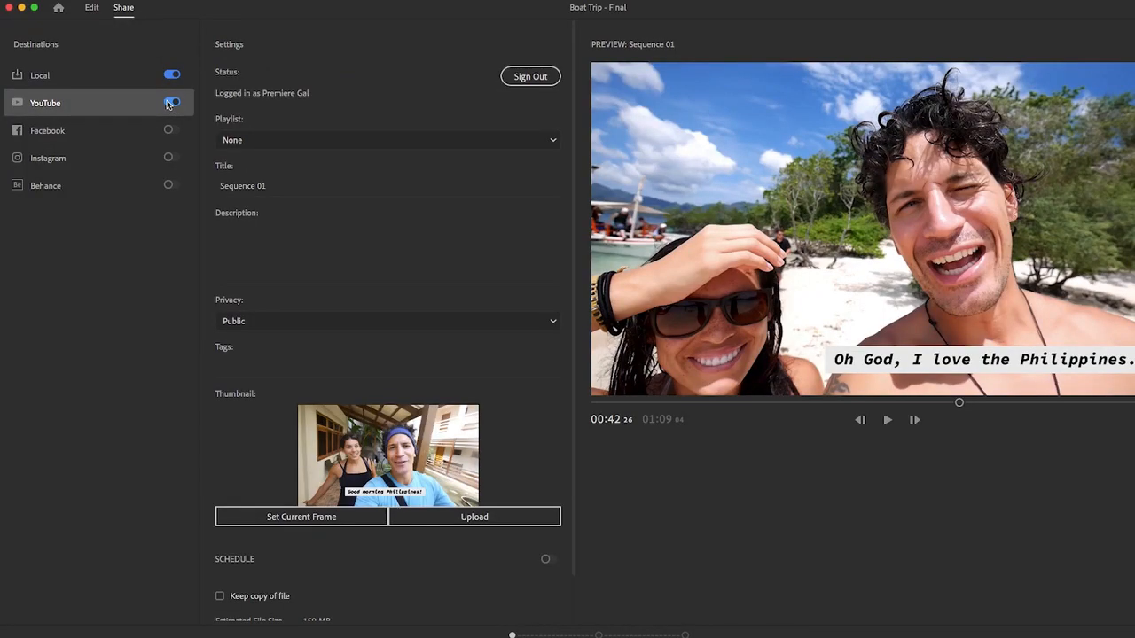
click(387, 138)
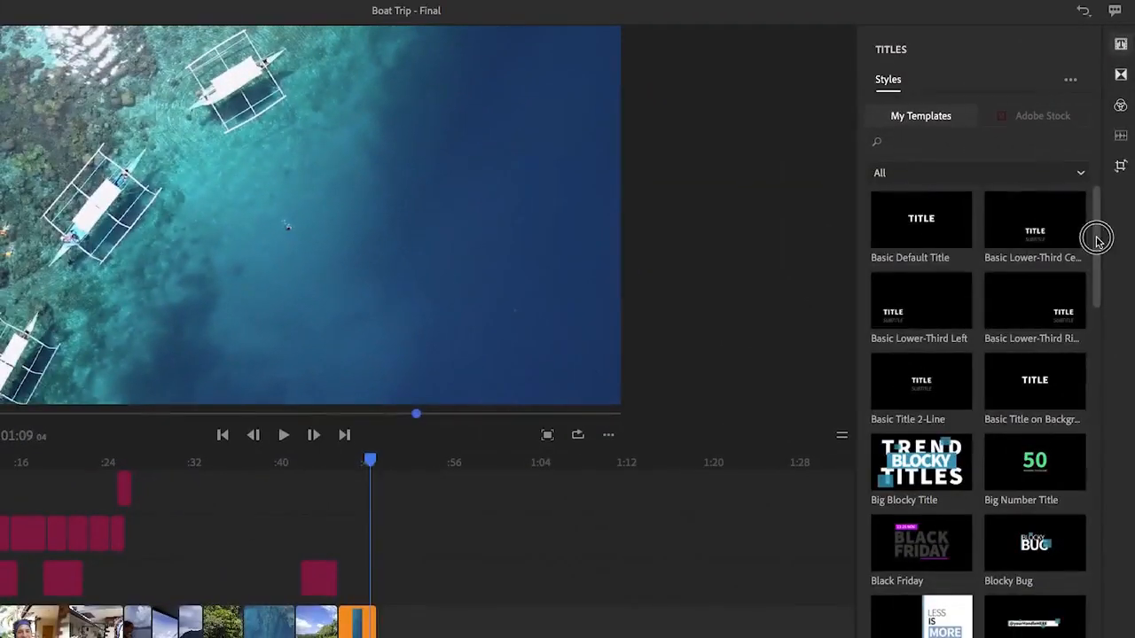
scroll(down, 3)
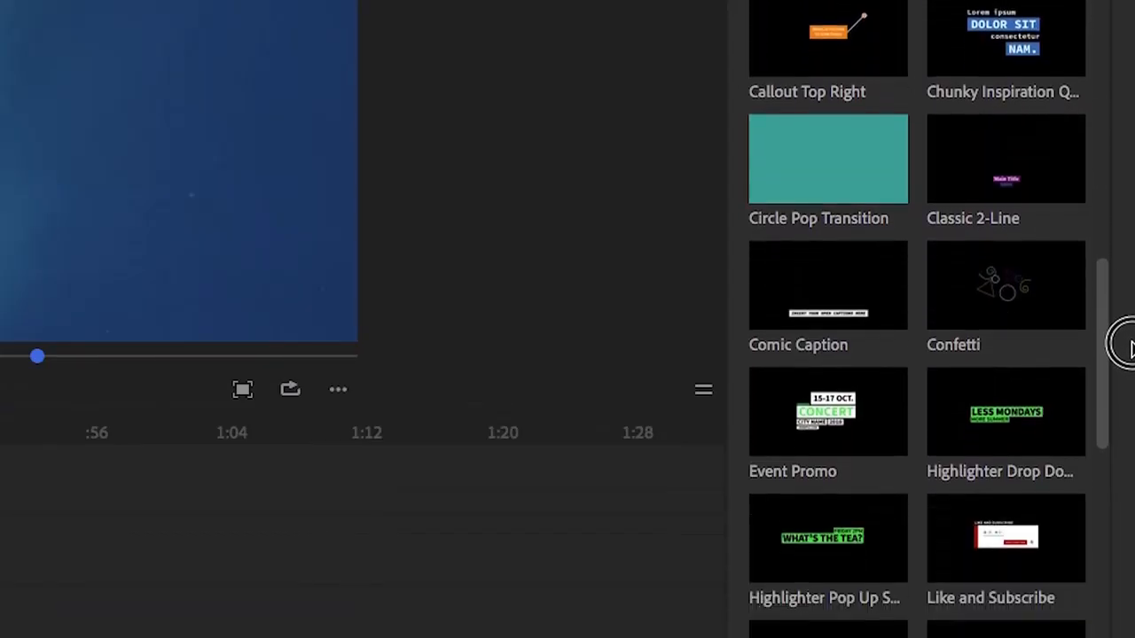
scroll(down, 3)
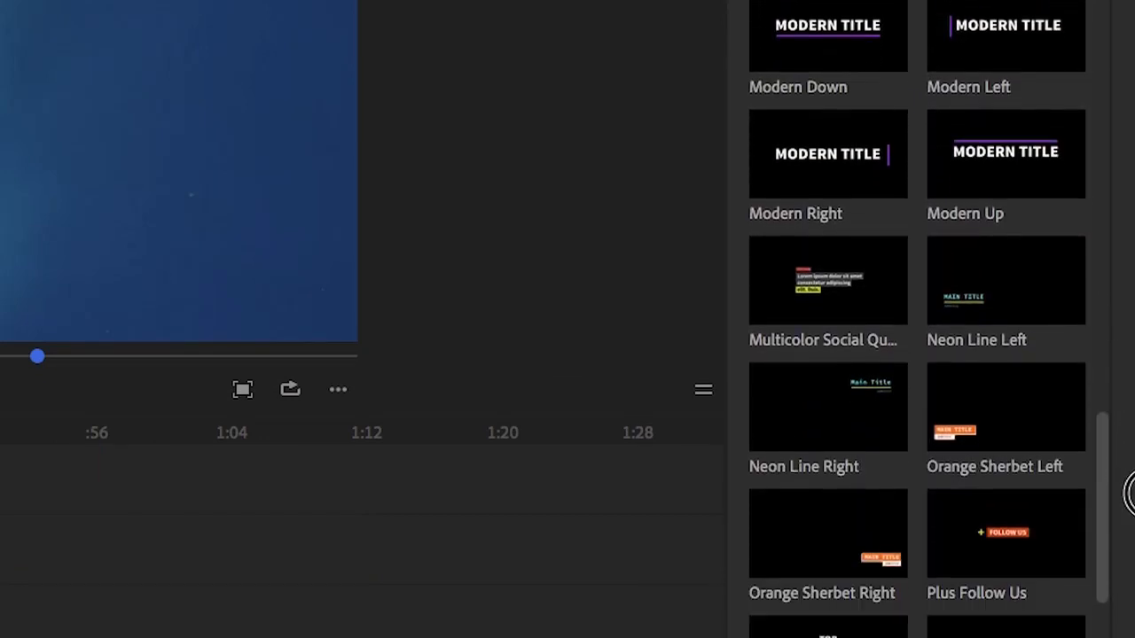
scroll(down, 3)
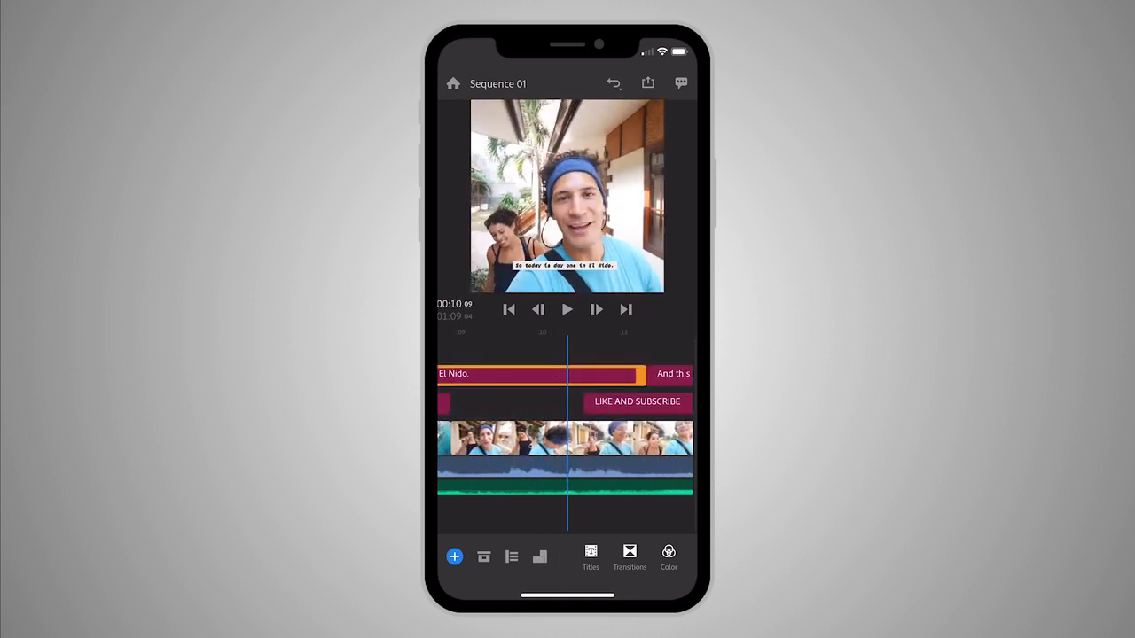
click(668, 553)
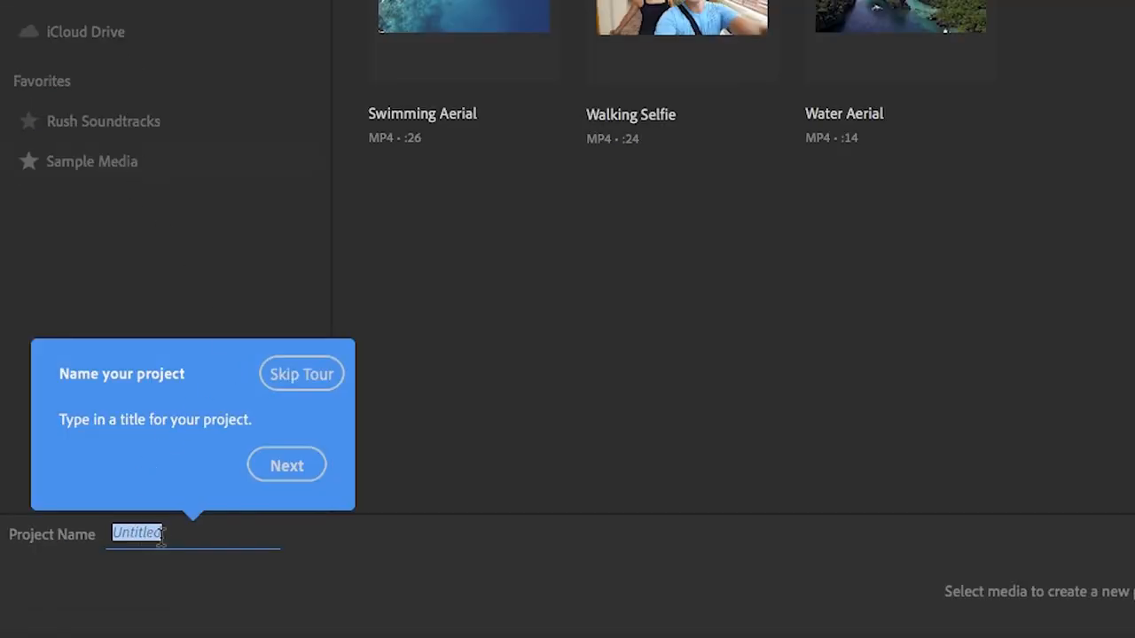
Name the project Vlog and set its orientation to Portrait via the ... menu
text(Vlog)
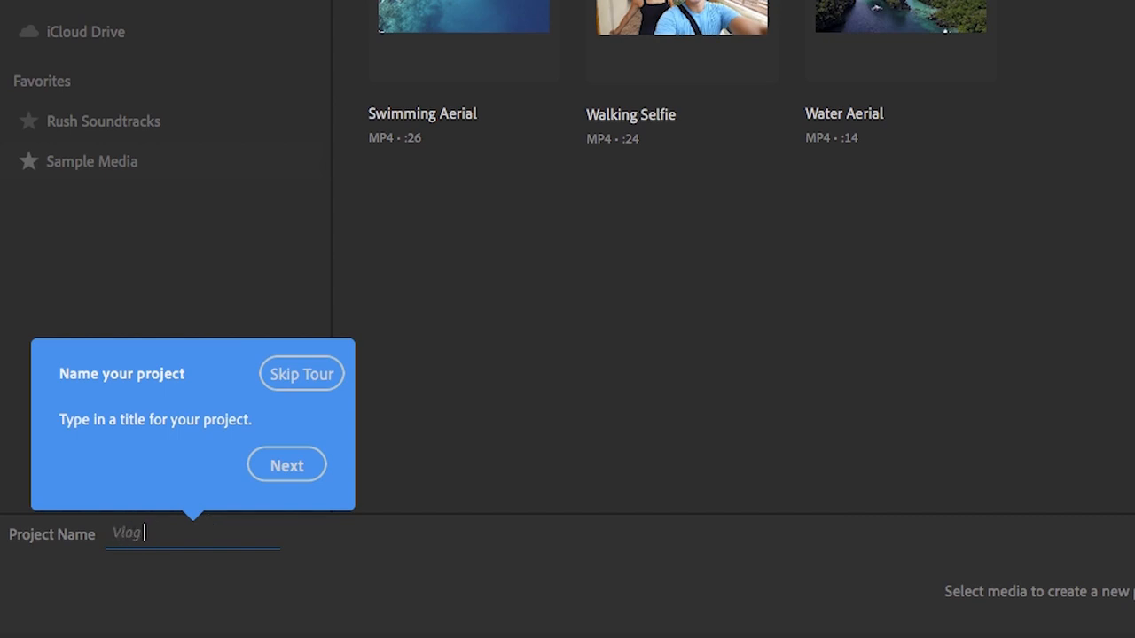
click(288, 465)
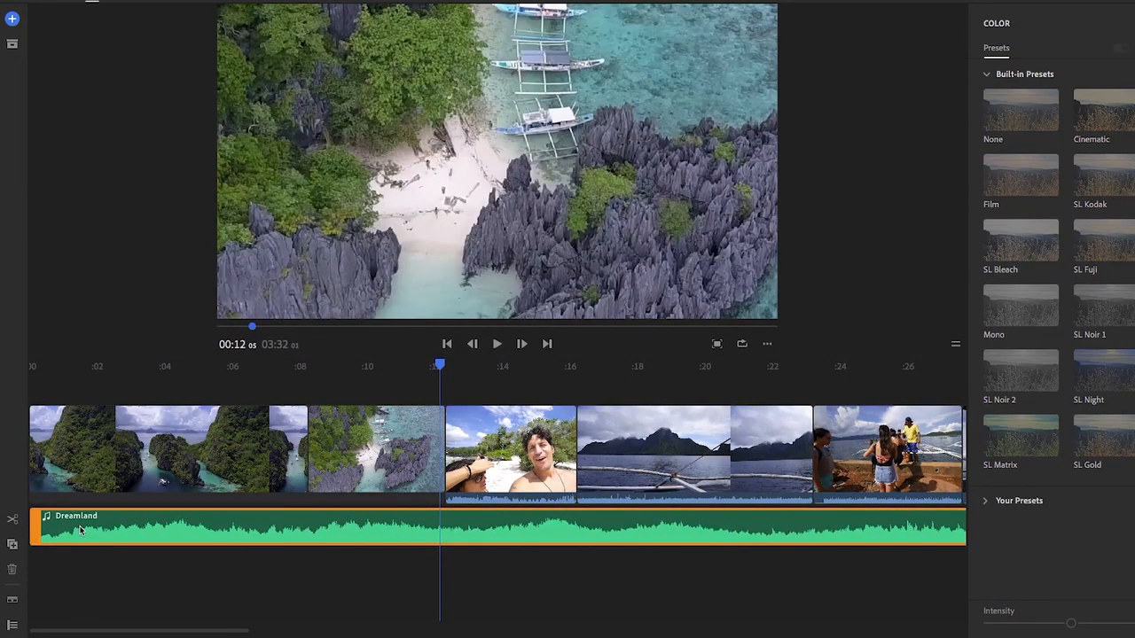
click(766, 344)
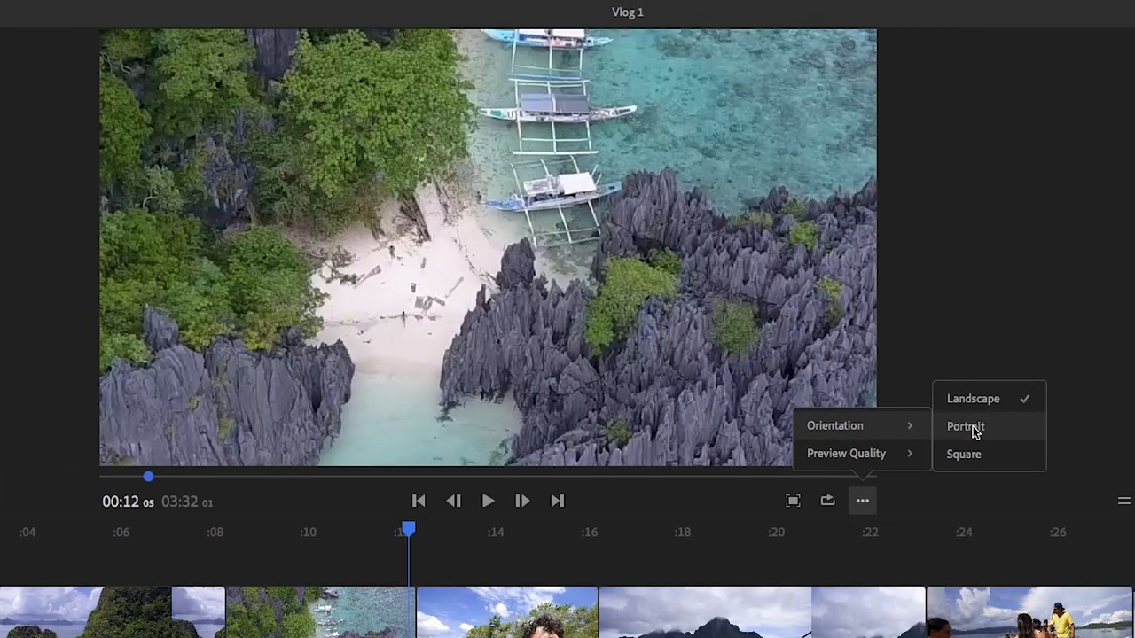
click(964, 426)
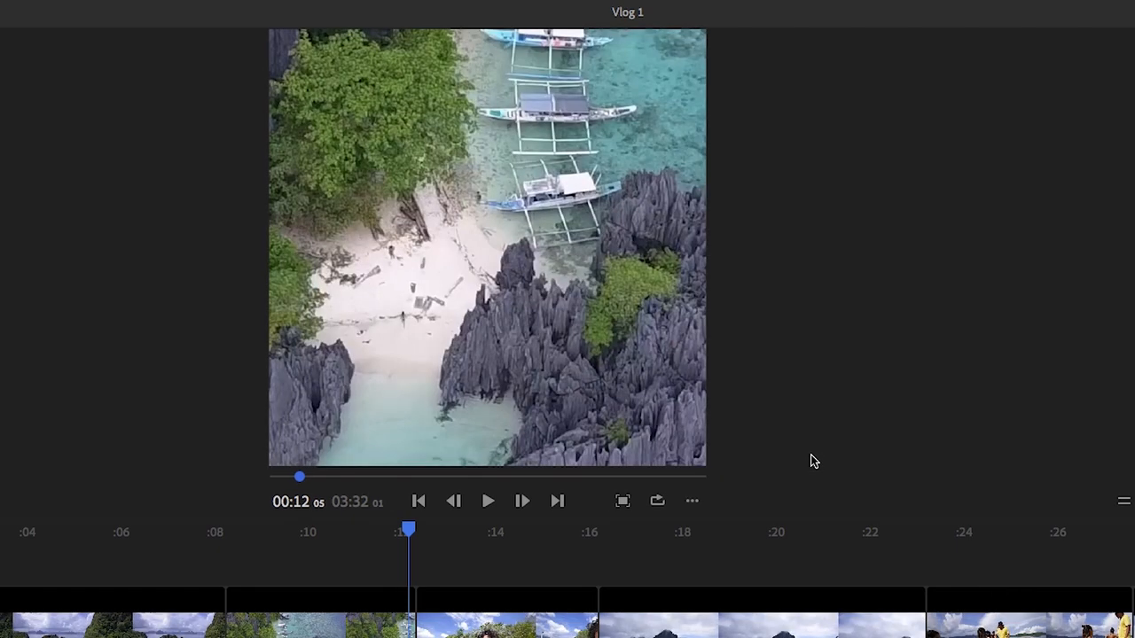
mouse_move(725, 510)
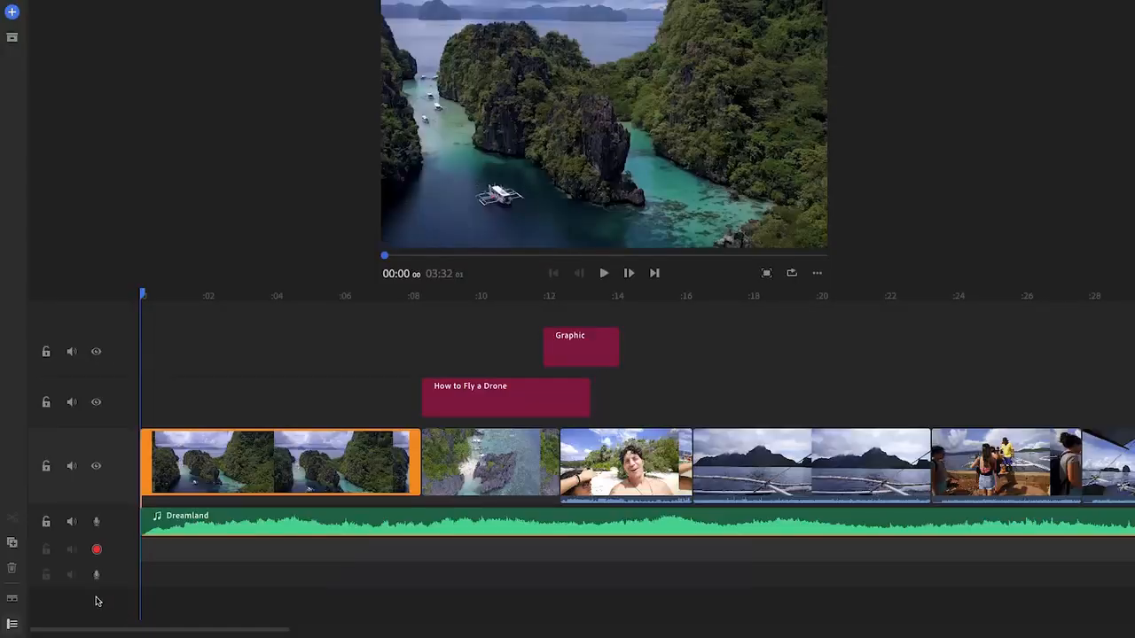
Record a short voiceover and enable Balance sound for the clip
click(96, 550)
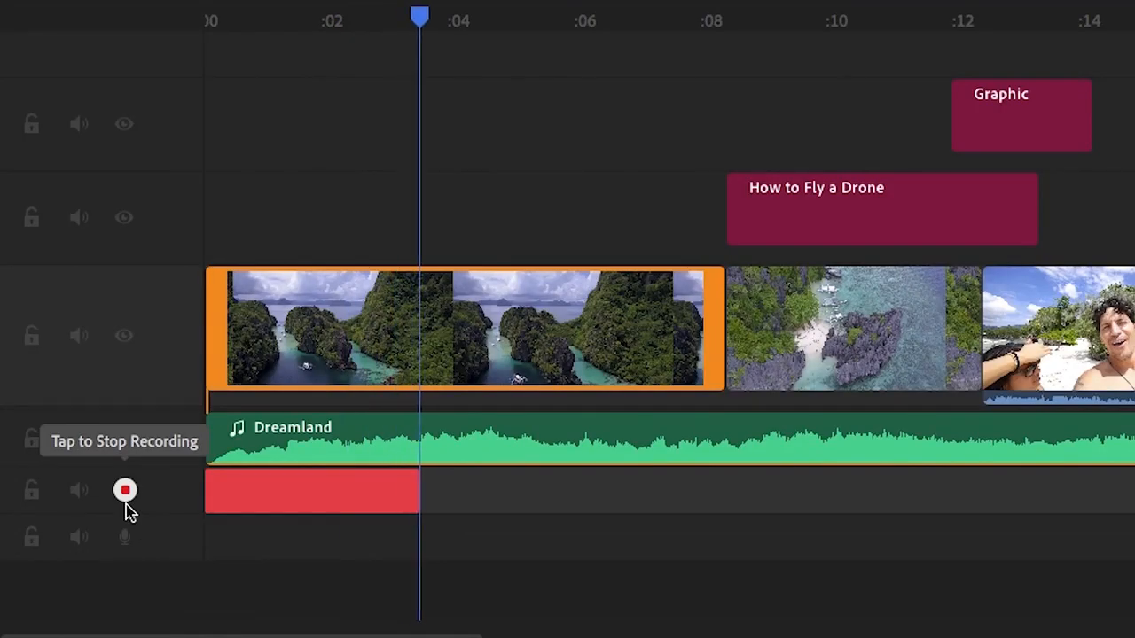
click(124, 489)
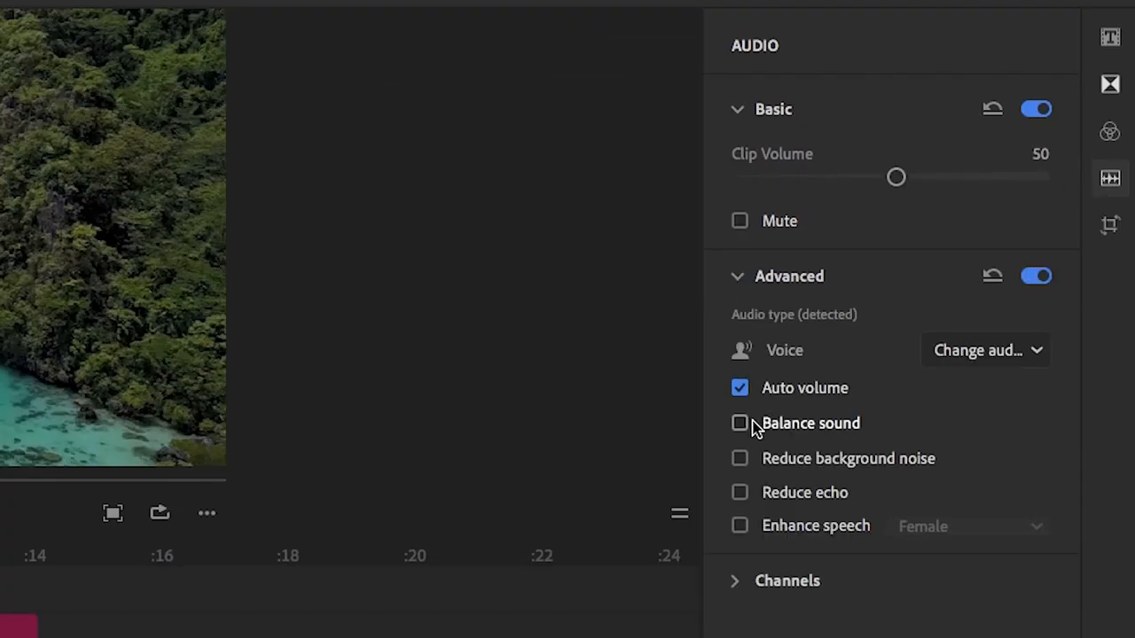
click(740, 422)
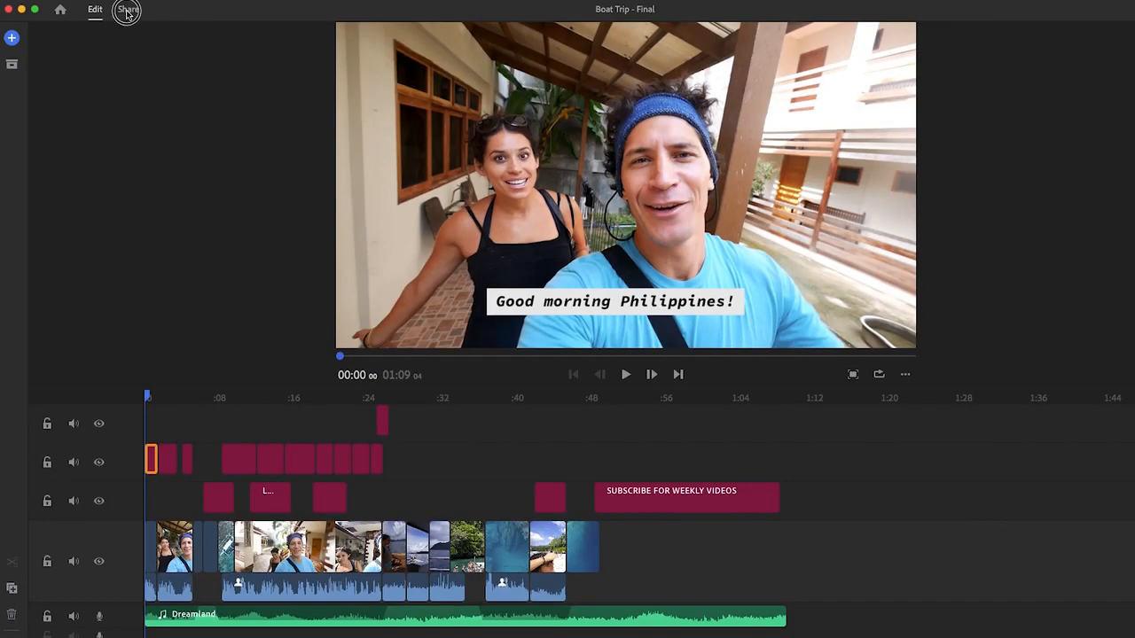
Enable YouTube sharing, title it 'Snorkeling in the Philippines!' and set the current frame as thumbnail
click(126, 11)
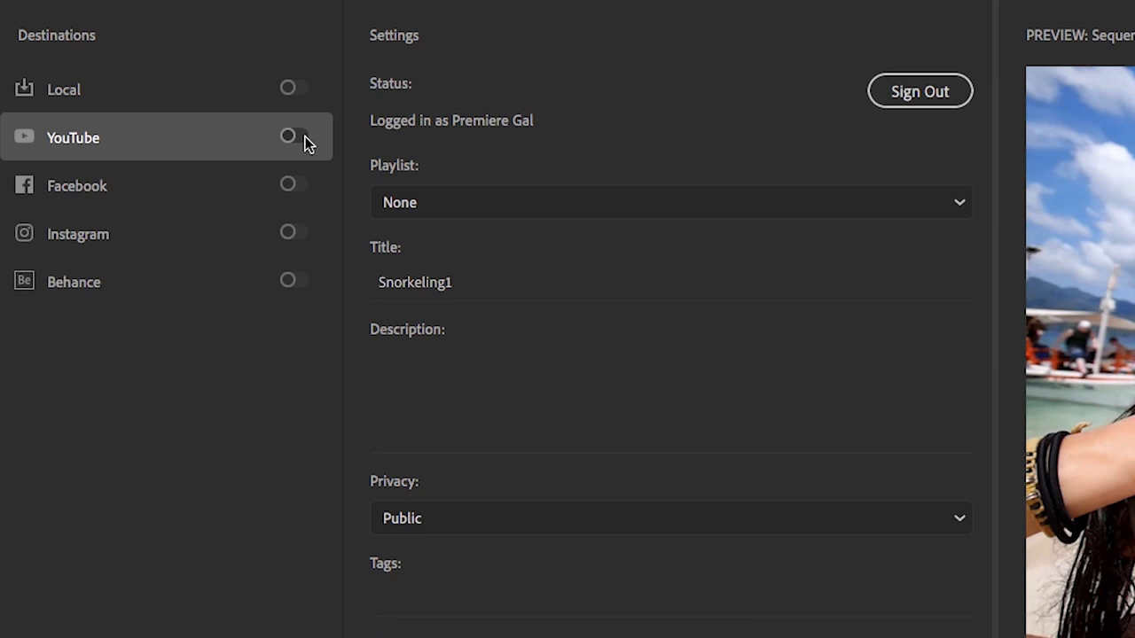
click(294, 137)
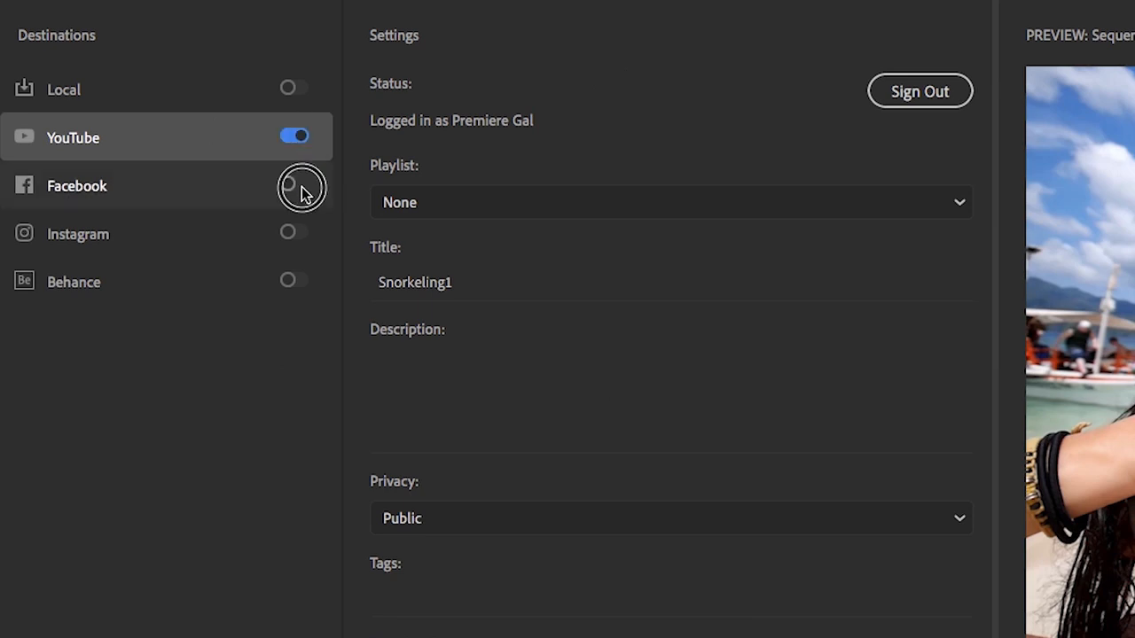
click(294, 186)
text( in)
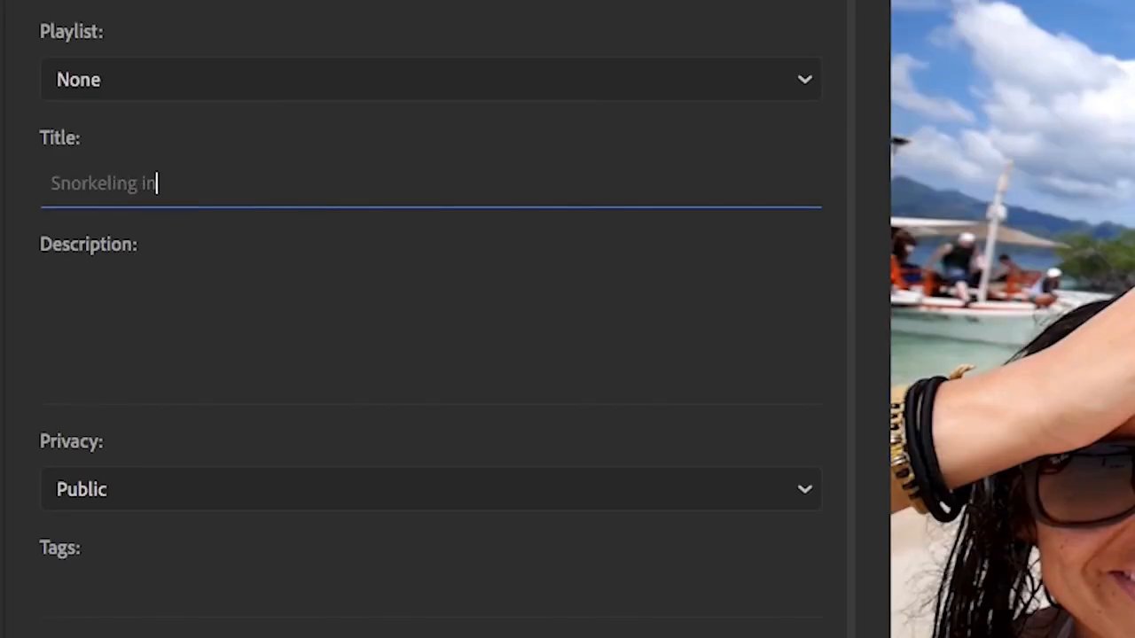
text(the Philippines!)
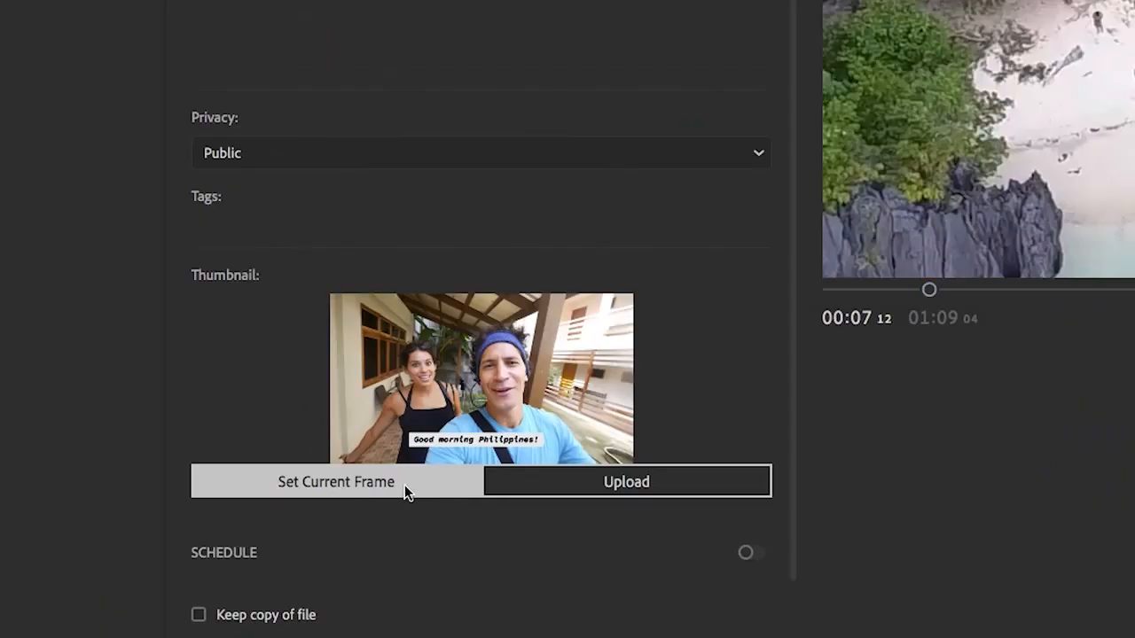
click(337, 483)
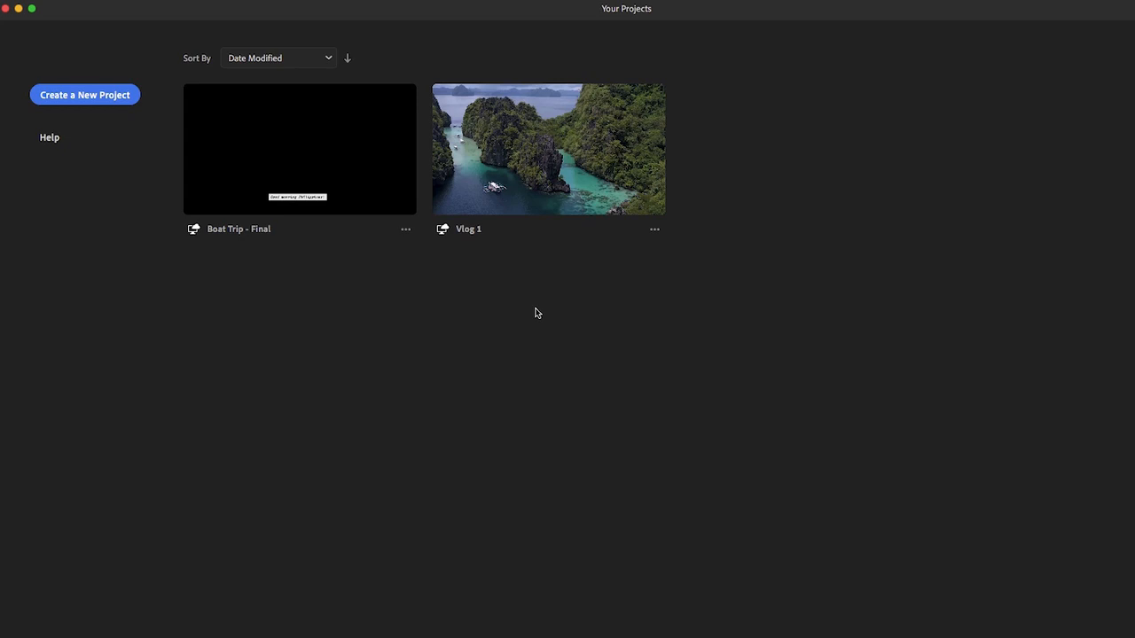
mouse_move(378, 197)
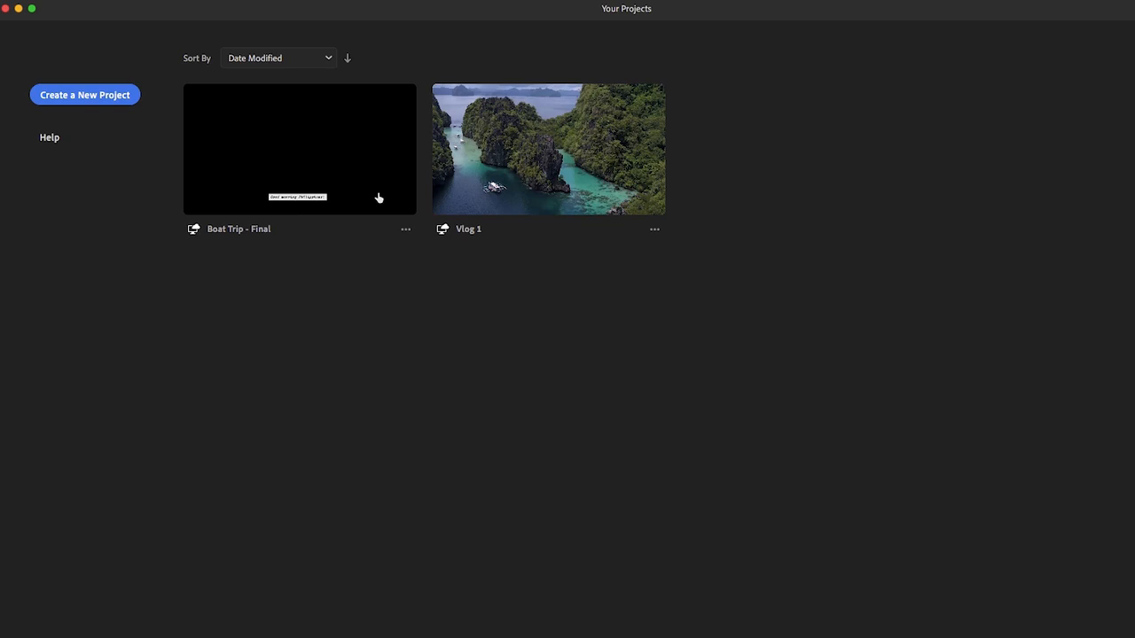
mouse_move(379, 199)
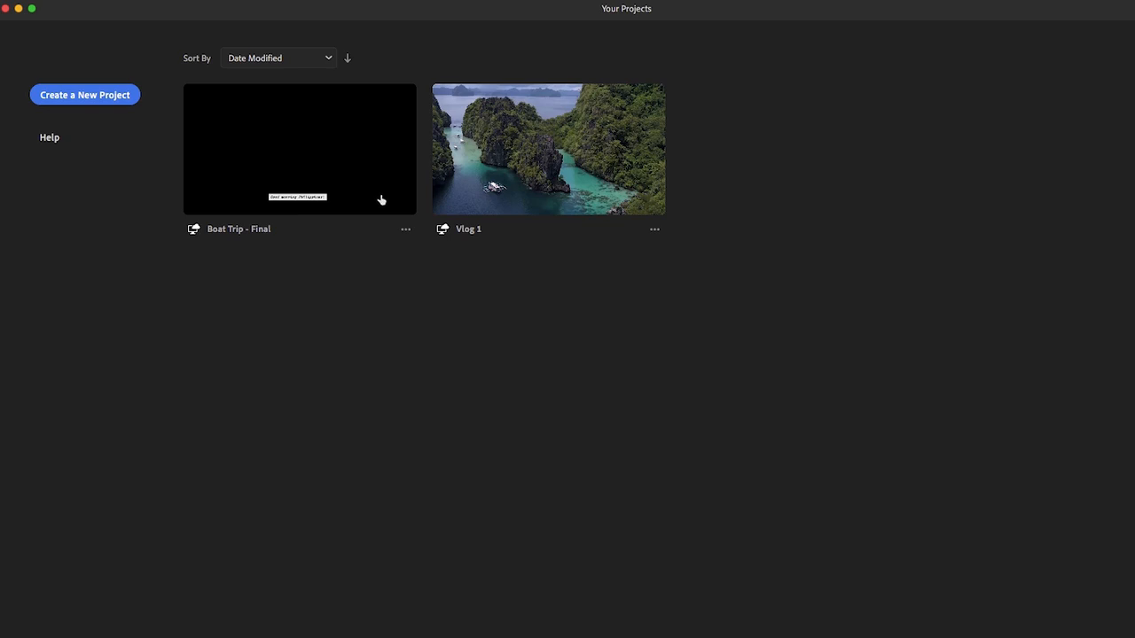
mouse_move(445, 238)
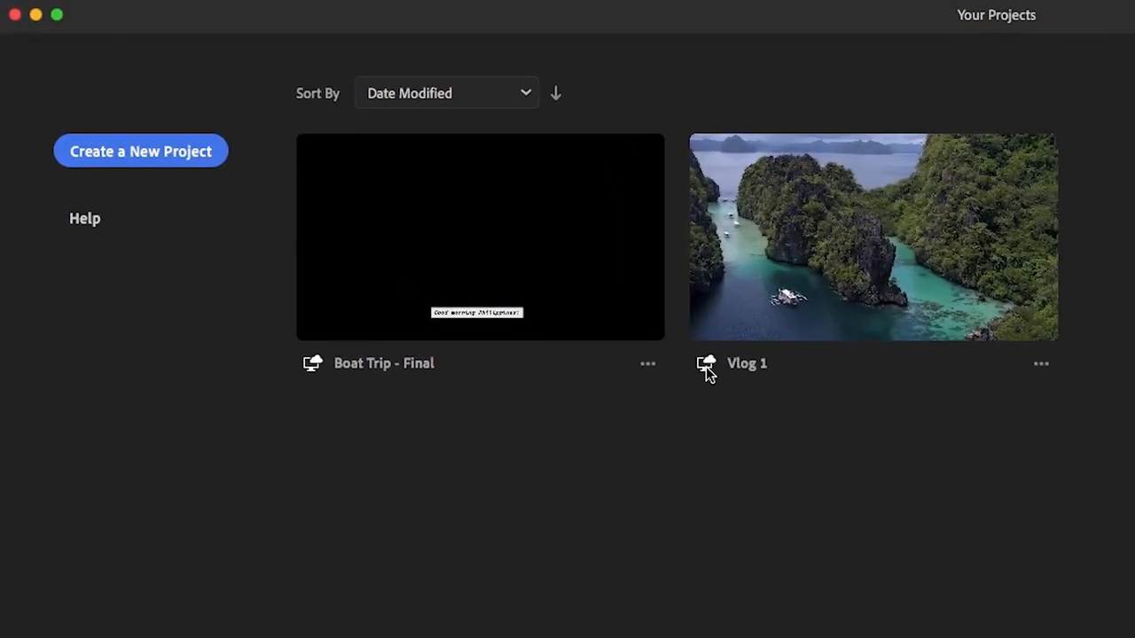
mouse_move(821, 411)
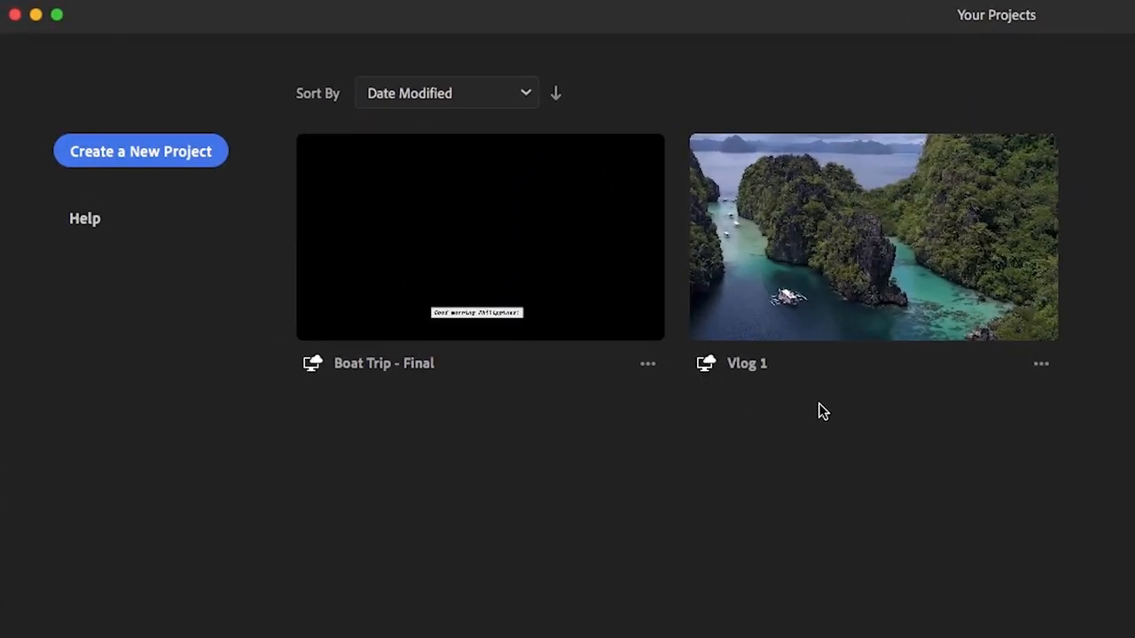
click(1041, 363)
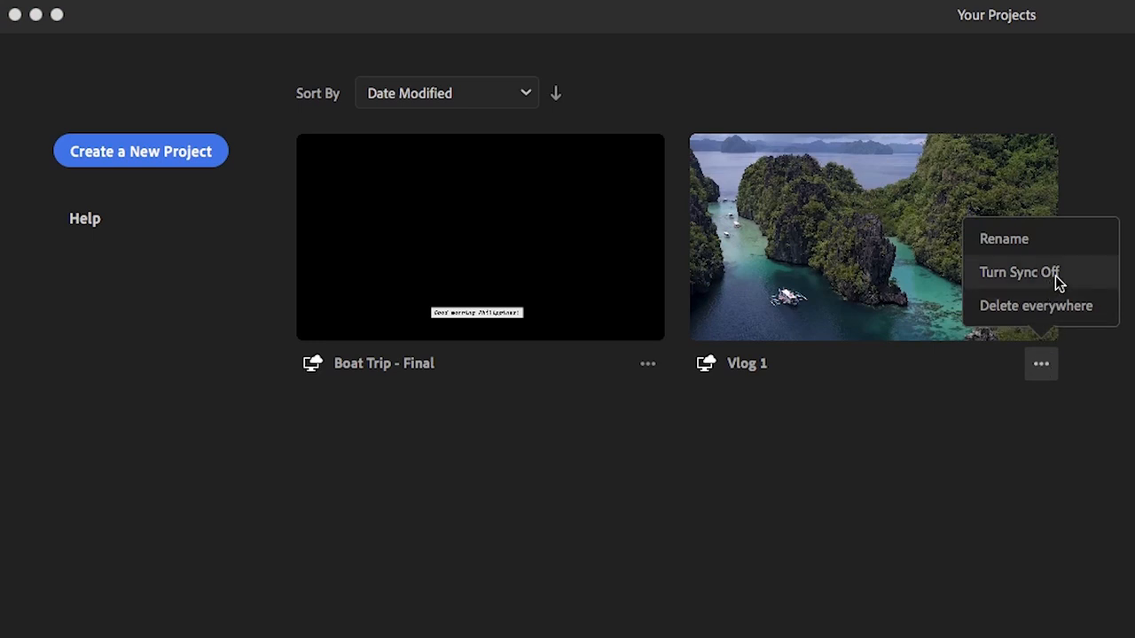
mouse_move(1101, 282)
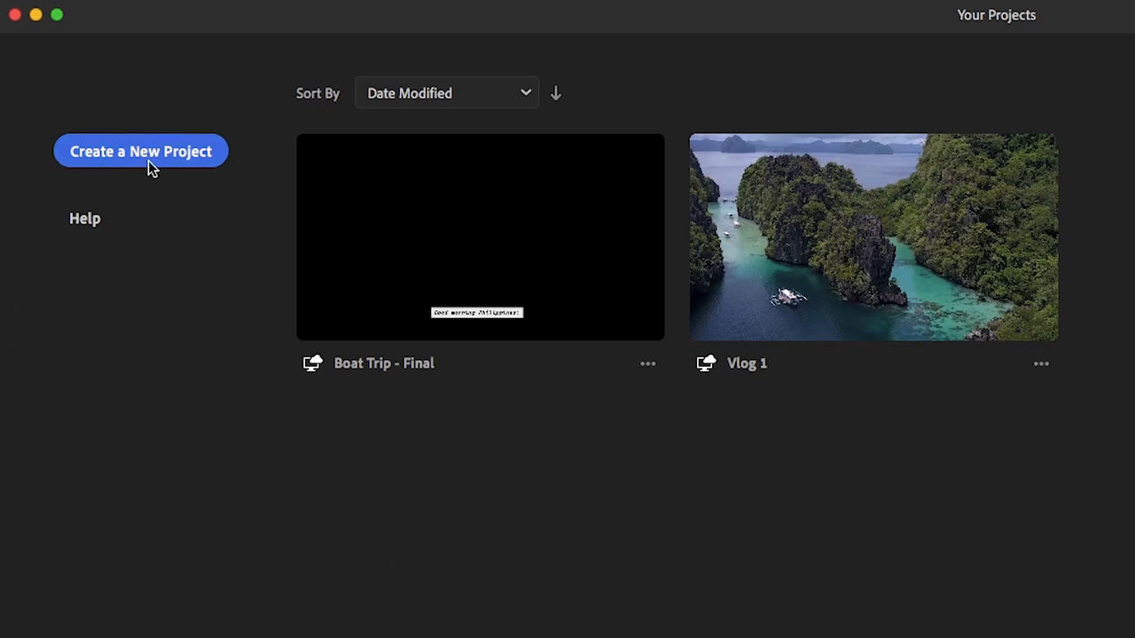
Start a new project with the Boat Cruising clip and begin naming it Boating Trip Demo
click(140, 151)
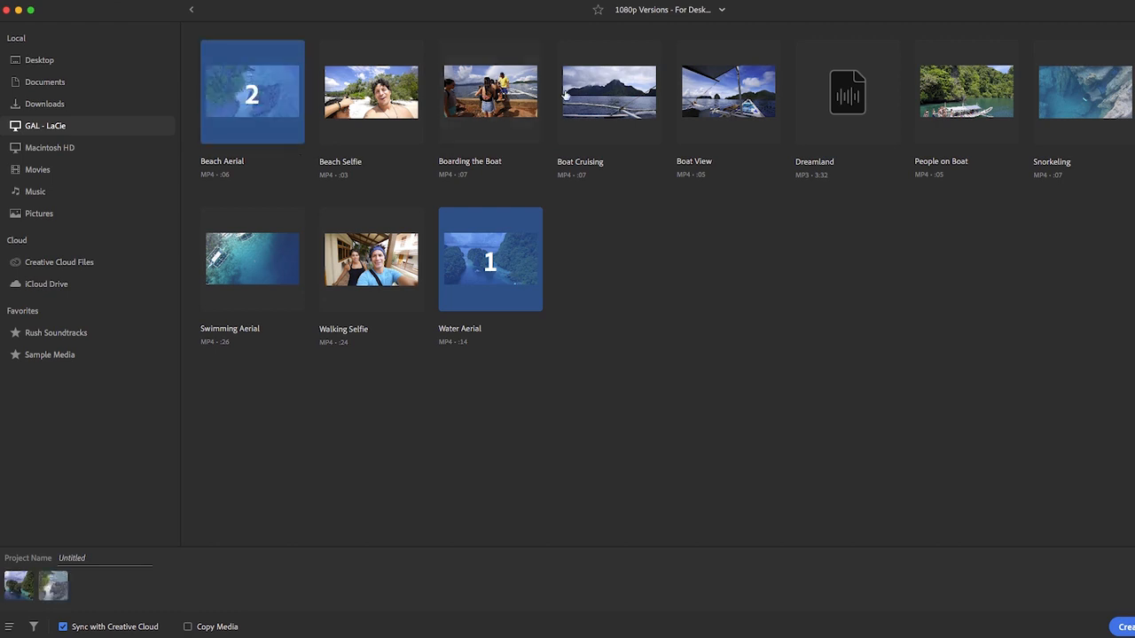
click(606, 92)
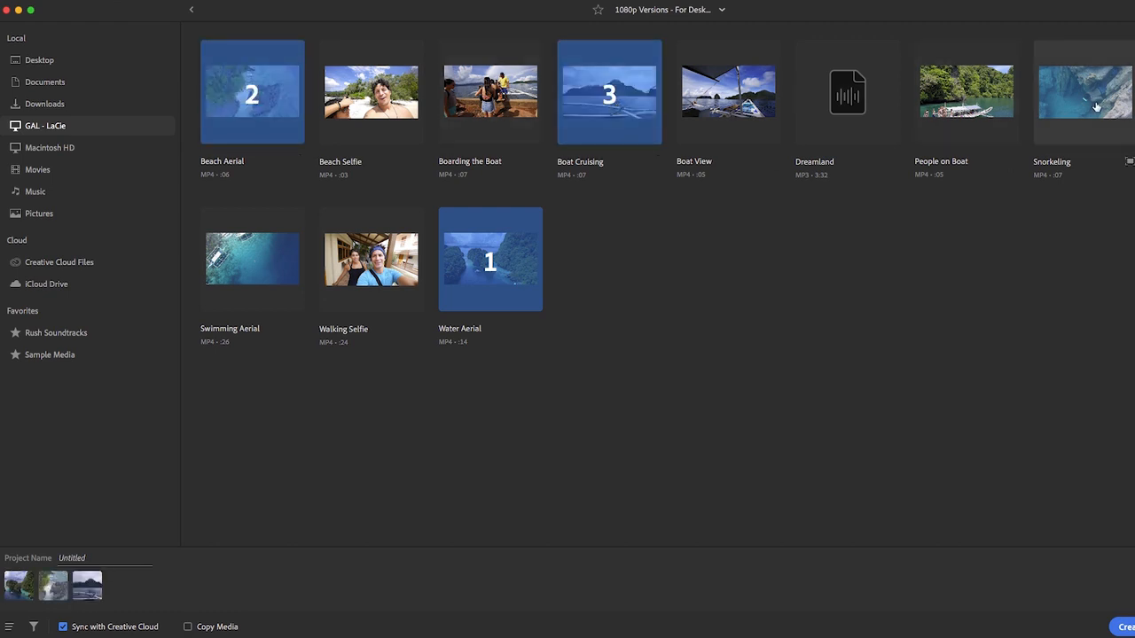
mouse_move(433, 271)
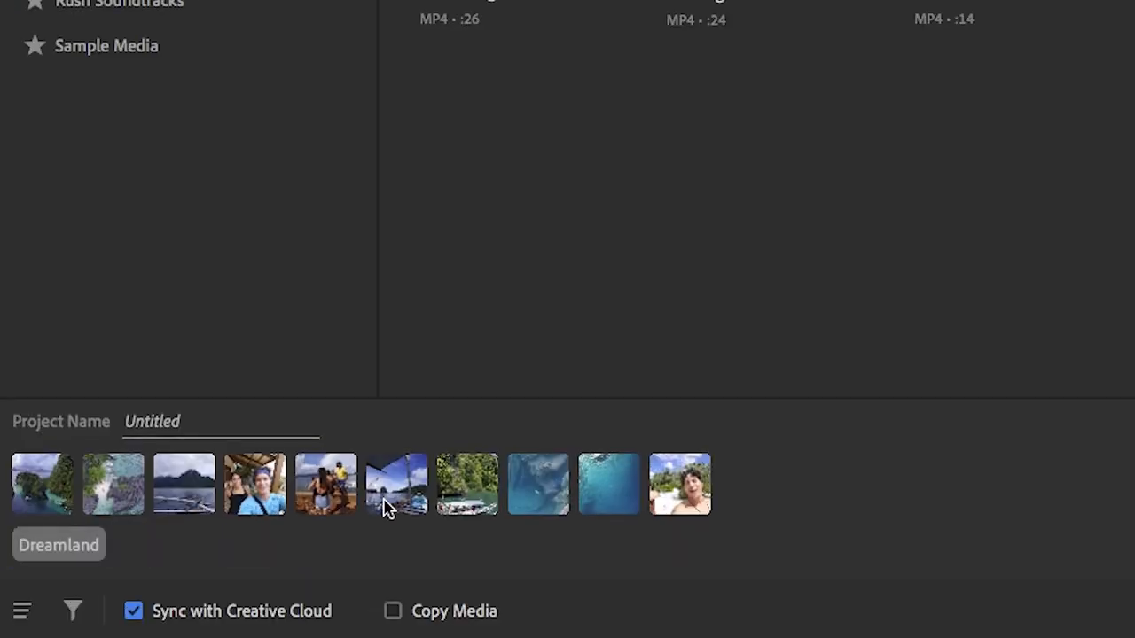
mouse_move(525, 507)
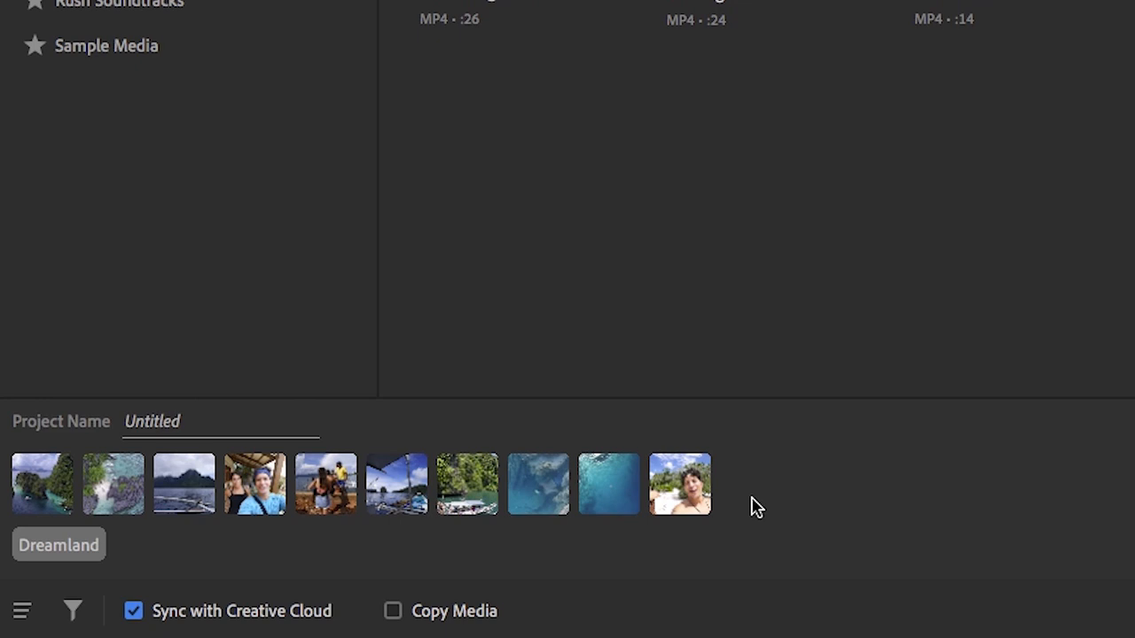
text(Bo)
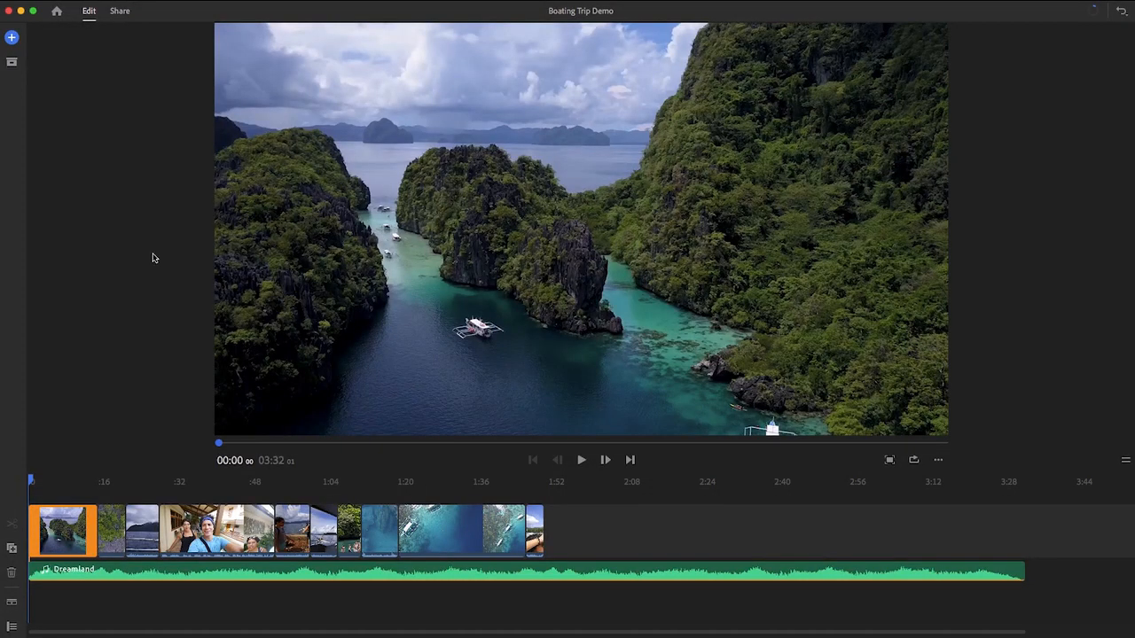
Add the turquoise aerial clip beside Snorkeling.mp4 from Project Assets to the timeline
click(10, 39)
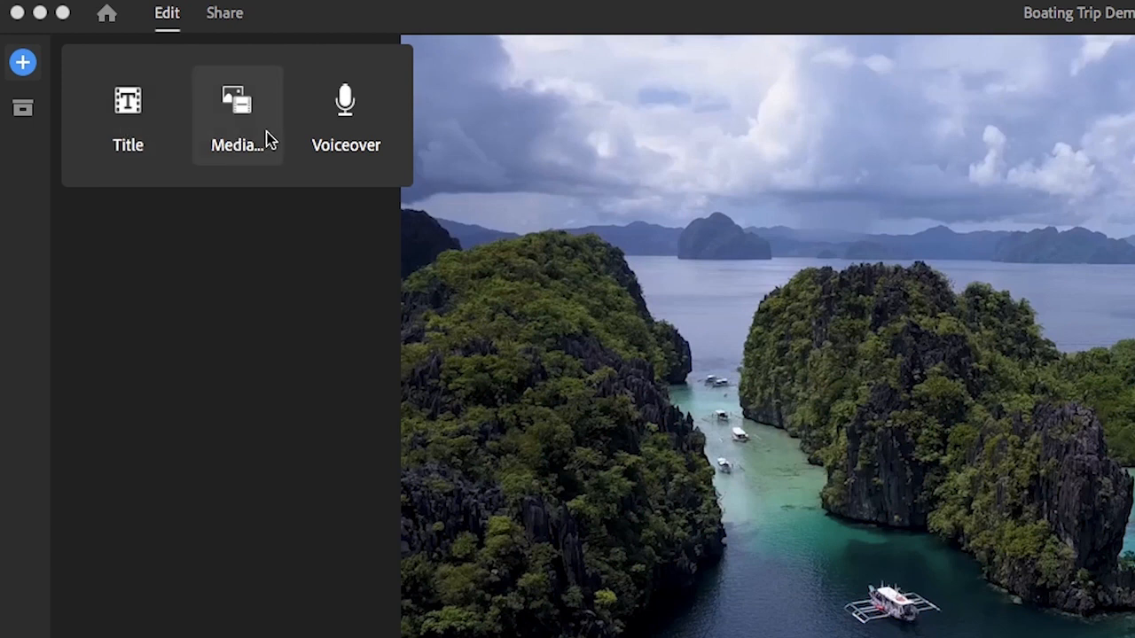
mouse_move(380, 131)
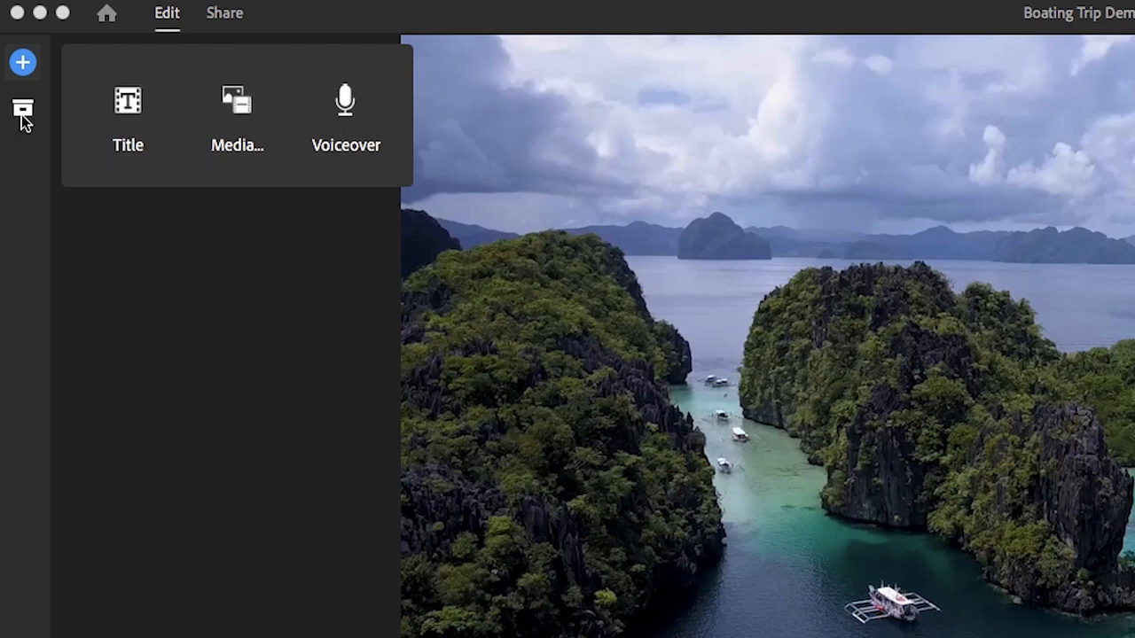
click(23, 110)
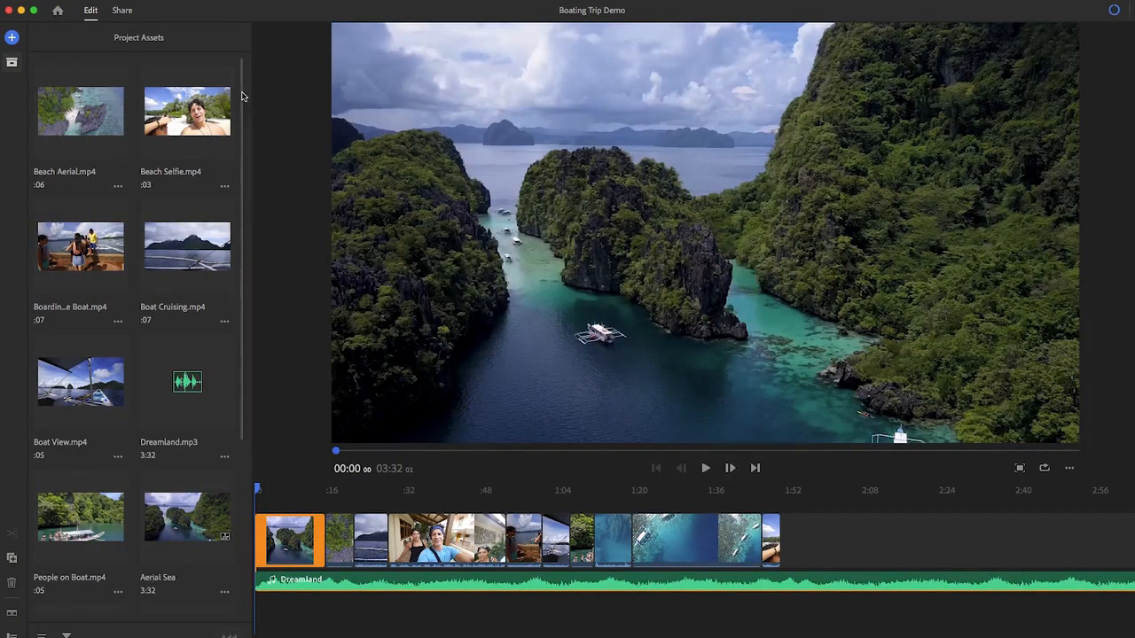
scroll(down, 3)
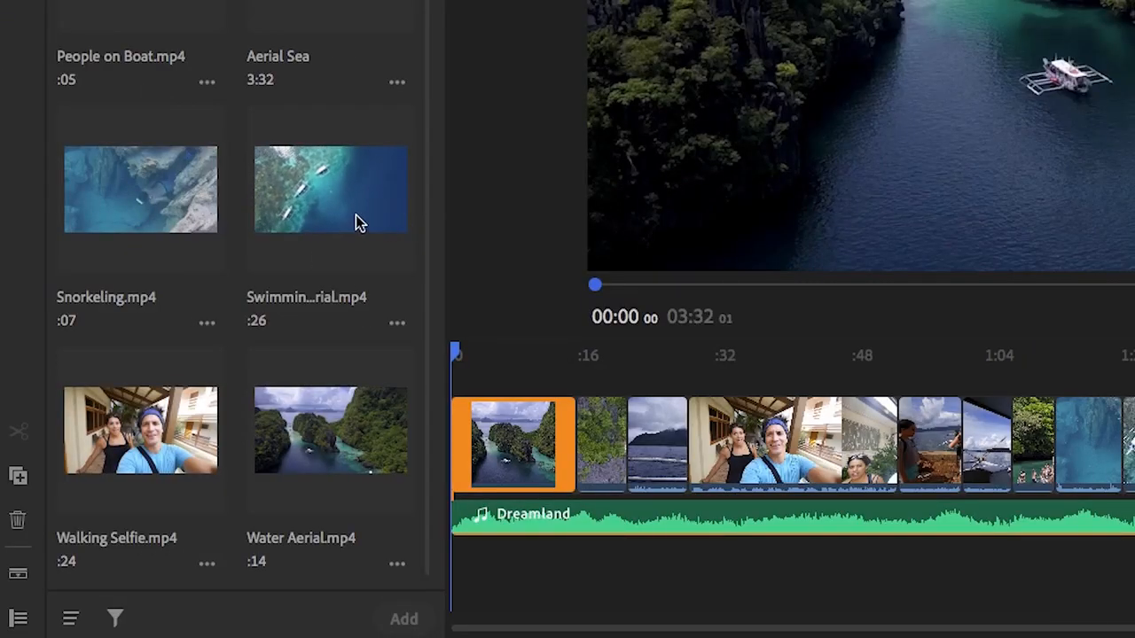
click(330, 188)
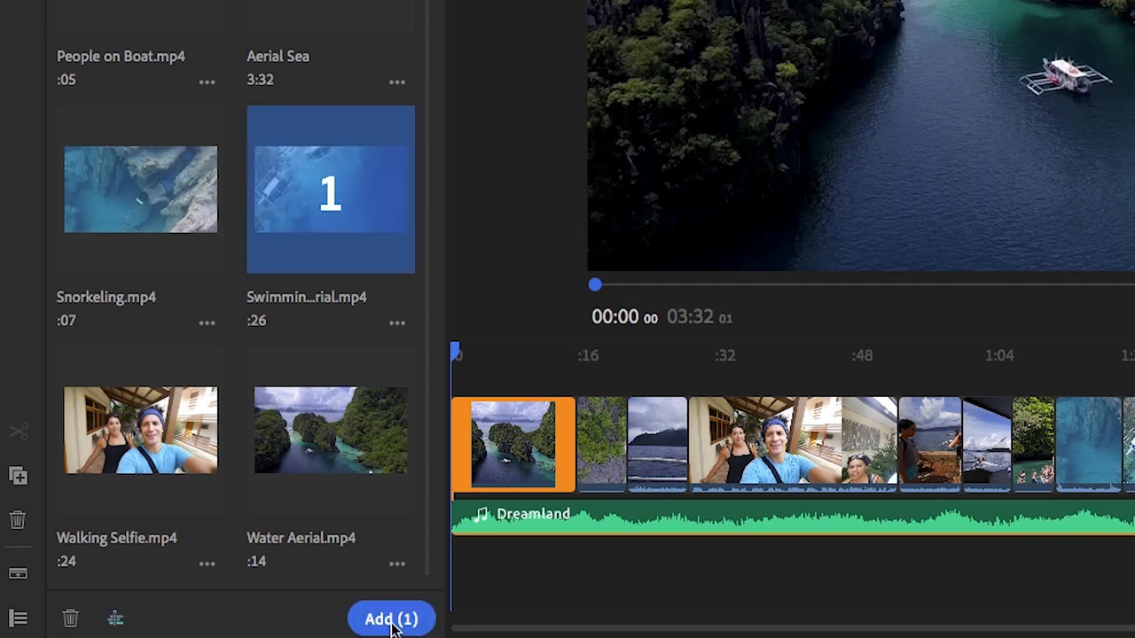
click(394, 617)
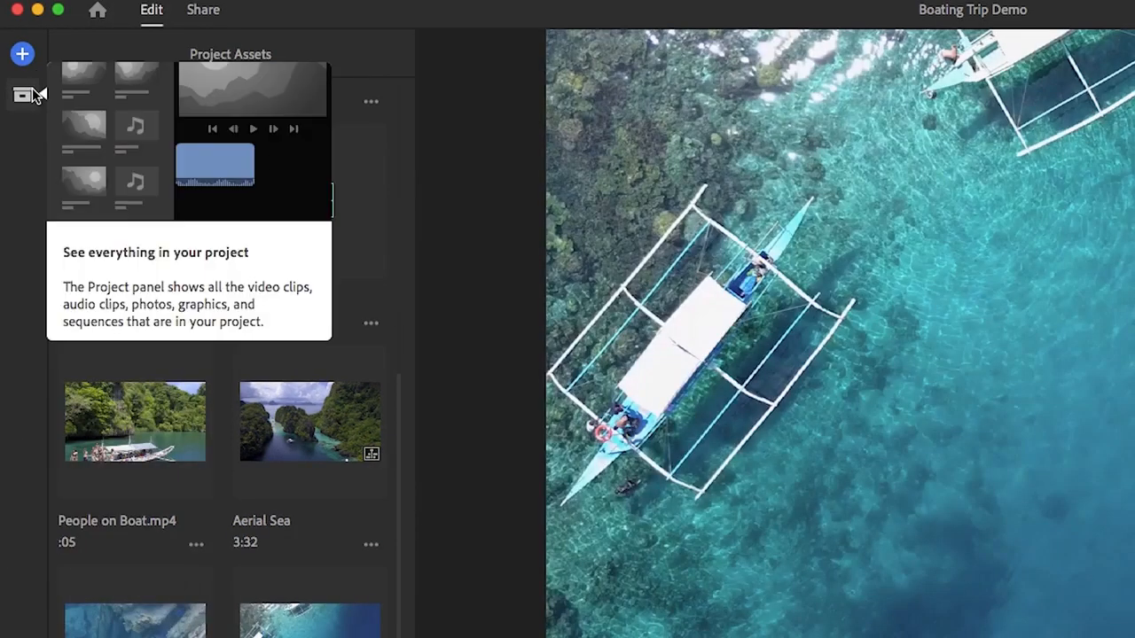
click(22, 92)
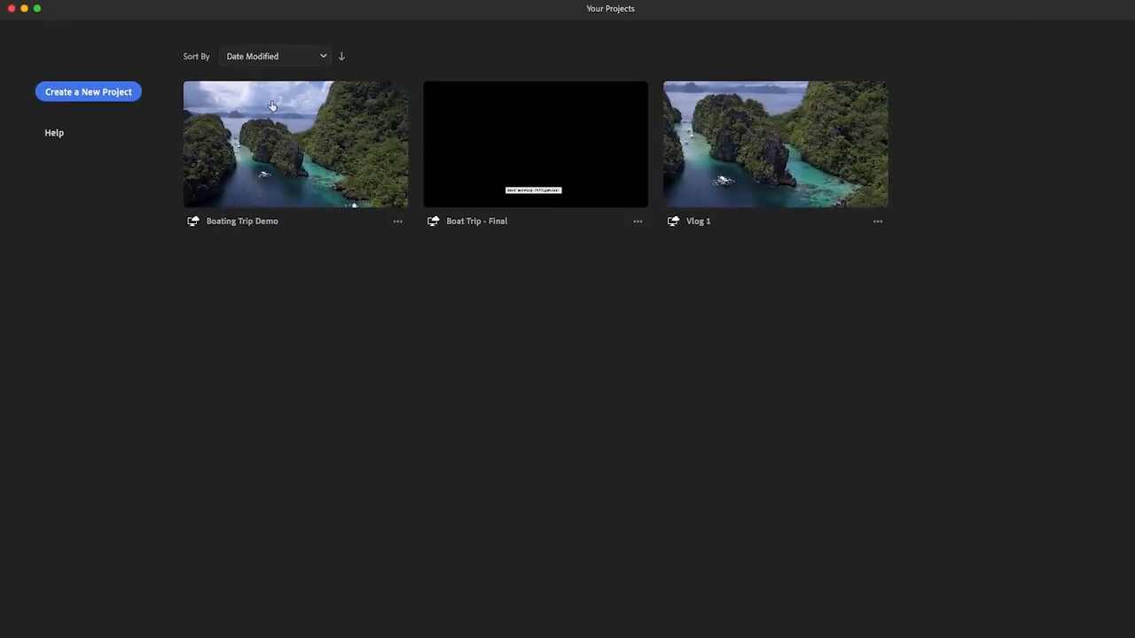
mouse_move(748, 156)
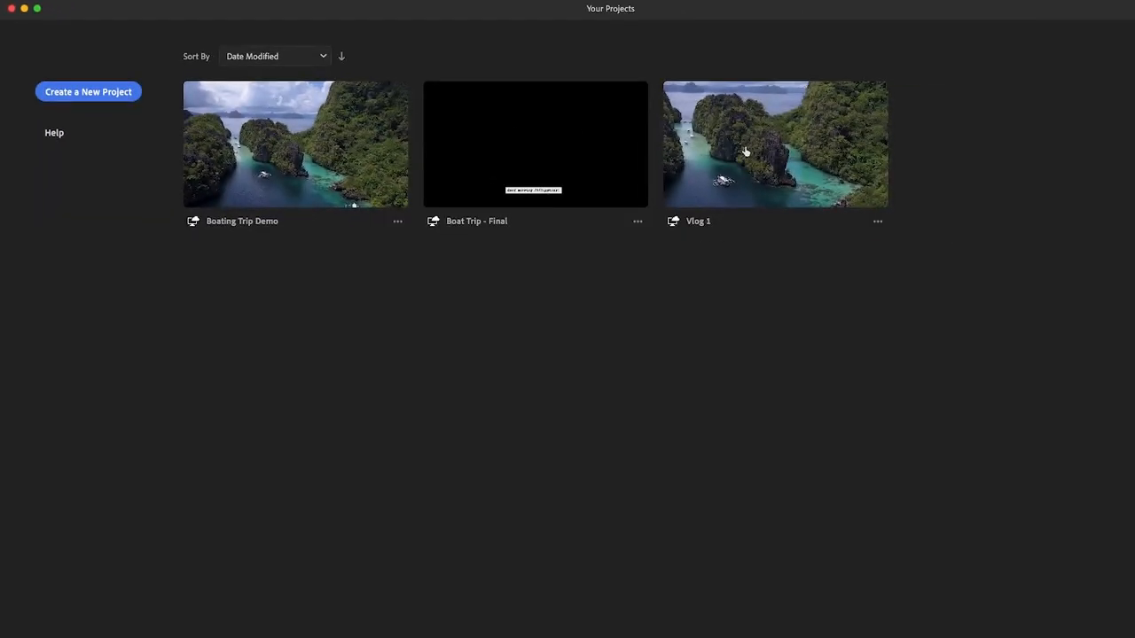
mouse_move(353, 142)
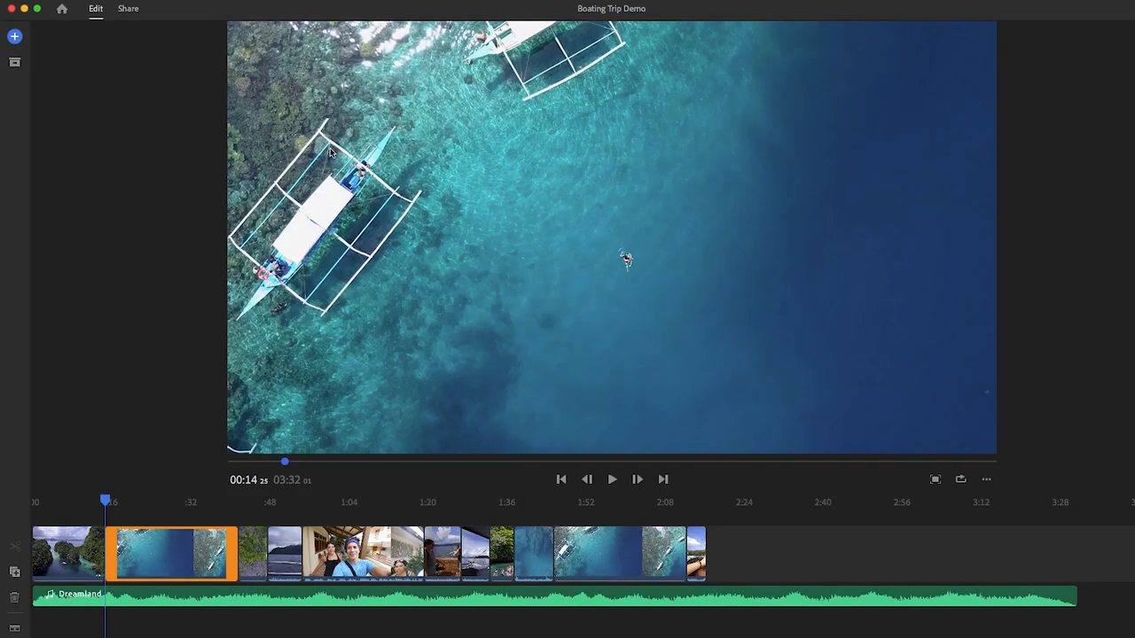
mouse_move(517, 479)
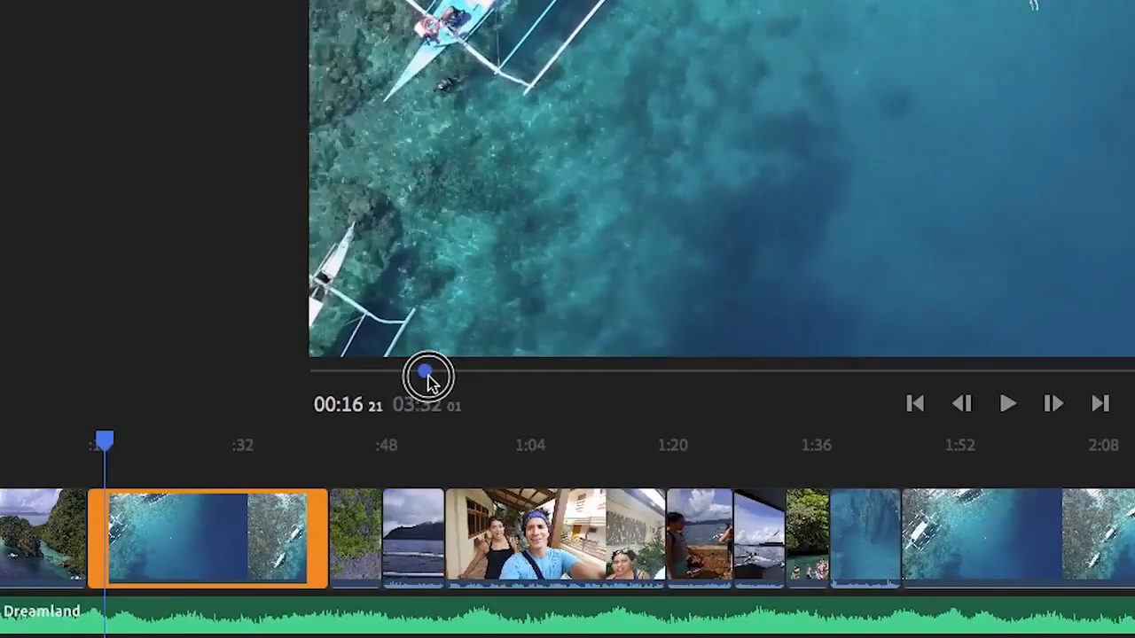
Scrub through the boat and selfie footage, then enable Loop Playback
drag(429, 376, 508, 376)
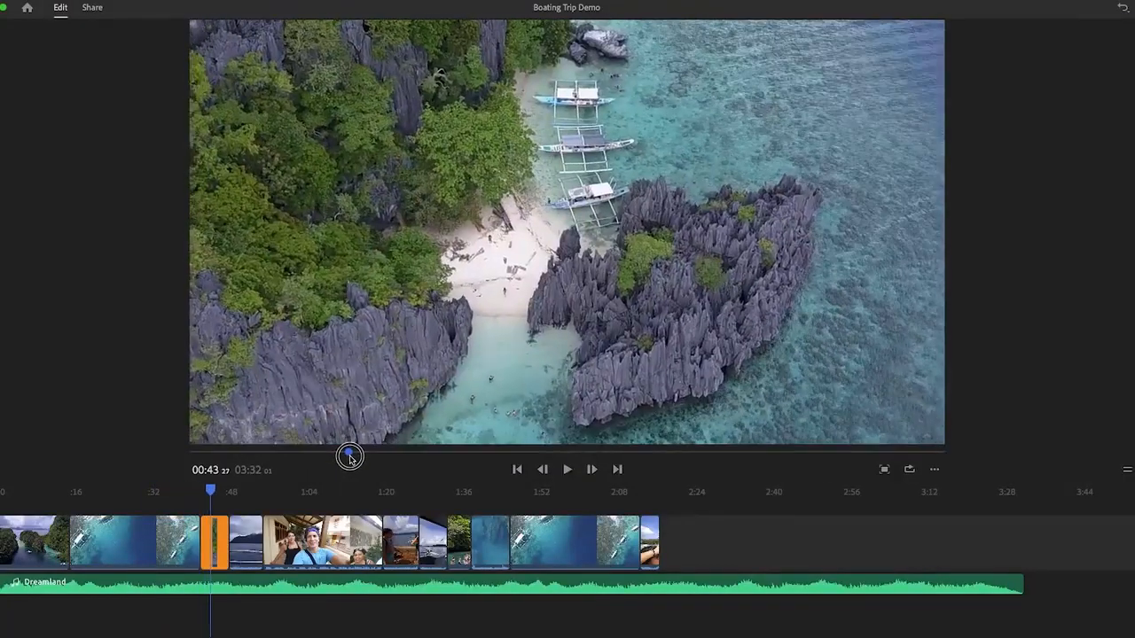
drag(348, 456, 369, 454)
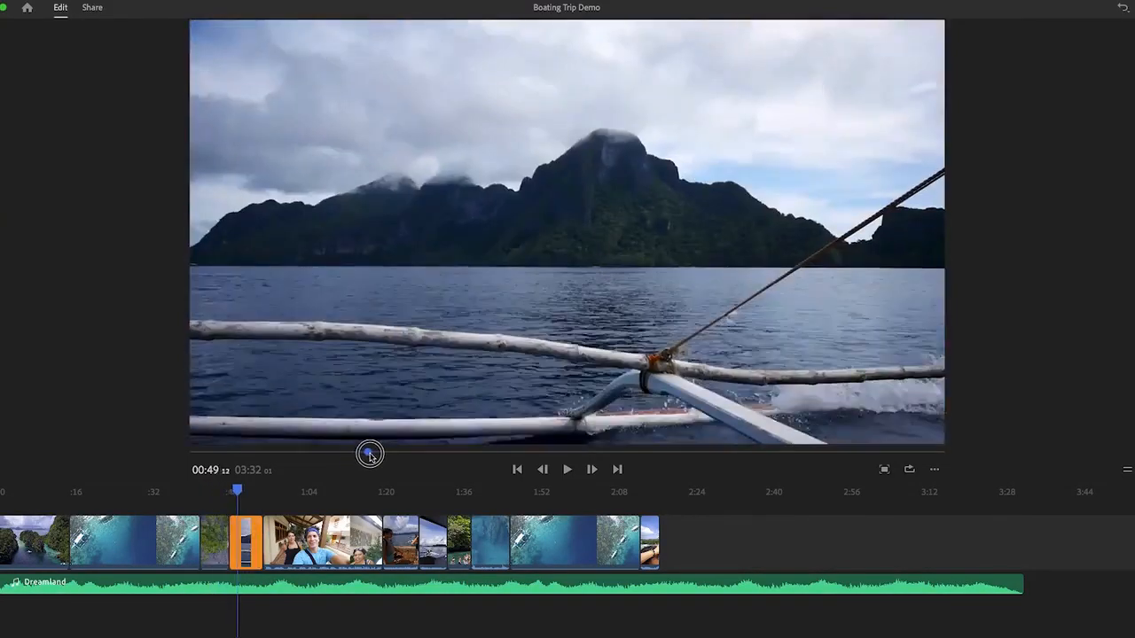
drag(371, 454, 405, 455)
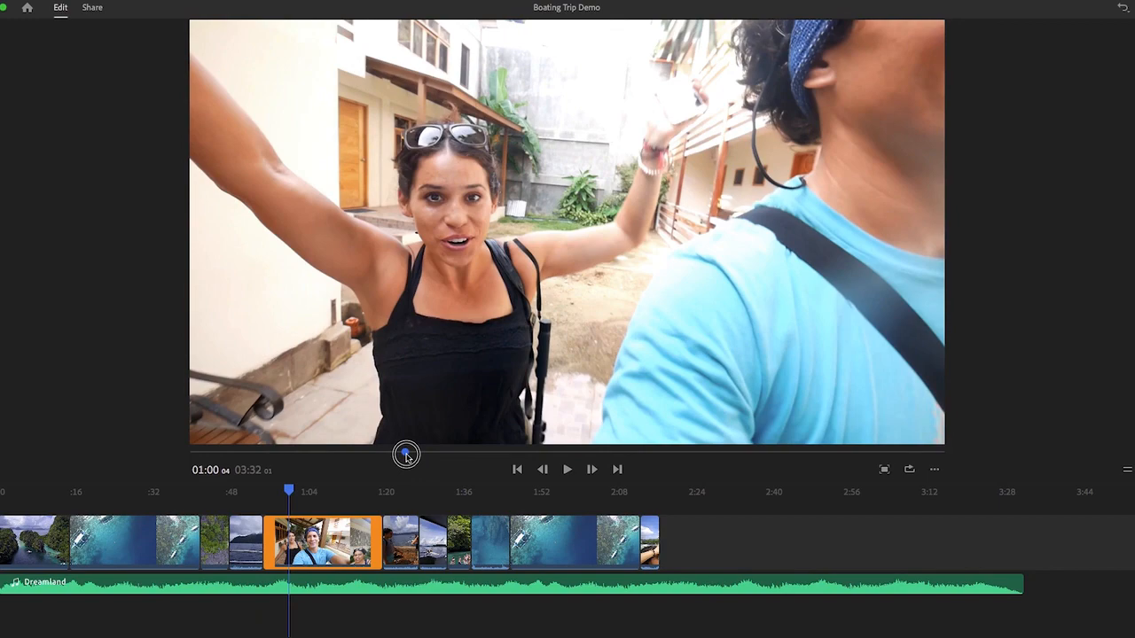
mouse_move(323, 472)
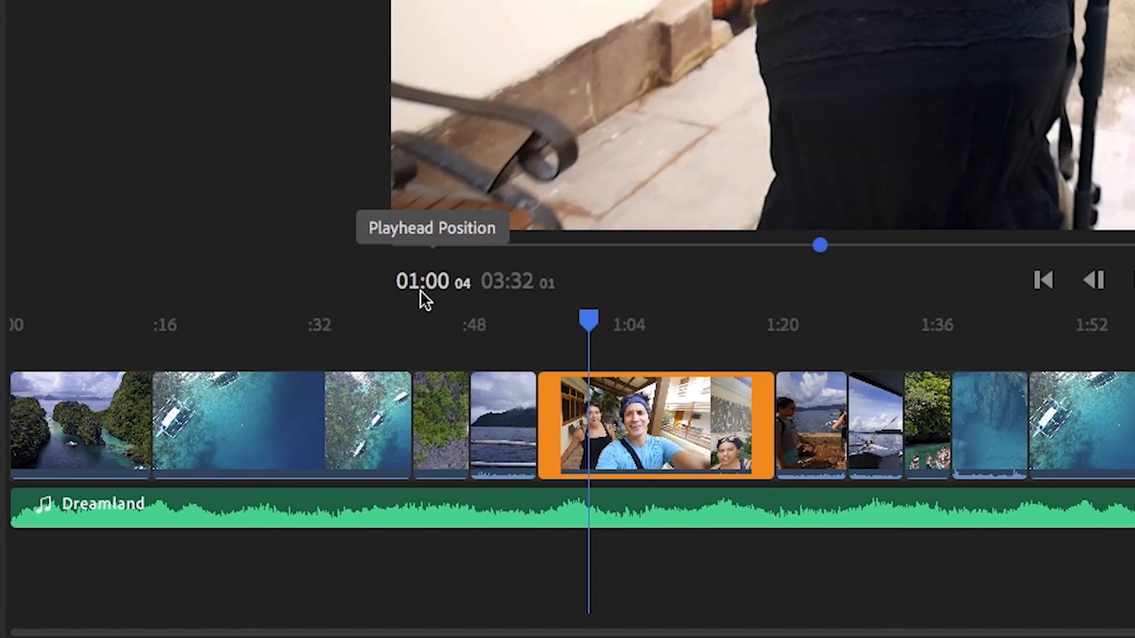
mouse_move(511, 298)
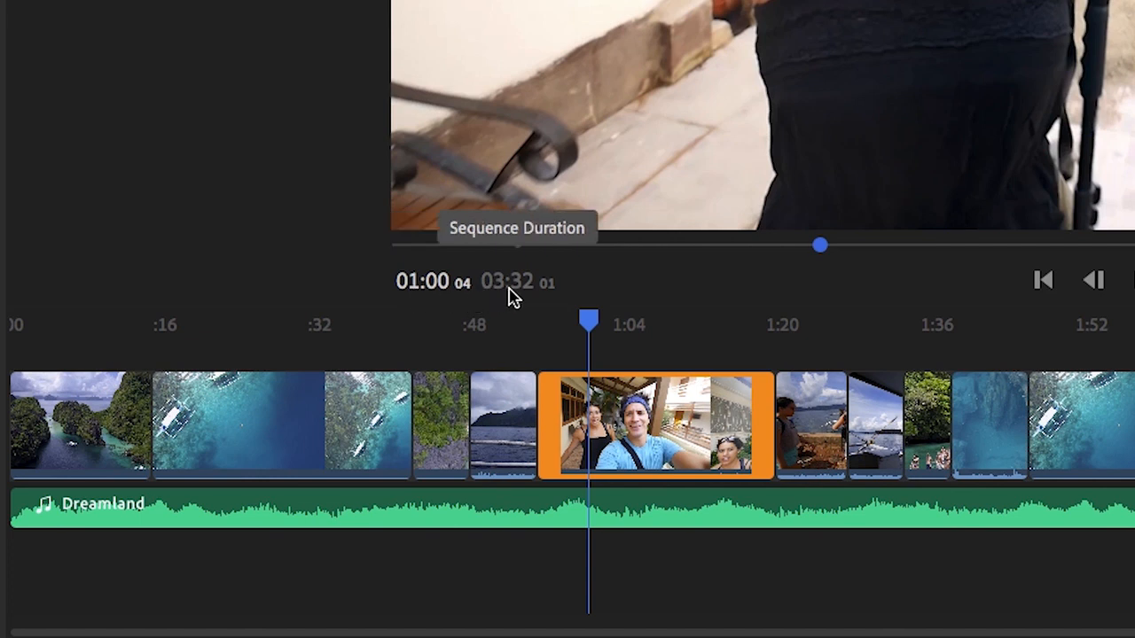
mouse_move(521, 302)
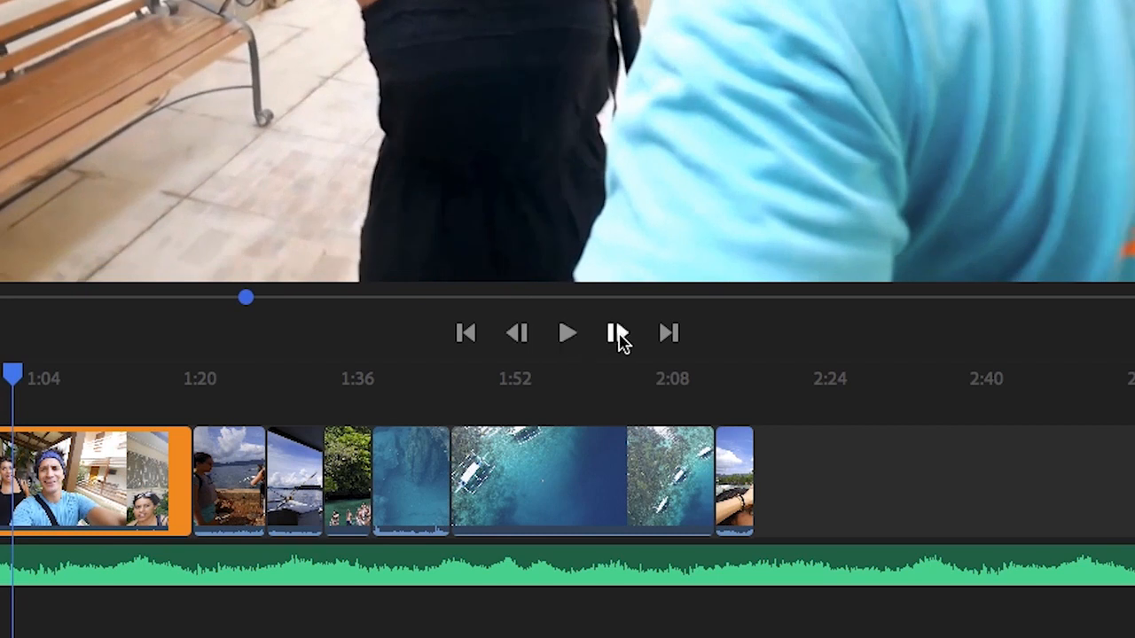
mouse_move(670, 334)
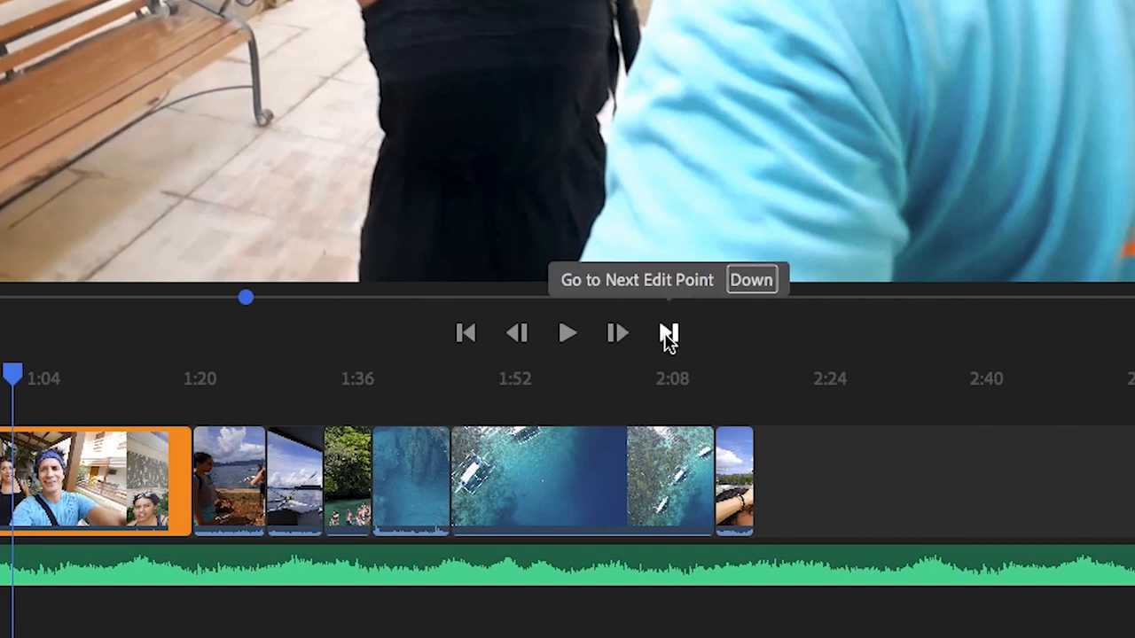
mouse_move(464, 335)
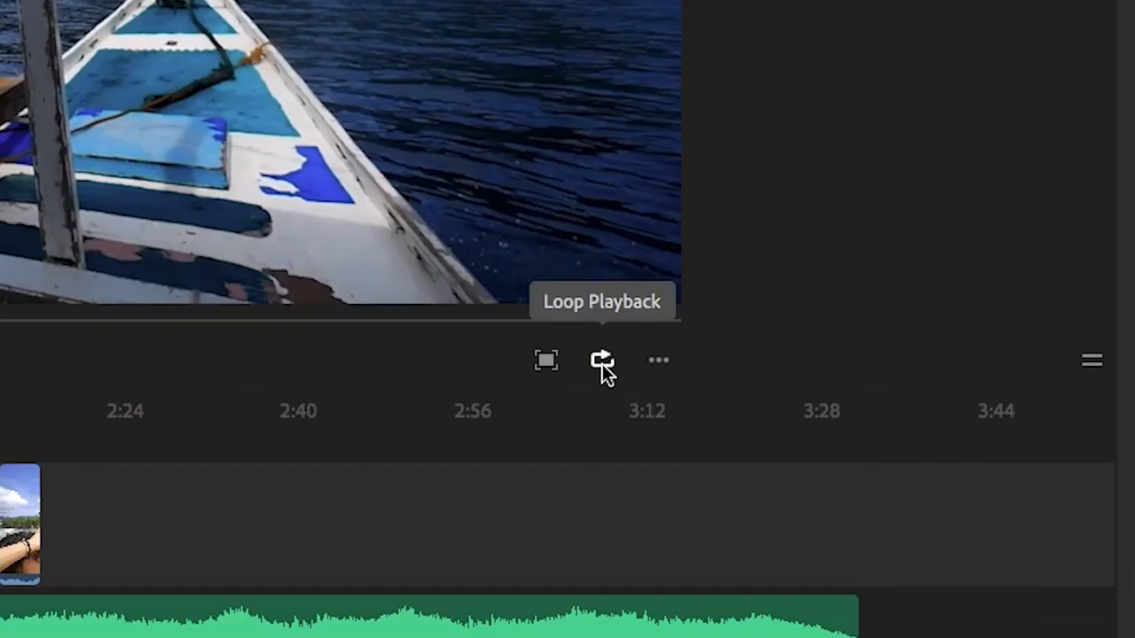
click(603, 361)
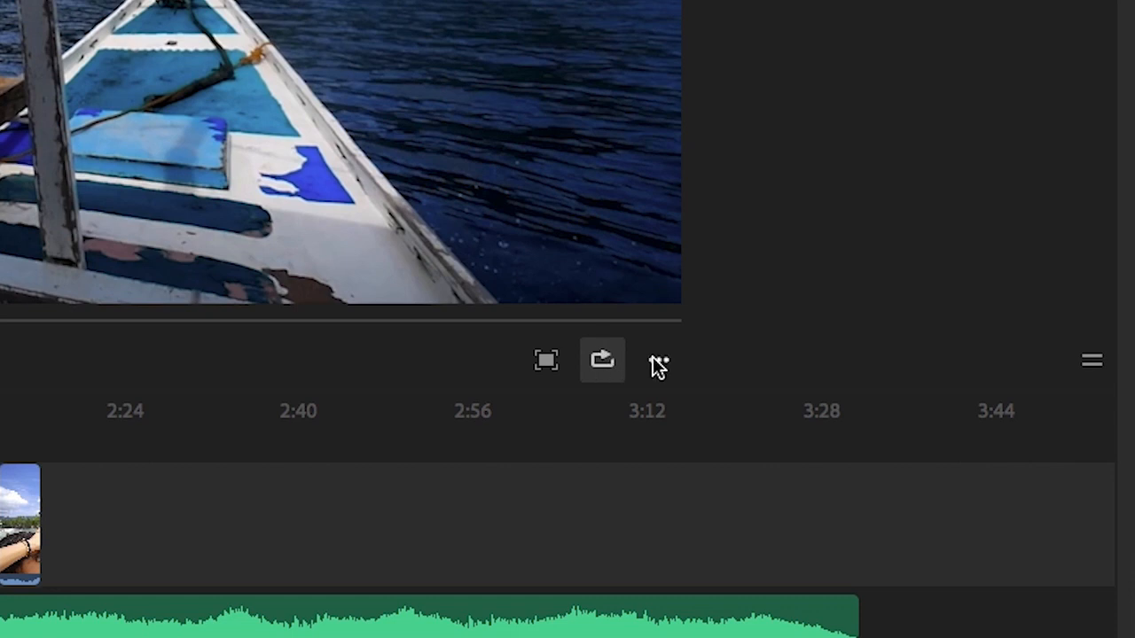
click(657, 361)
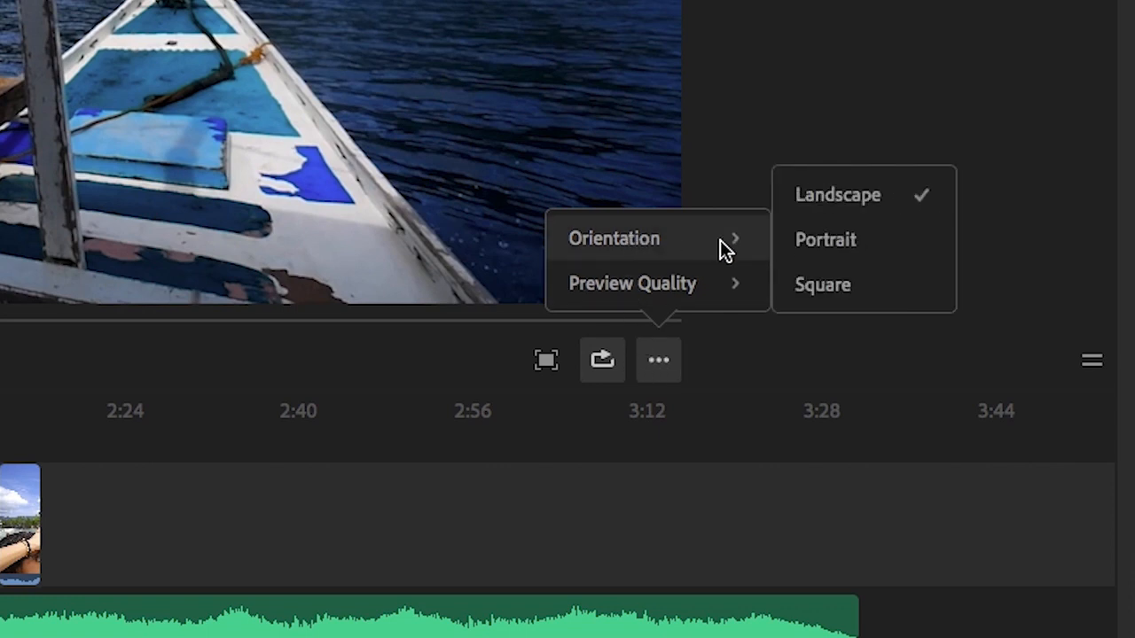
mouse_move(736, 248)
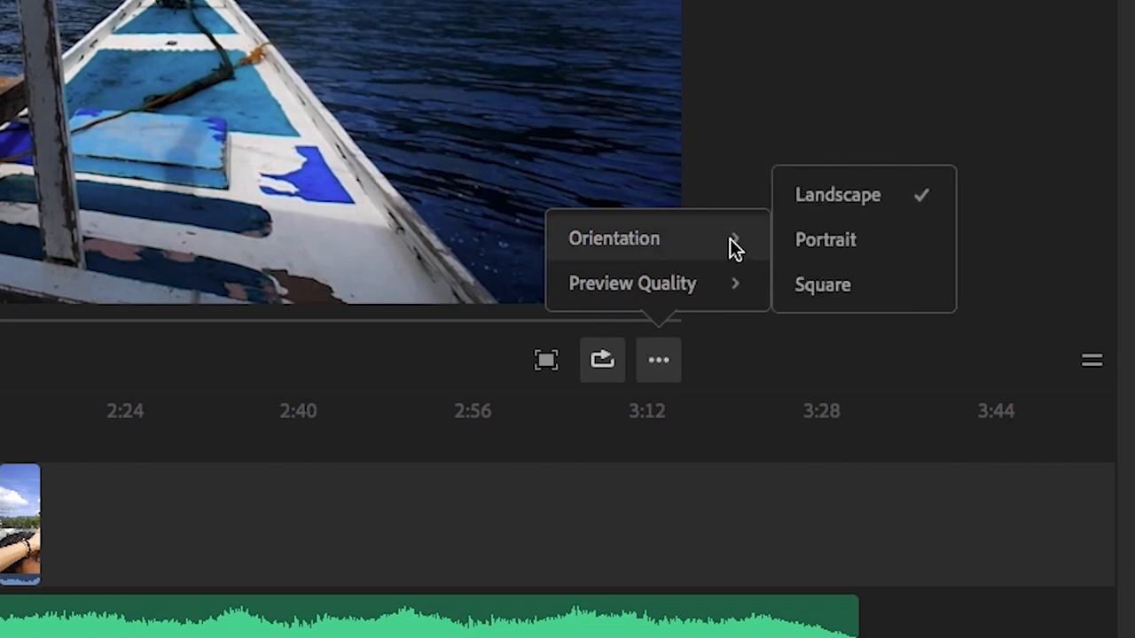
mouse_move(766, 245)
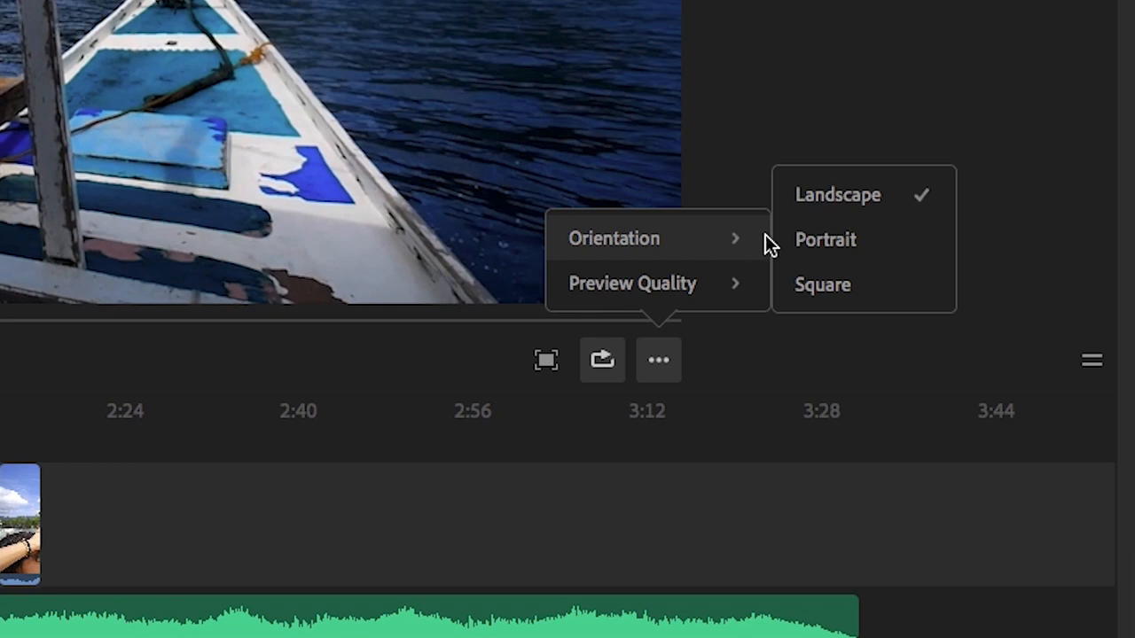
mouse_move(929, 202)
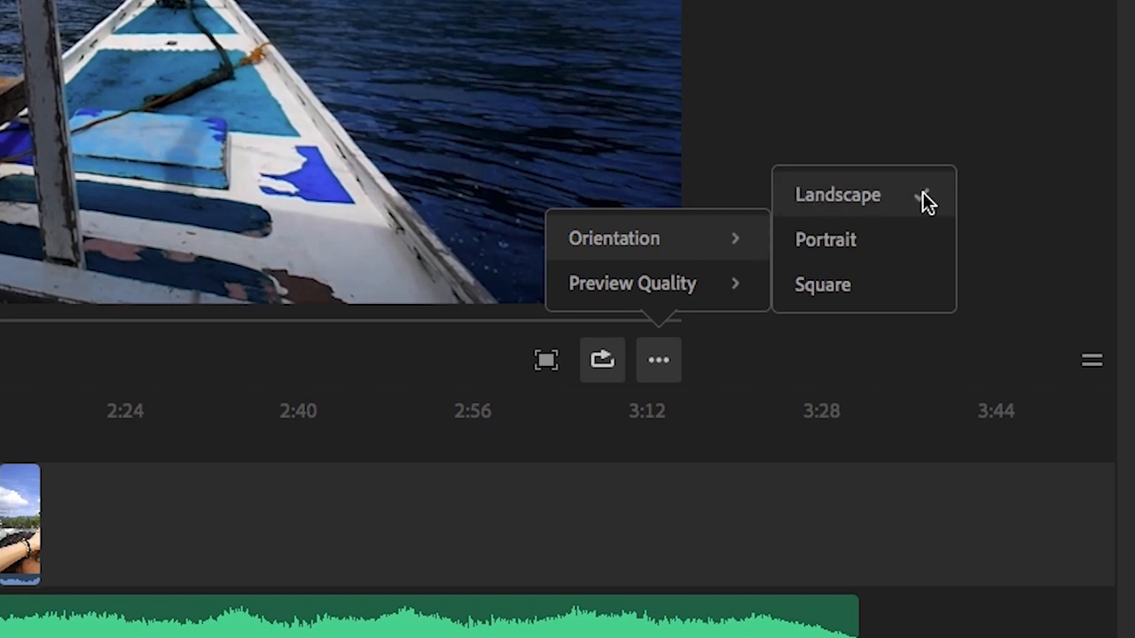
click(837, 193)
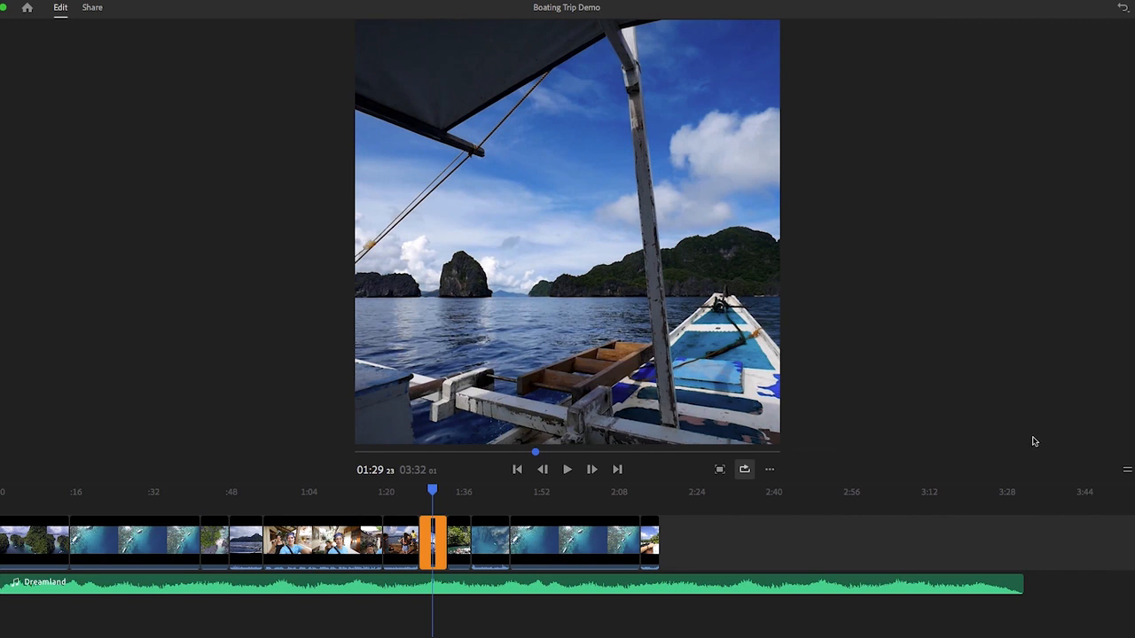
mouse_move(841, 447)
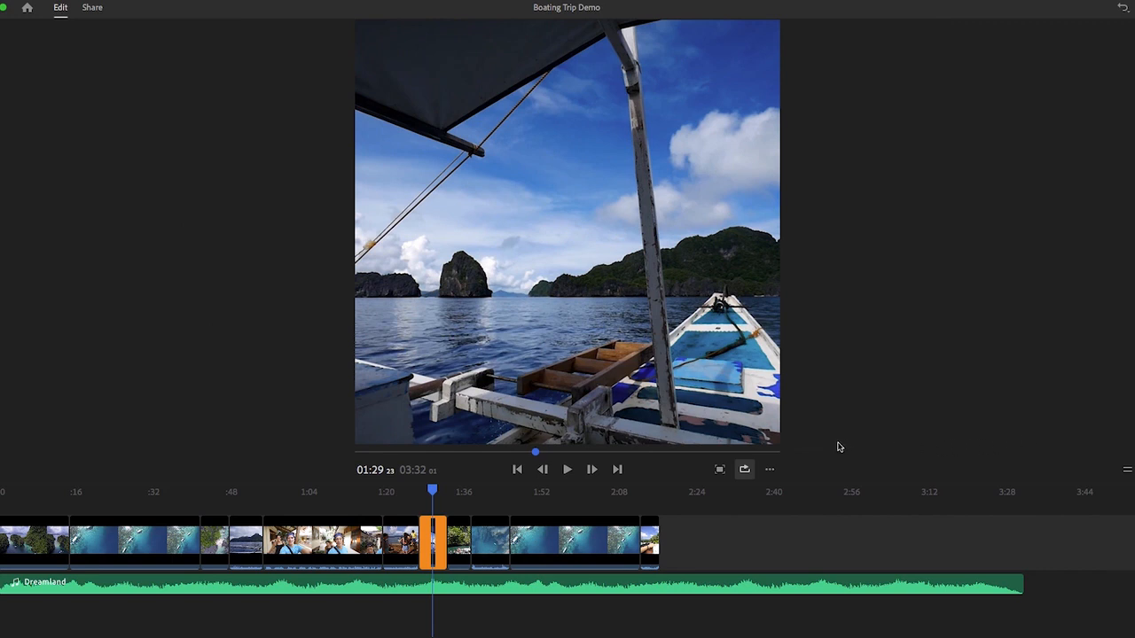
click(769, 468)
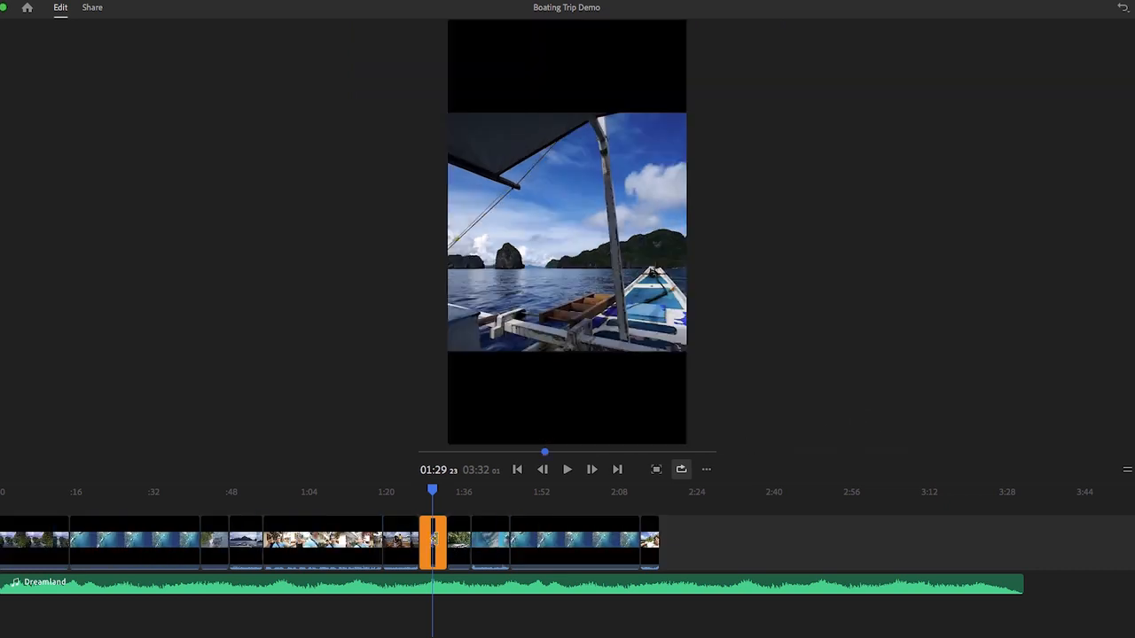
click(567, 231)
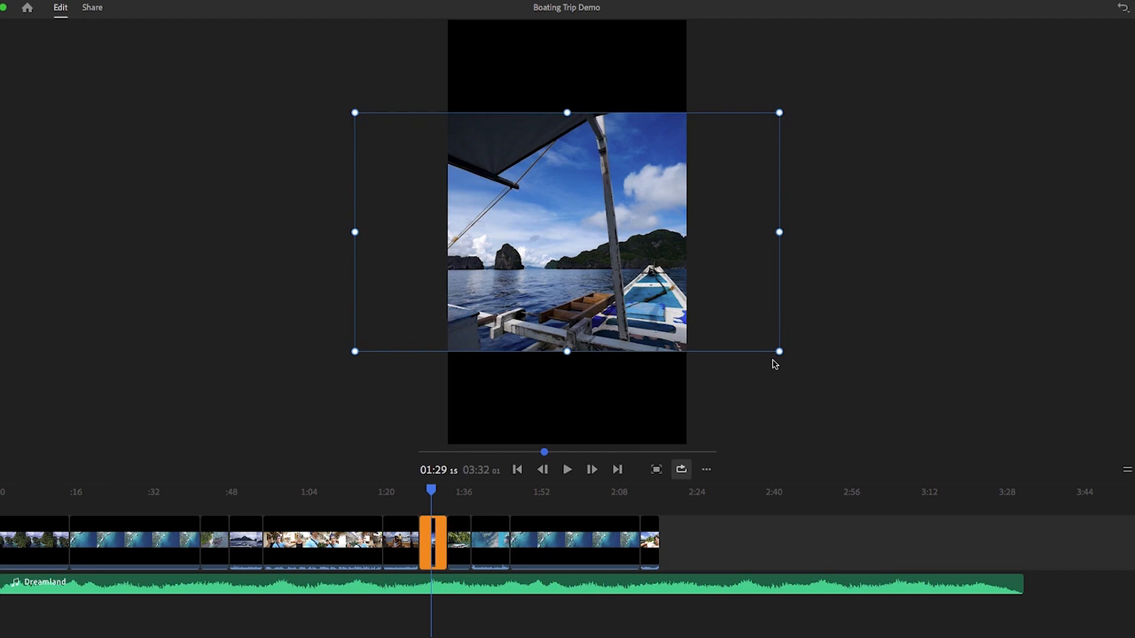
mouse_move(720, 441)
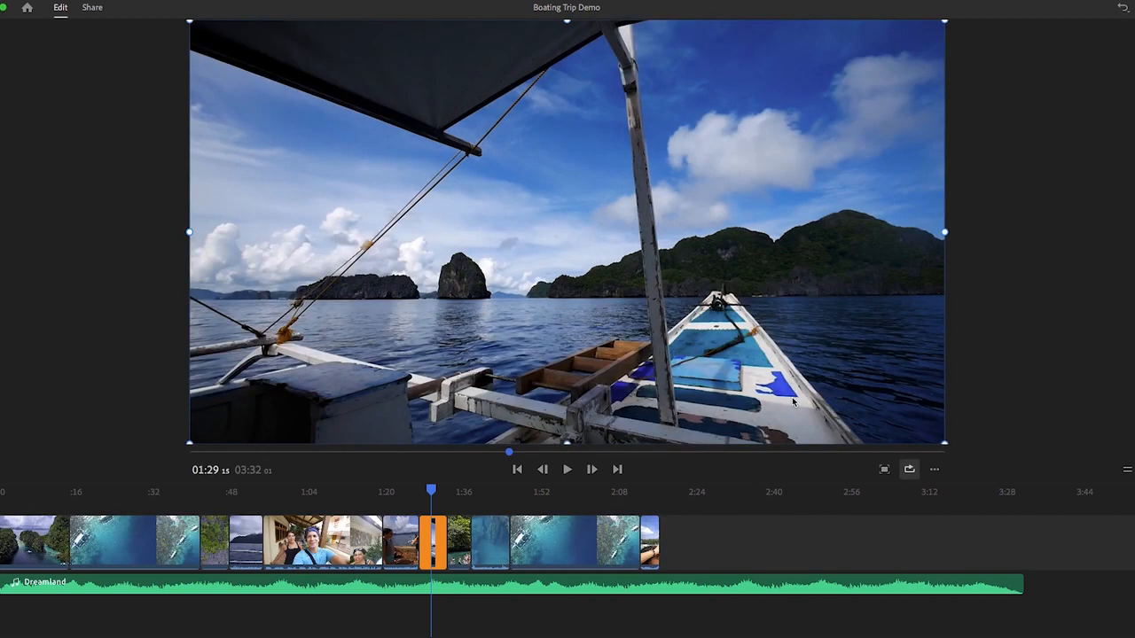
mouse_move(794, 398)
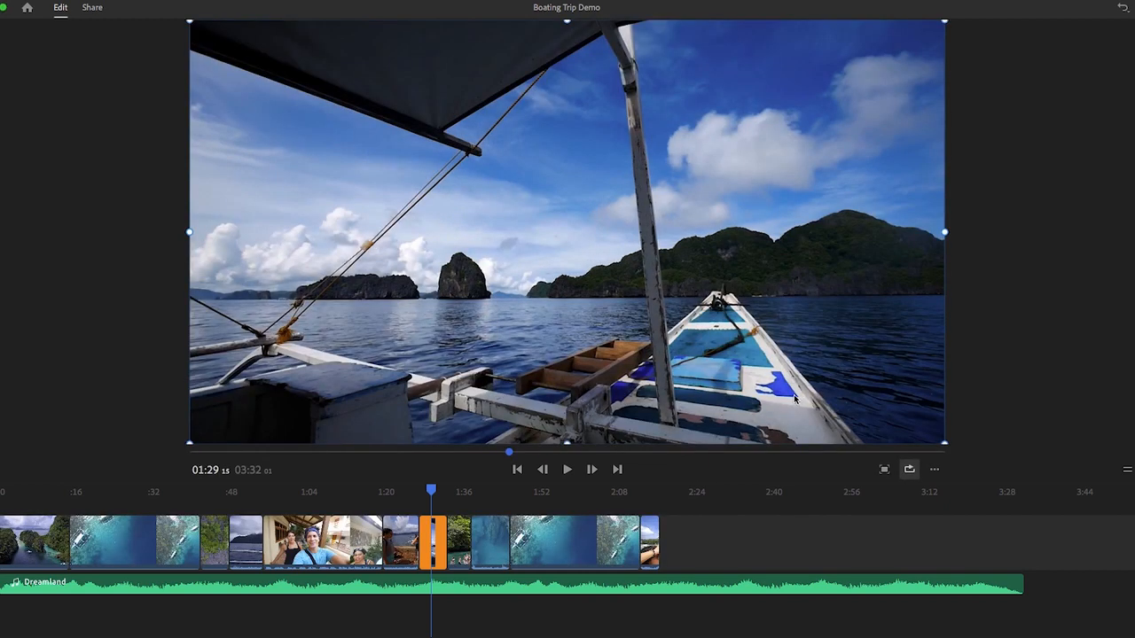
mouse_move(756, 404)
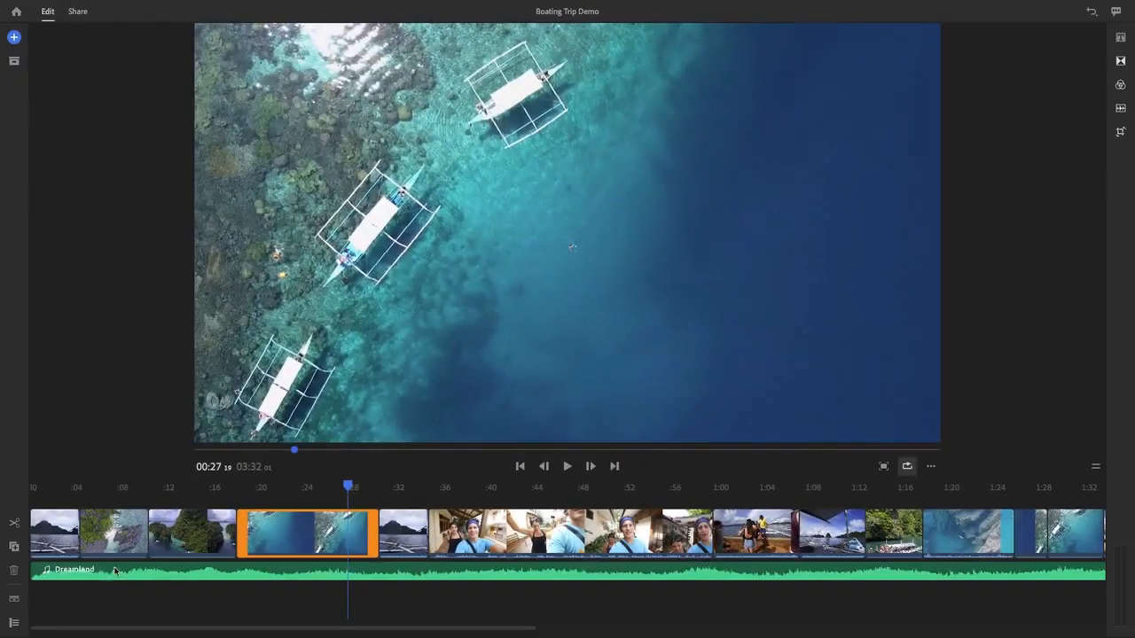
mouse_move(32, 613)
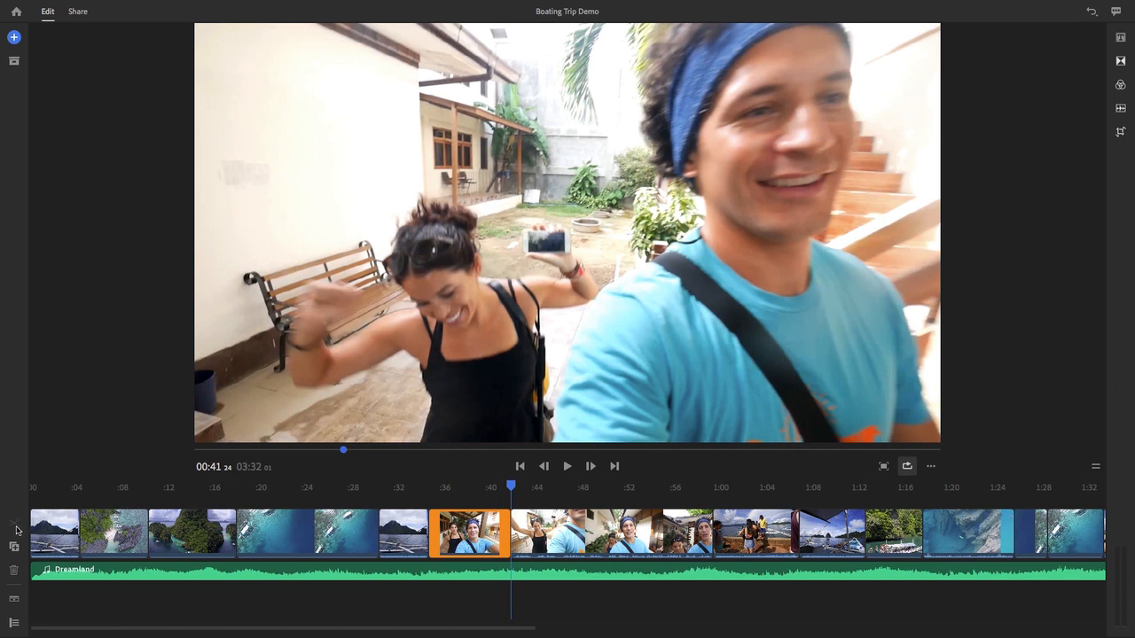
click(308, 534)
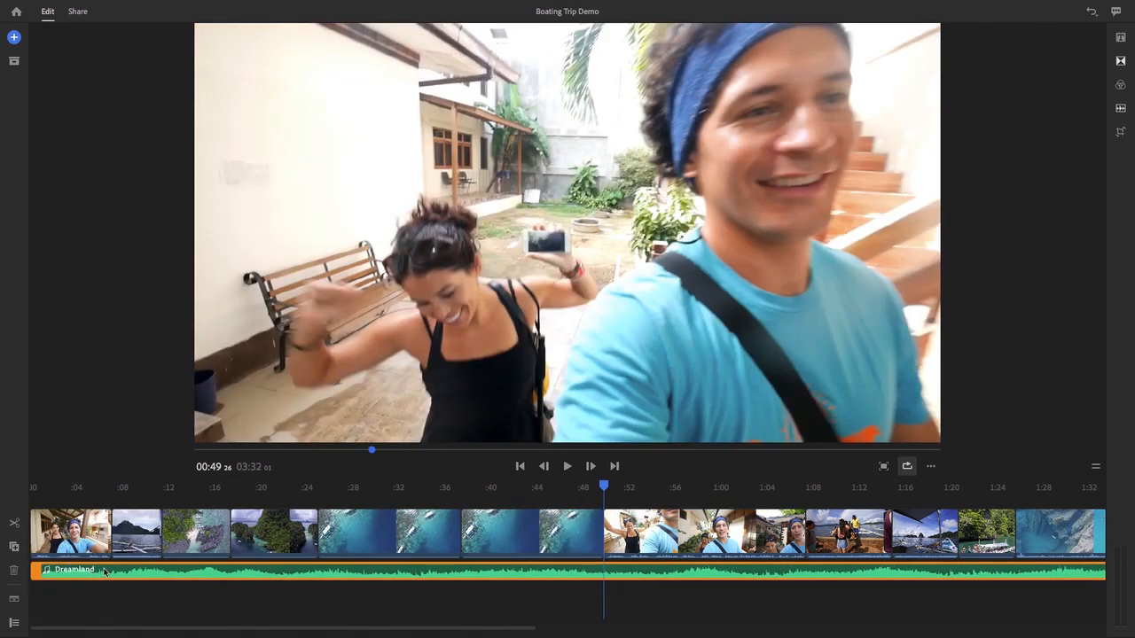
click(232, 532)
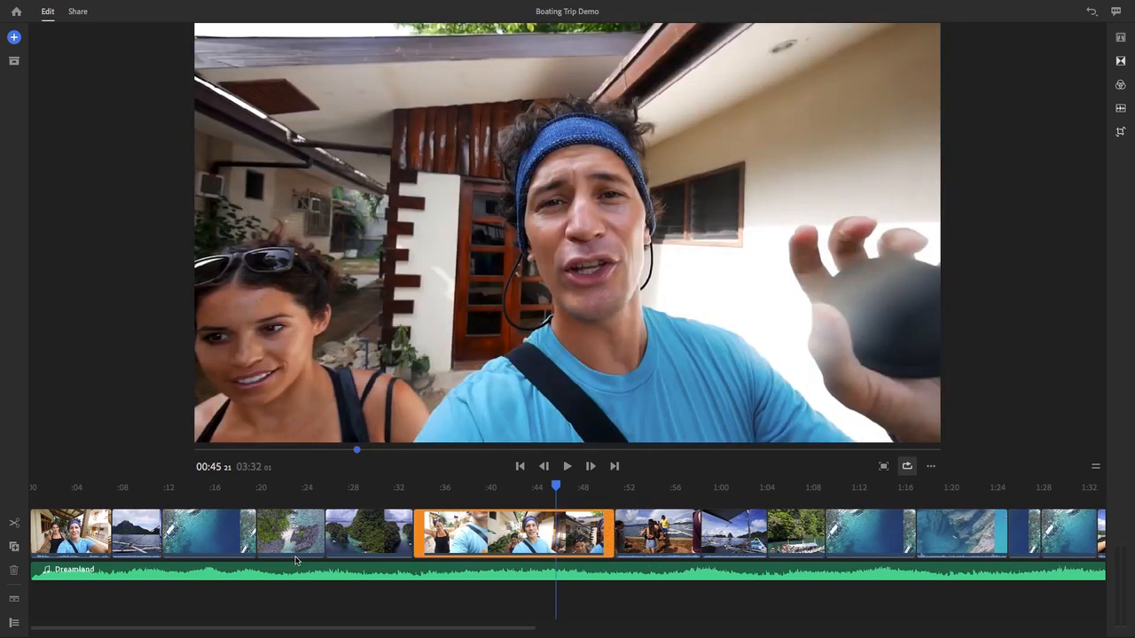
mouse_move(290, 562)
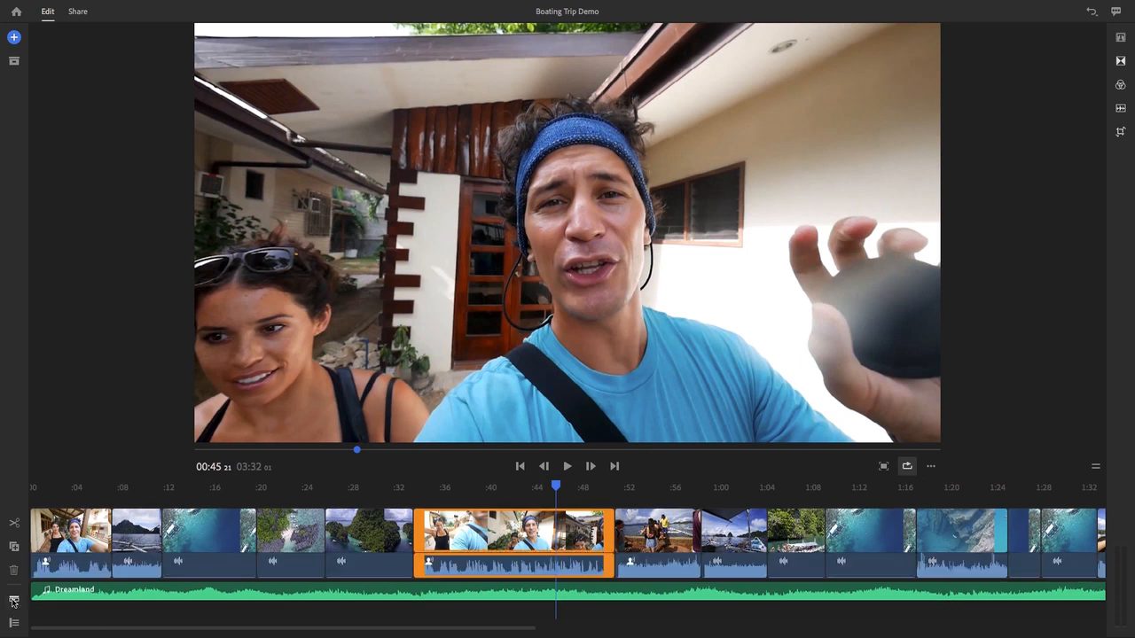
mouse_move(12, 597)
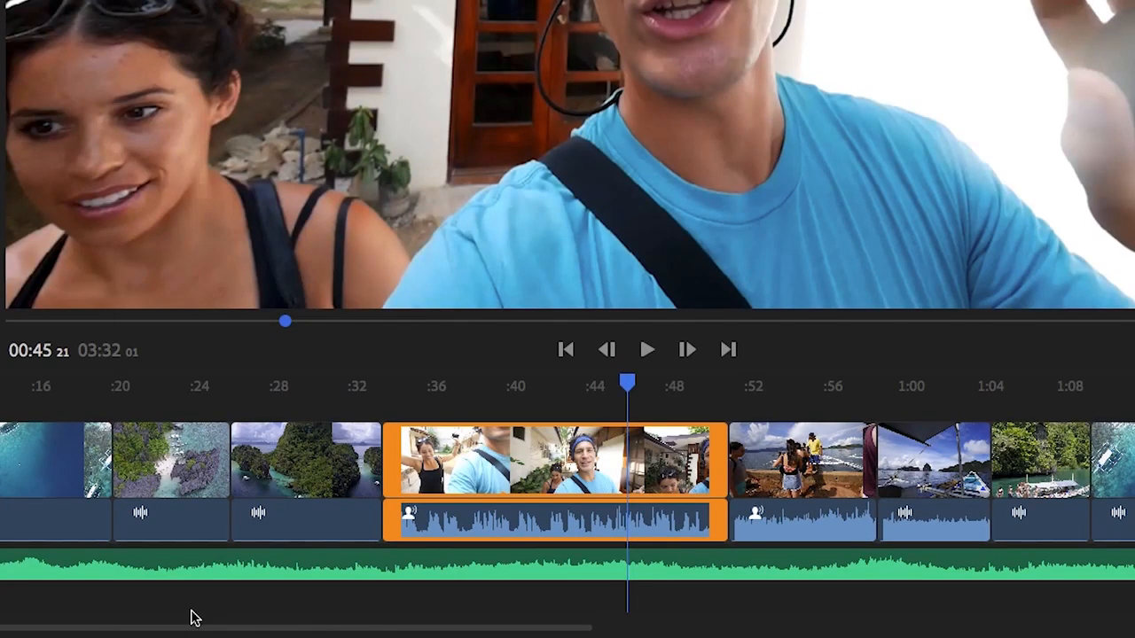
mouse_move(754, 518)
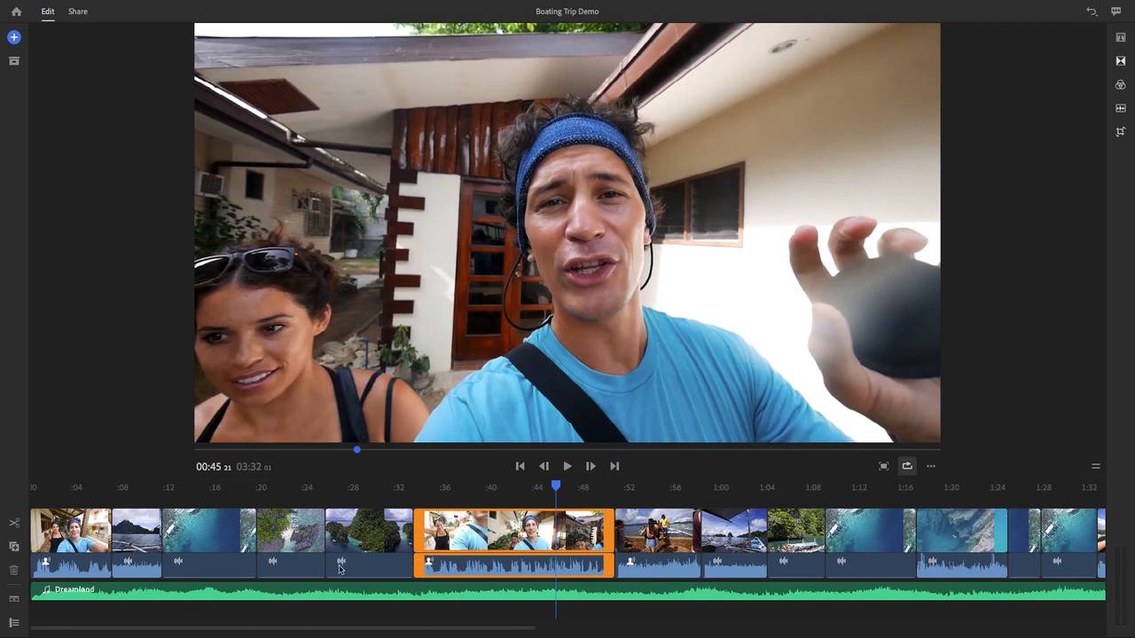
mouse_move(89, 596)
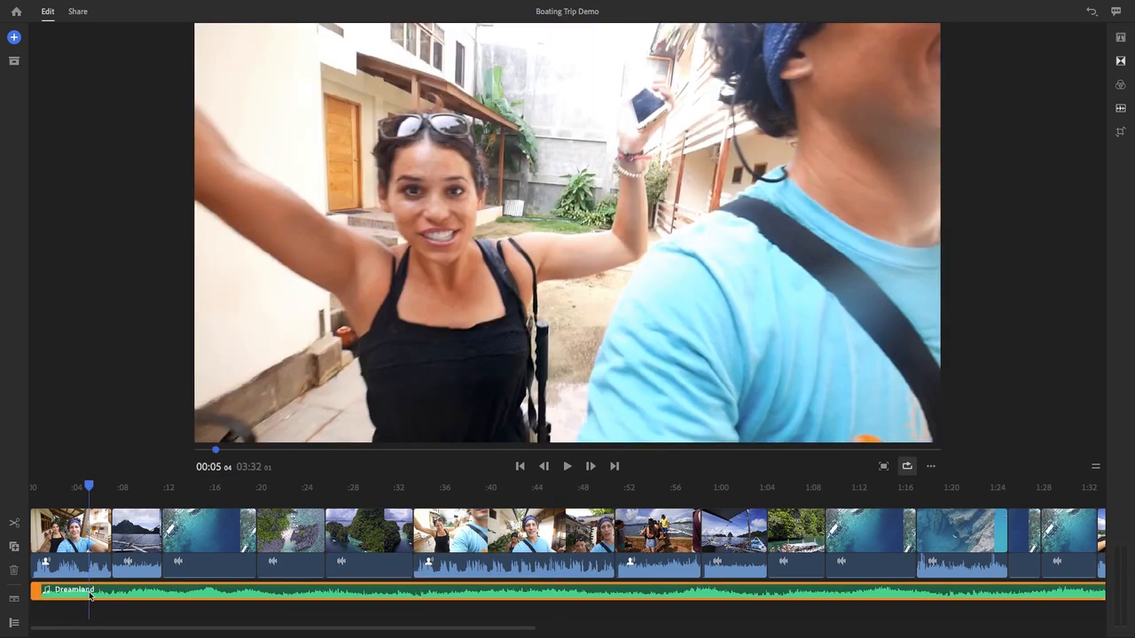
mouse_move(99, 591)
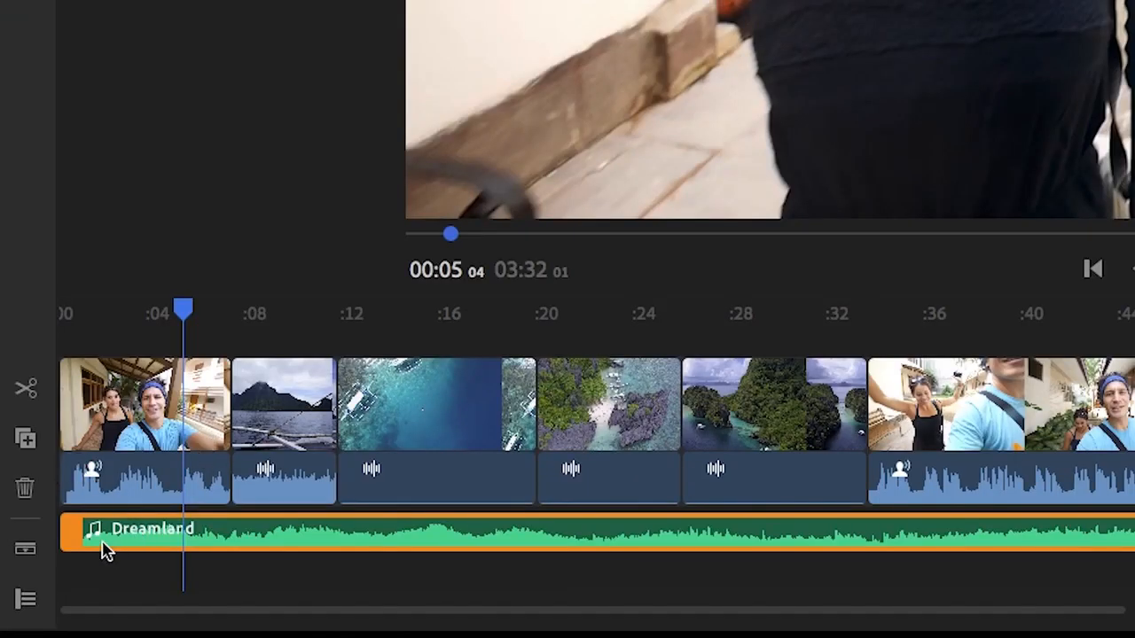
Select the opening clip on the timeline with its audio waveform shown beneath
click(142, 419)
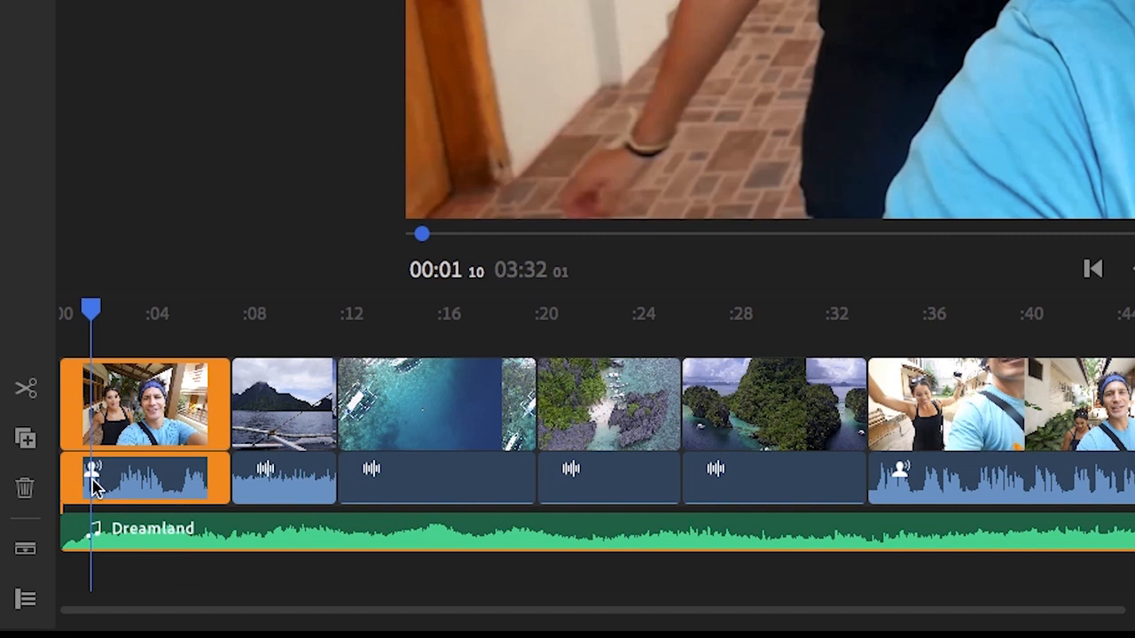
mouse_move(109, 488)
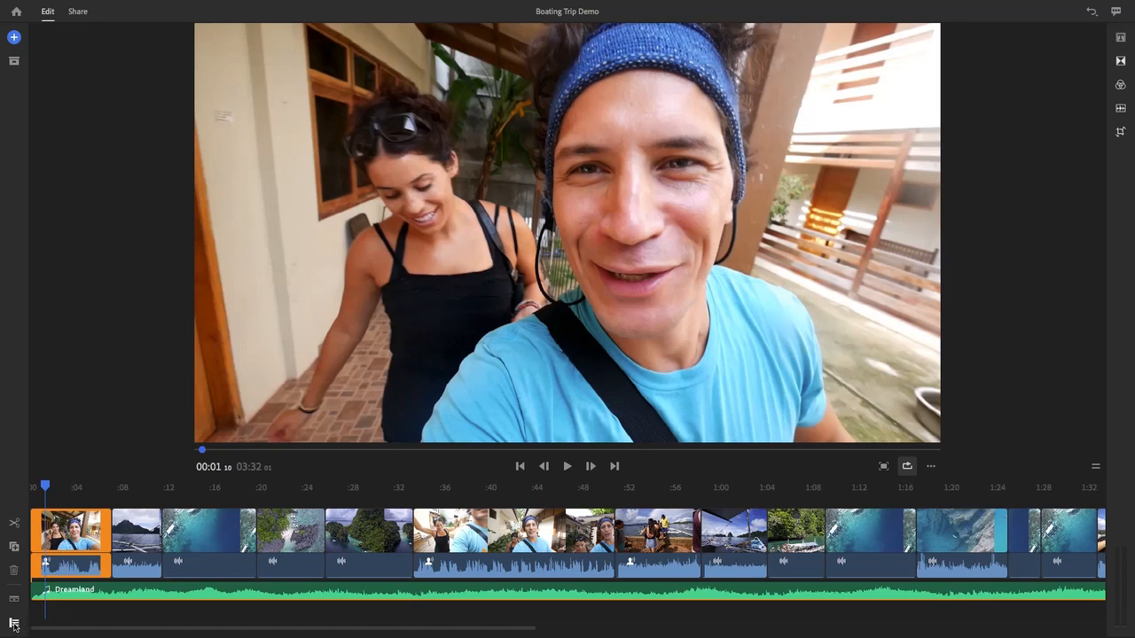
Show Track Controls and try the main track's Lock, Mute and Hide toggles, leaving all active
click(15, 619)
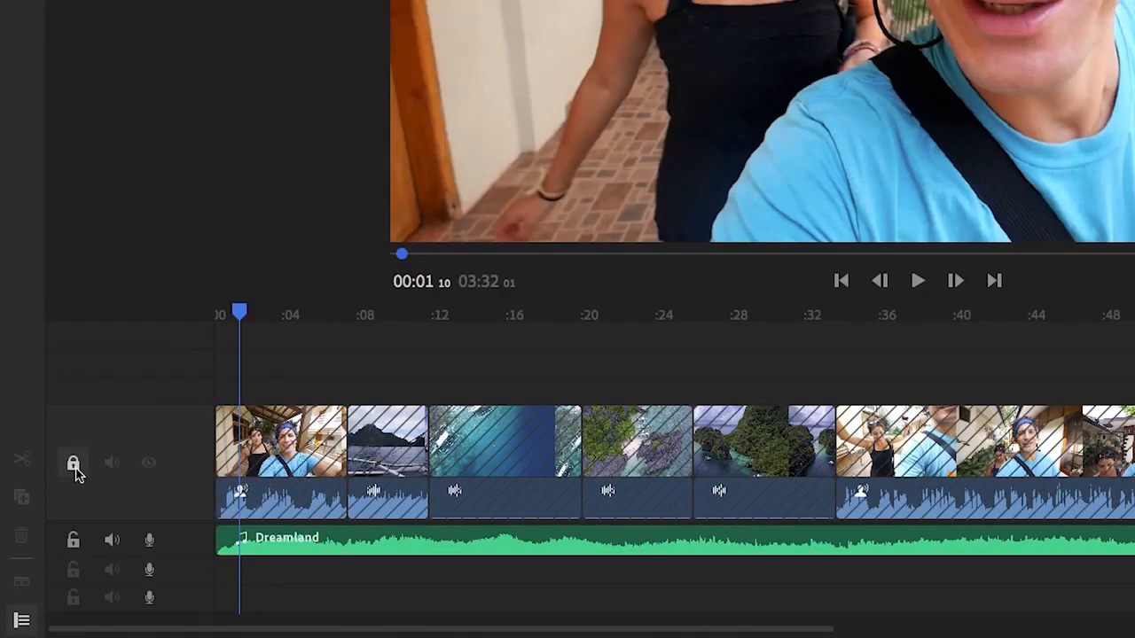
click(110, 461)
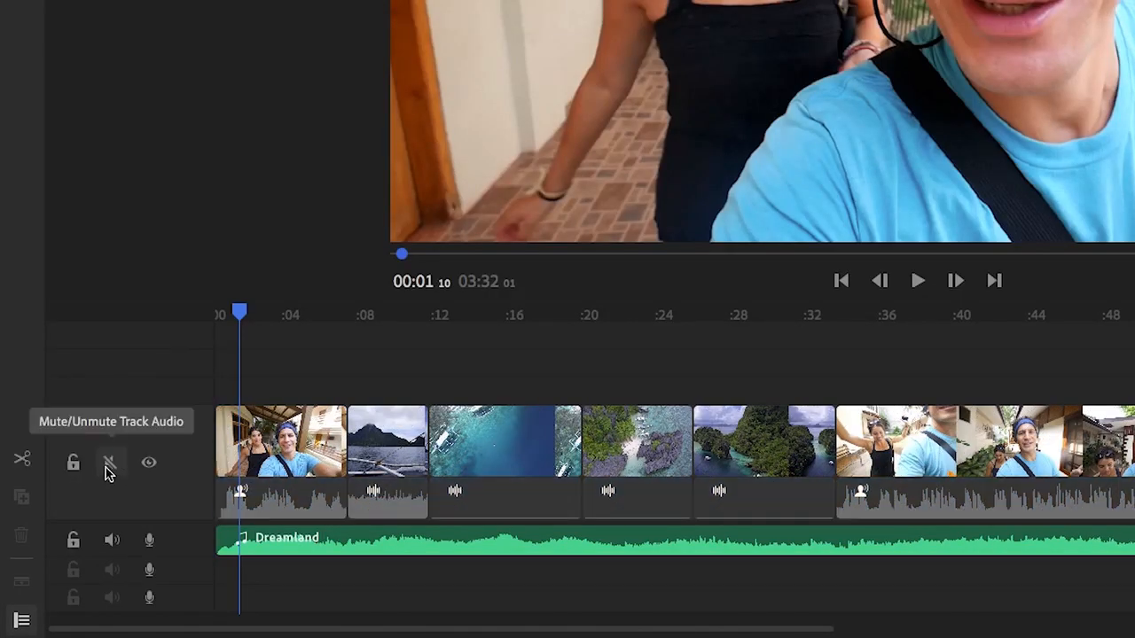
click(149, 461)
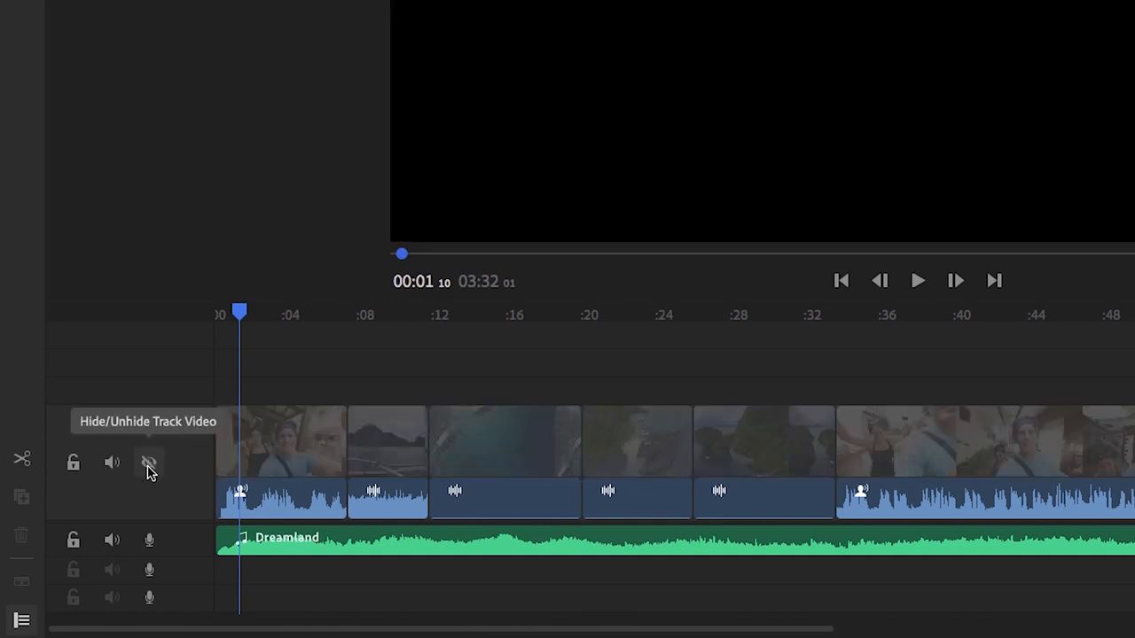
click(149, 463)
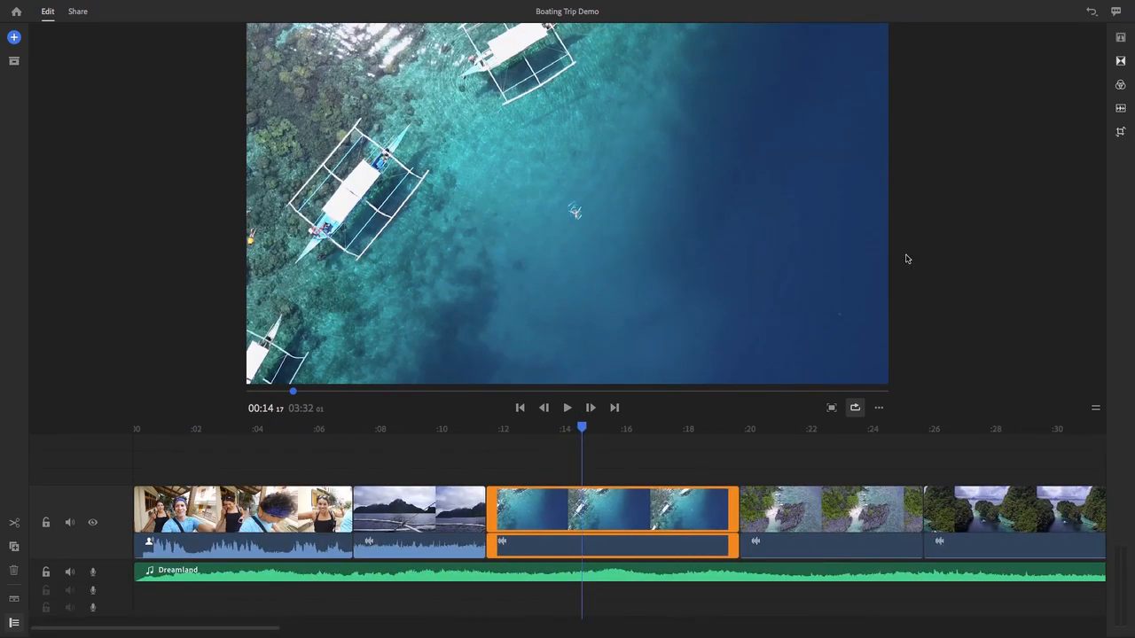
mouse_move(1107, 46)
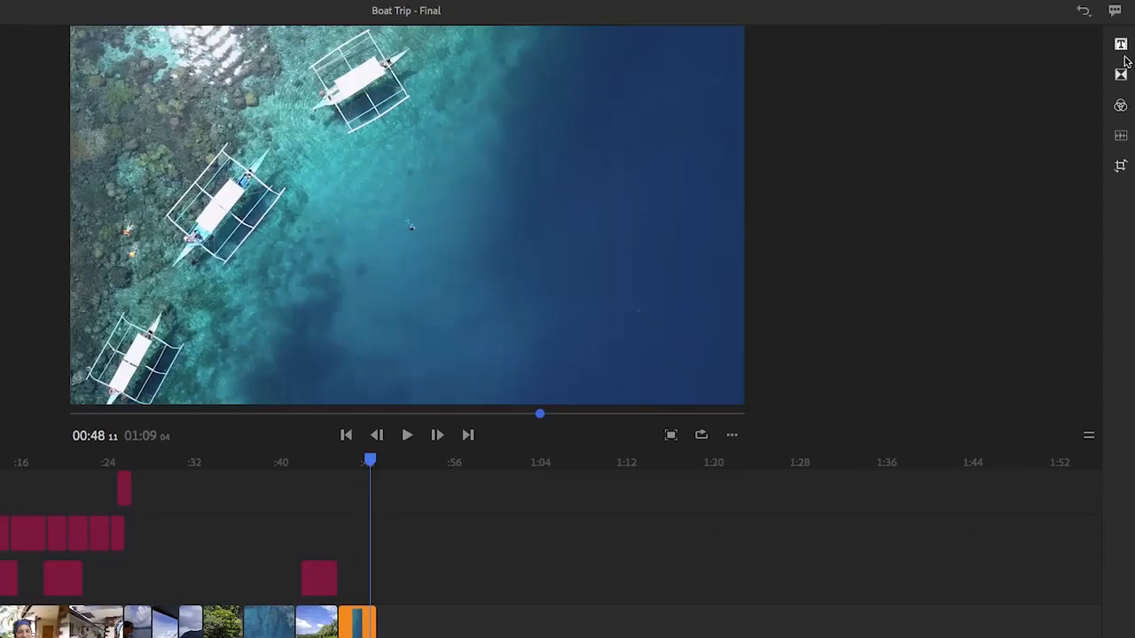
Scroll through the title templates, then bring up the transition presets
click(1121, 42)
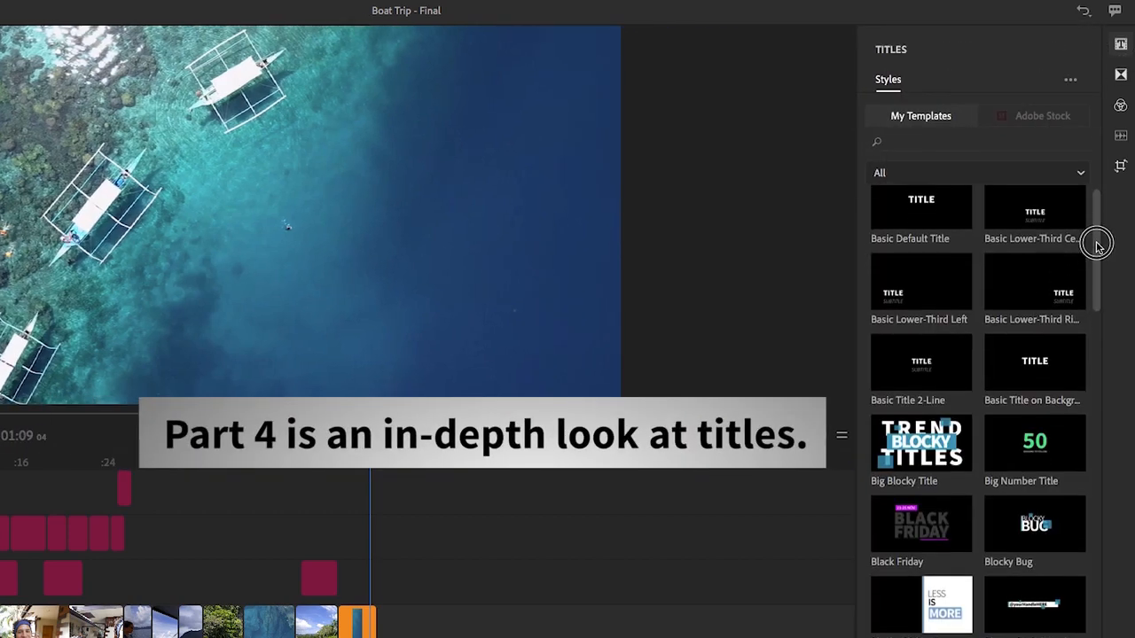
scroll(down, 3)
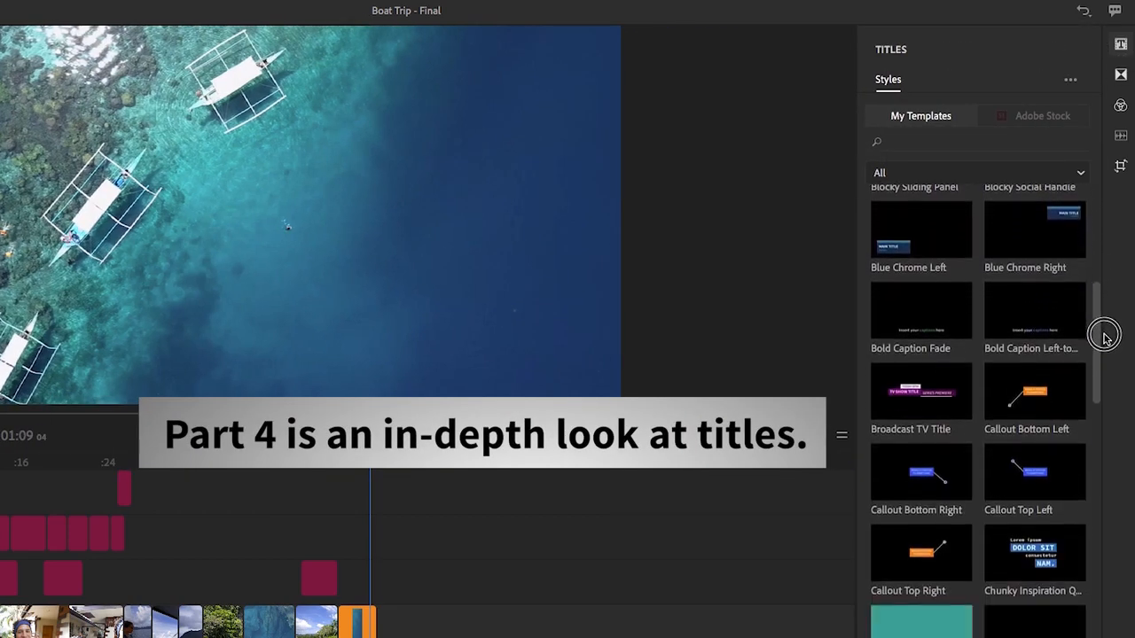
scroll(down, 3)
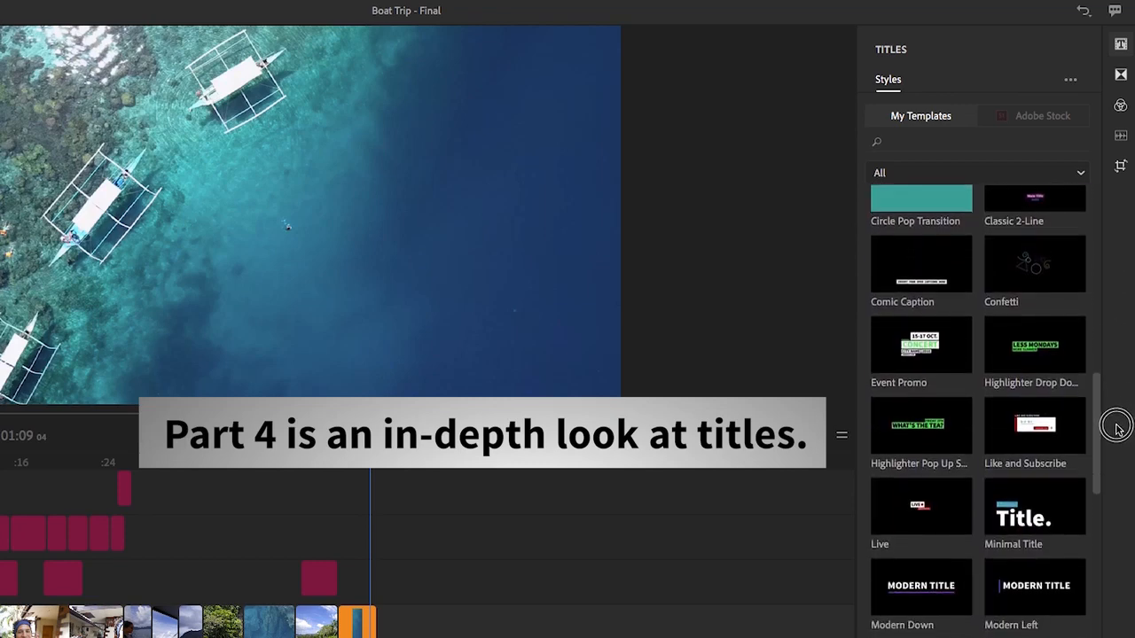
scroll(down, 3)
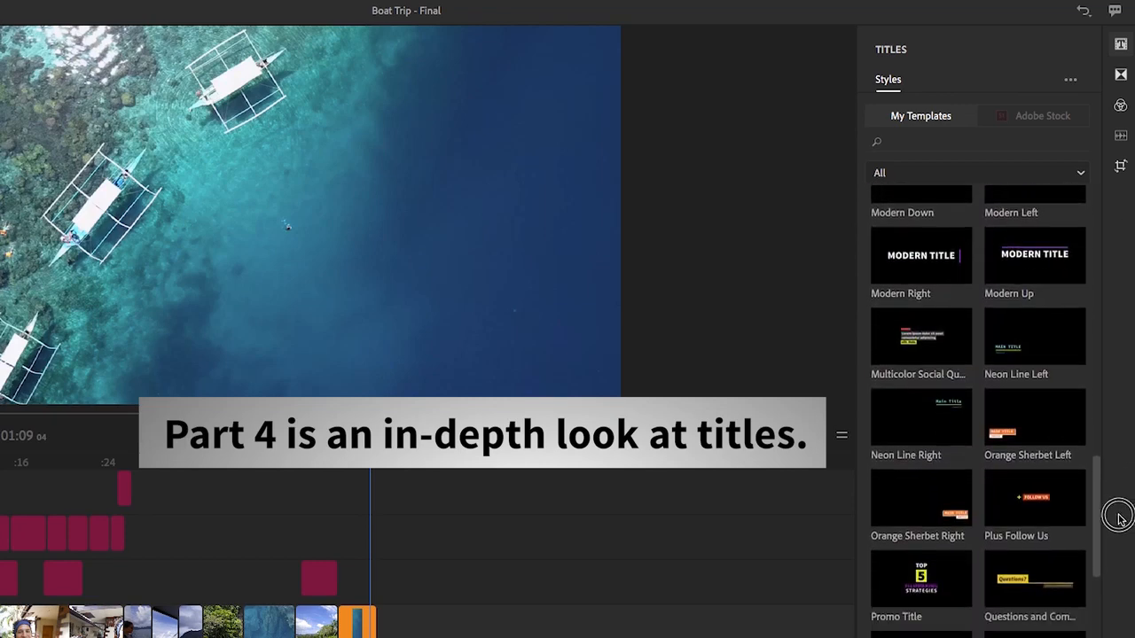
click(1115, 78)
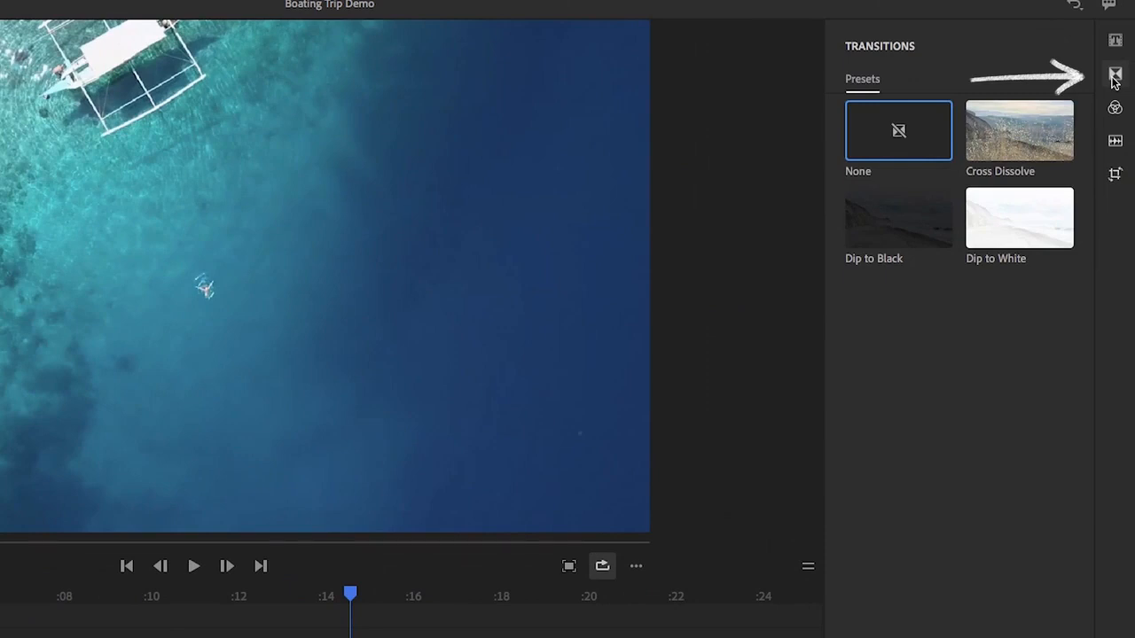
mouse_move(1071, 330)
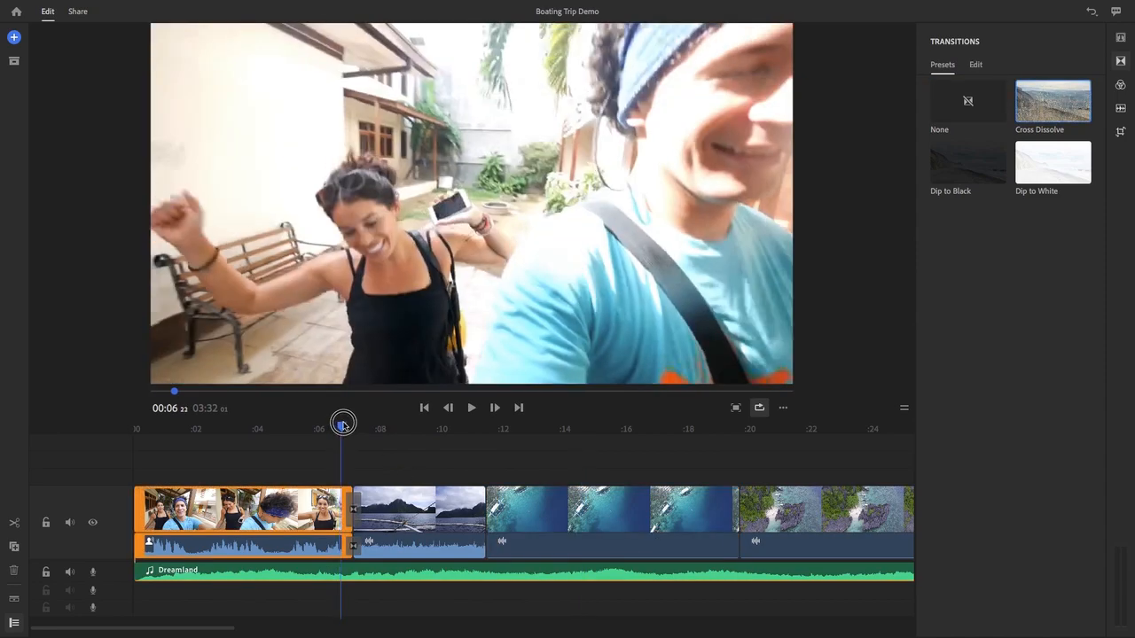
click(472, 408)
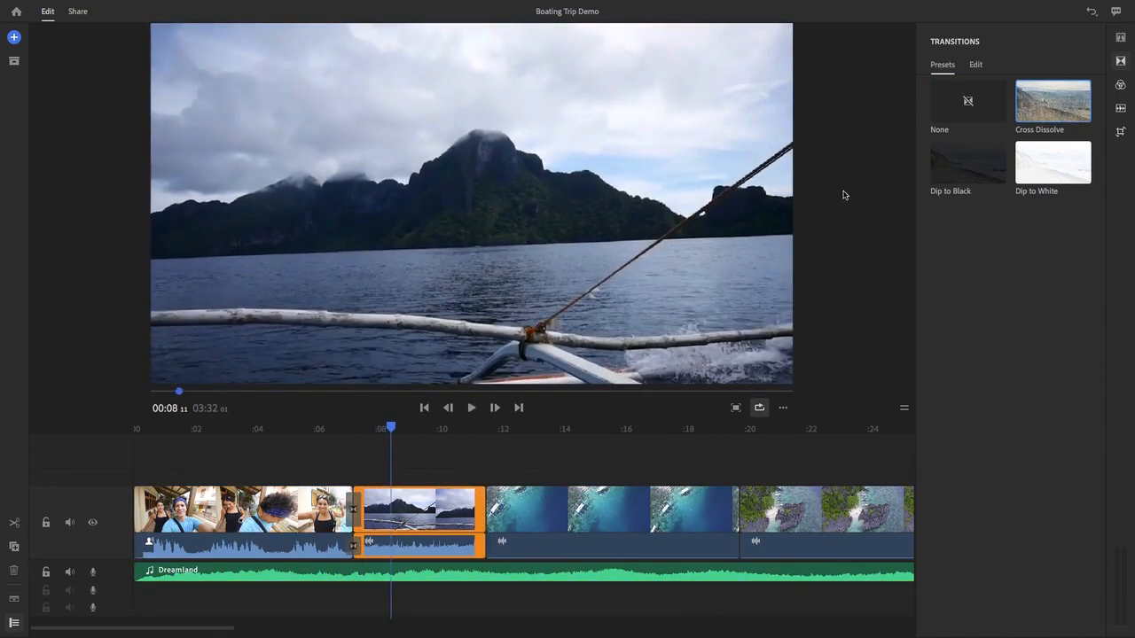
mouse_move(426, 520)
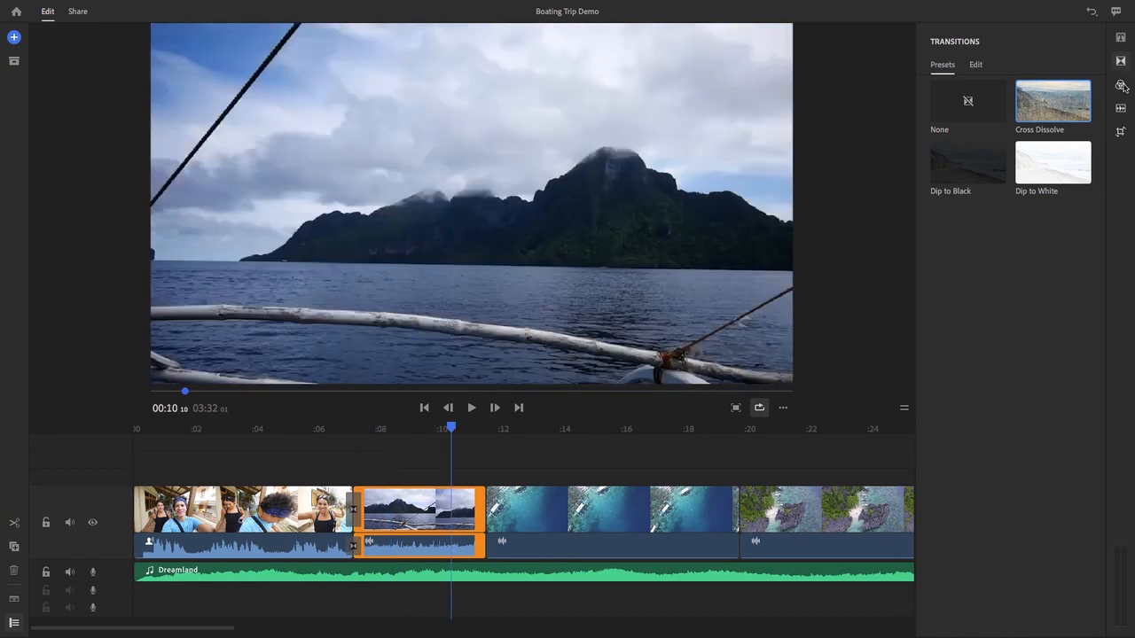
Apply a colour look to the clip at intensity 138 and move to its Edit adjustments
click(1121, 85)
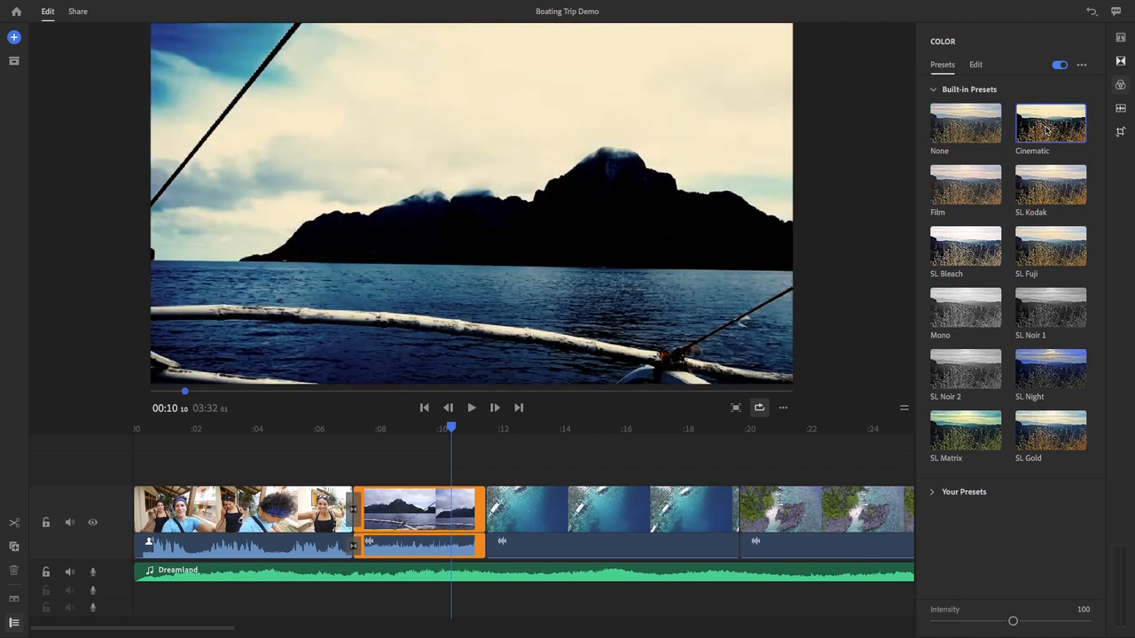
click(965, 185)
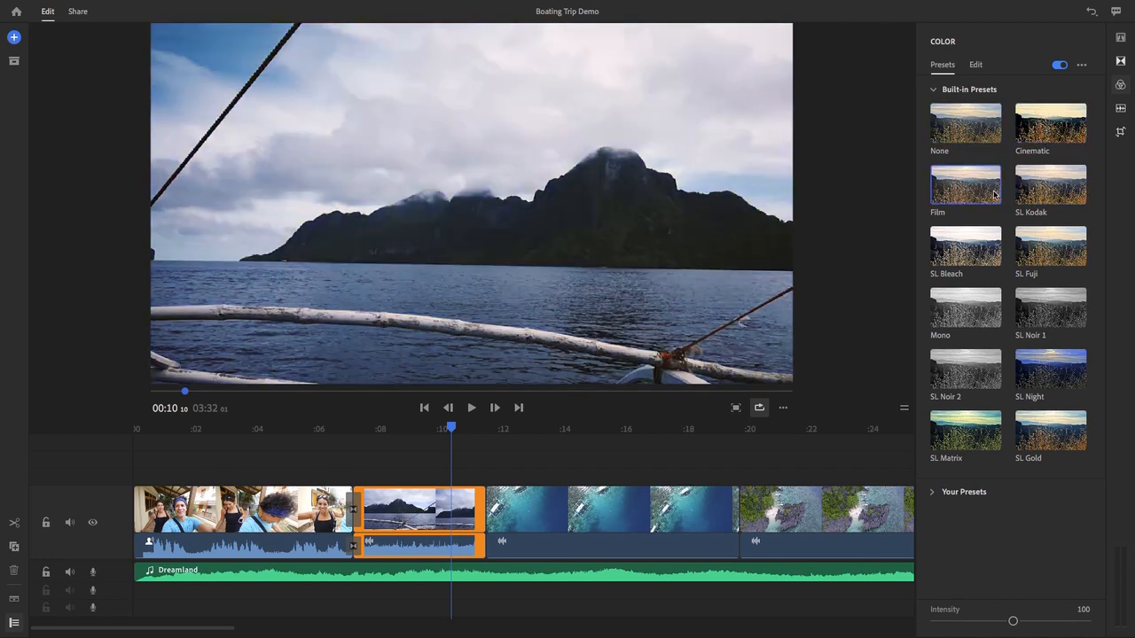
drag(1013, 621, 1043, 617)
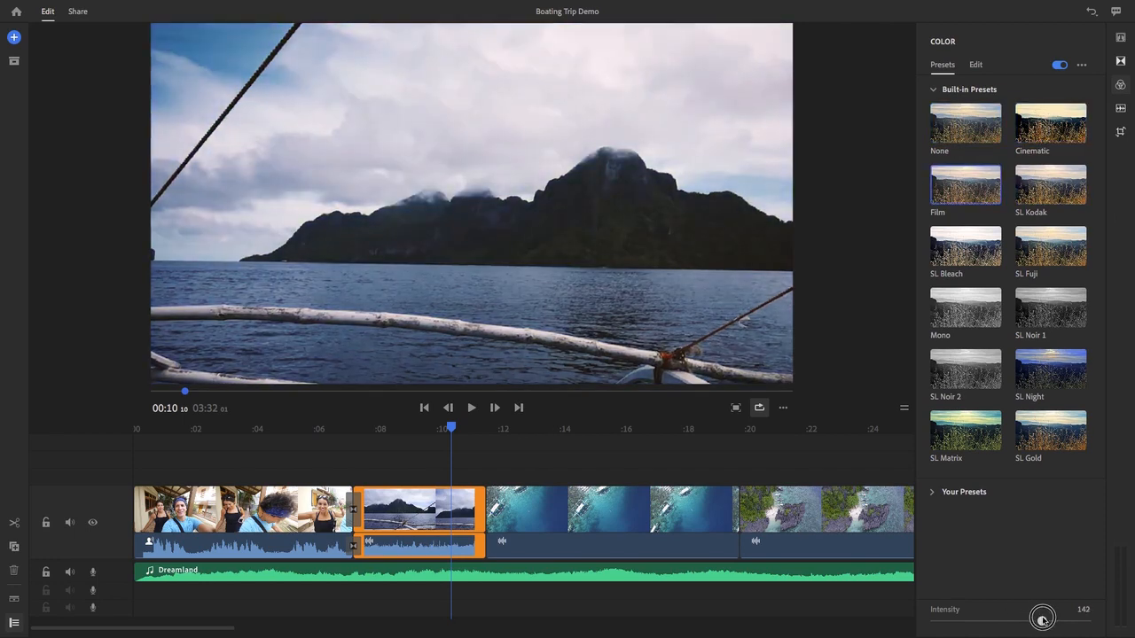
drag(1043, 617, 1001, 621)
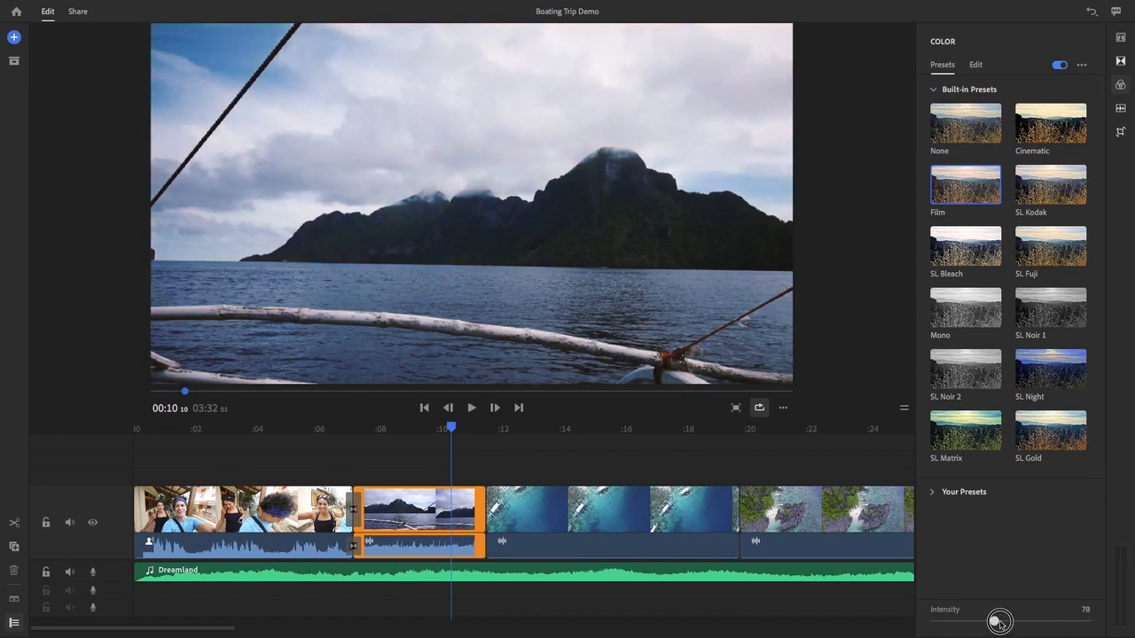
drag(1000, 621, 1037, 621)
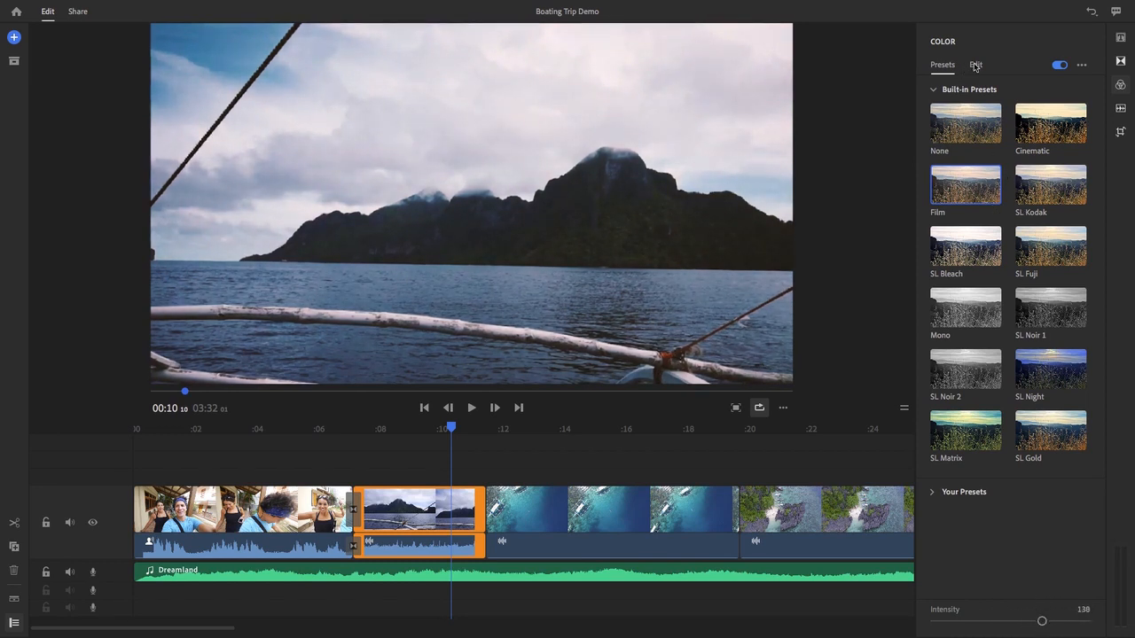
click(975, 63)
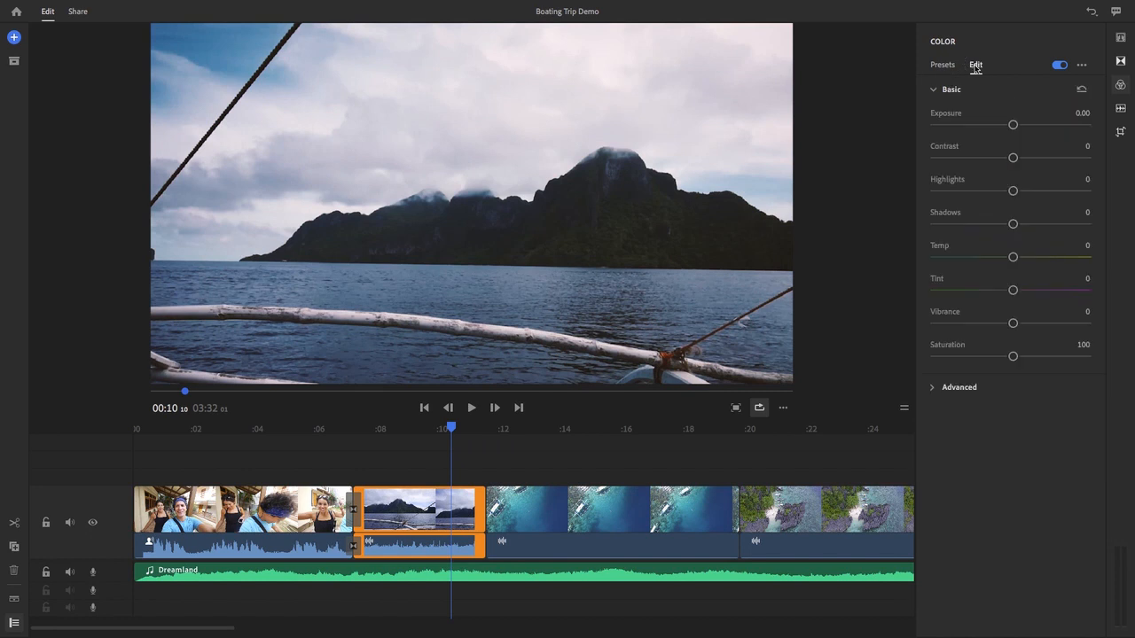
Enable auto ducking for the Dreamland music at Reduce by 56, then play around 0:36 to check it
click(1120, 110)
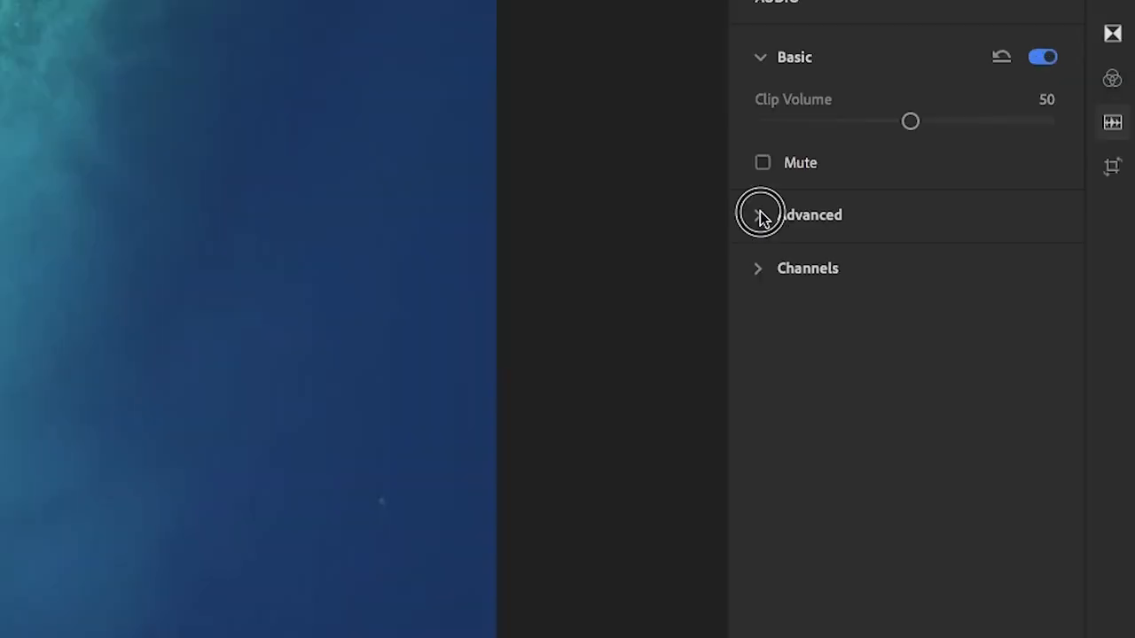
click(759, 215)
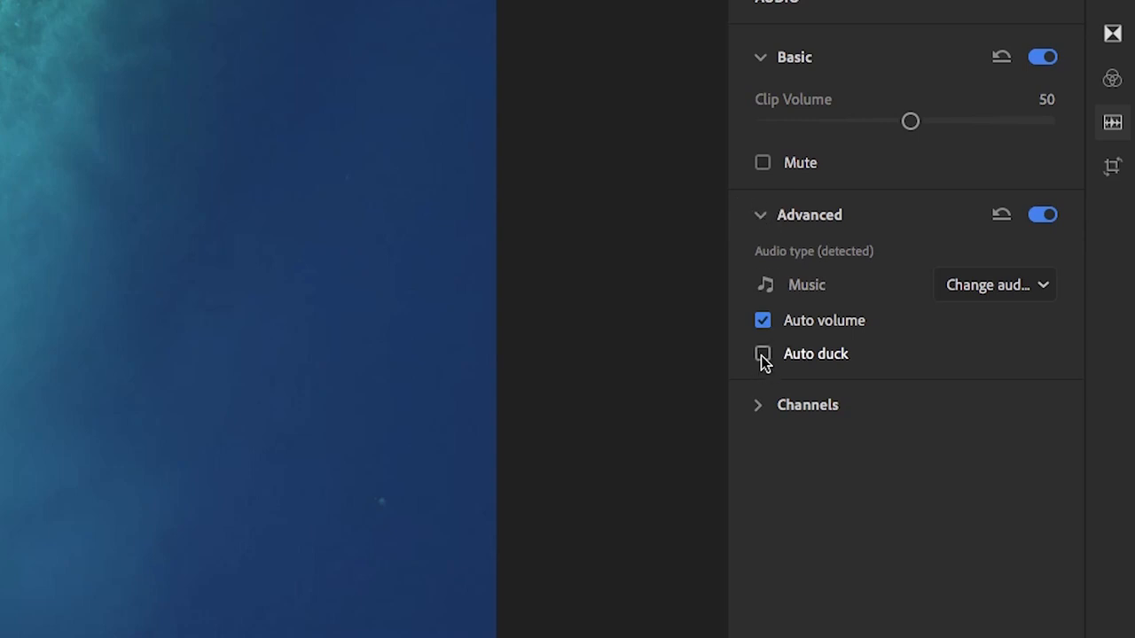
click(763, 355)
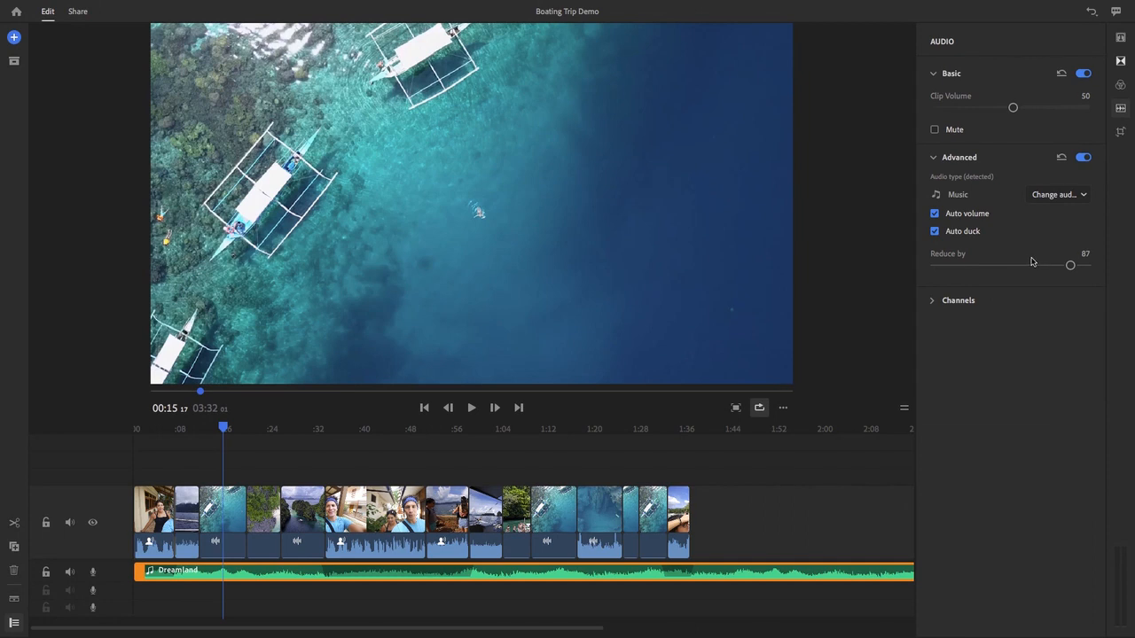
mouse_move(324, 581)
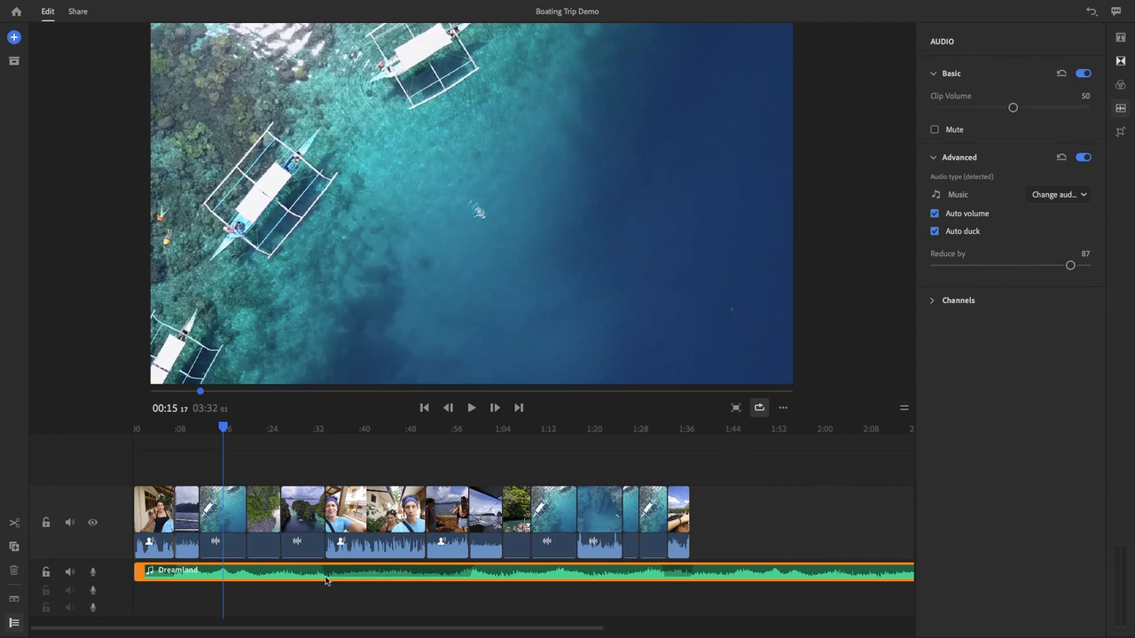
mouse_move(475, 578)
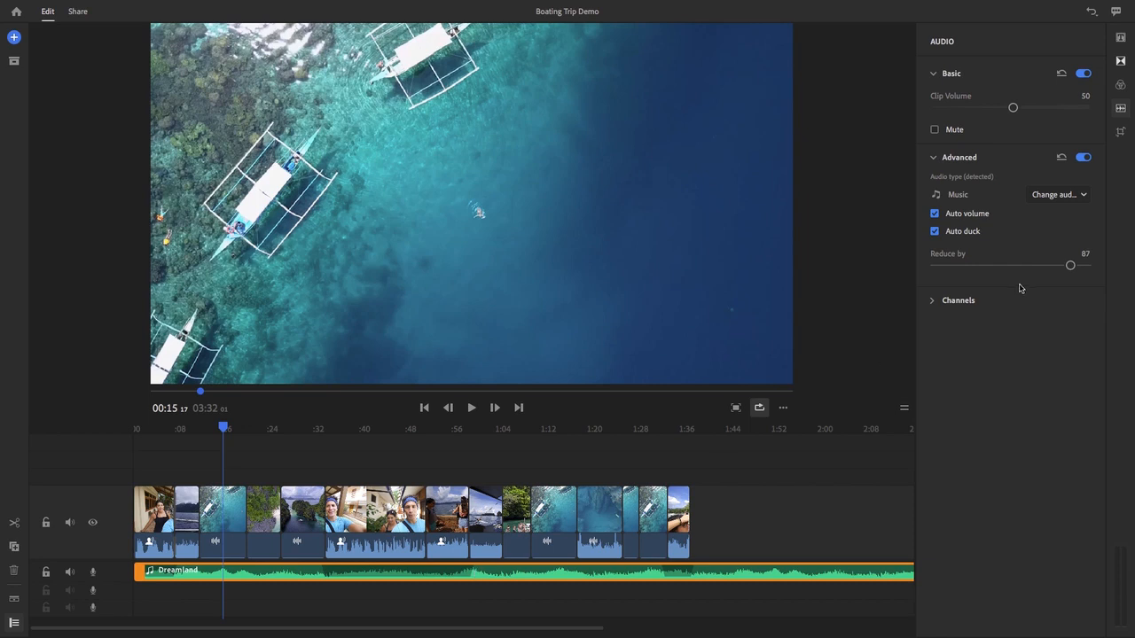
drag(1071, 266, 1025, 266)
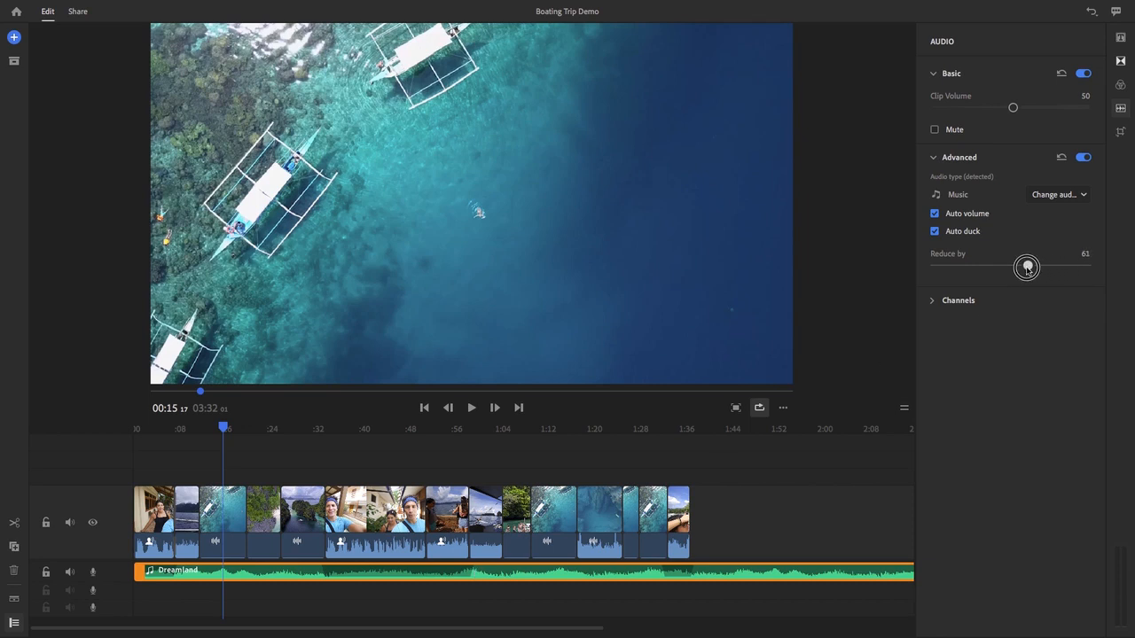
drag(1024, 266, 1022, 266)
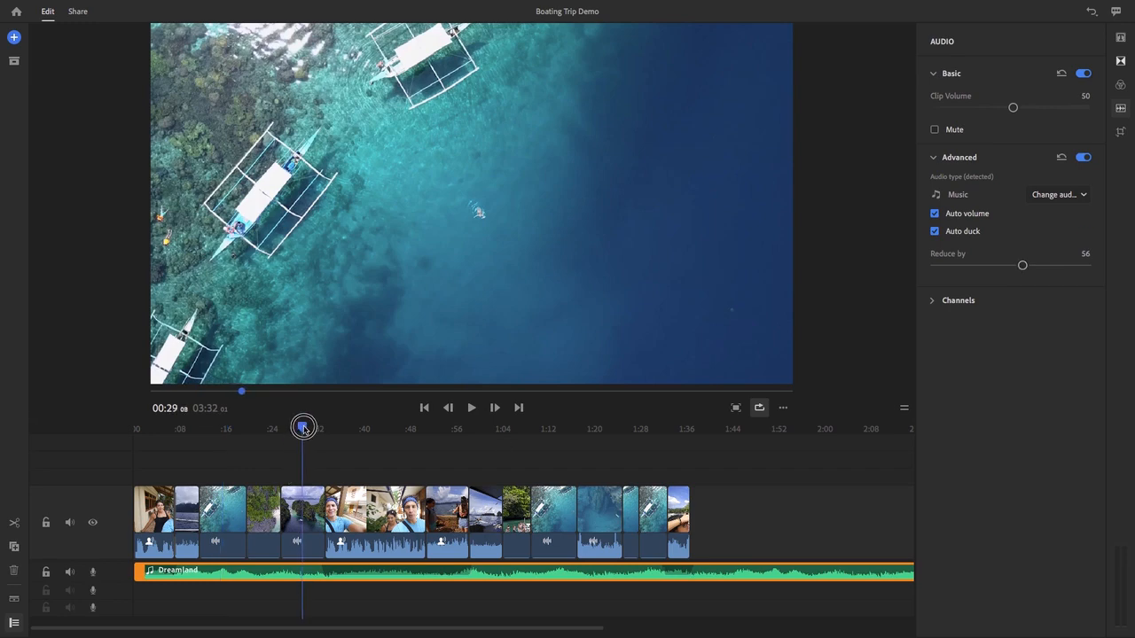
click(471, 408)
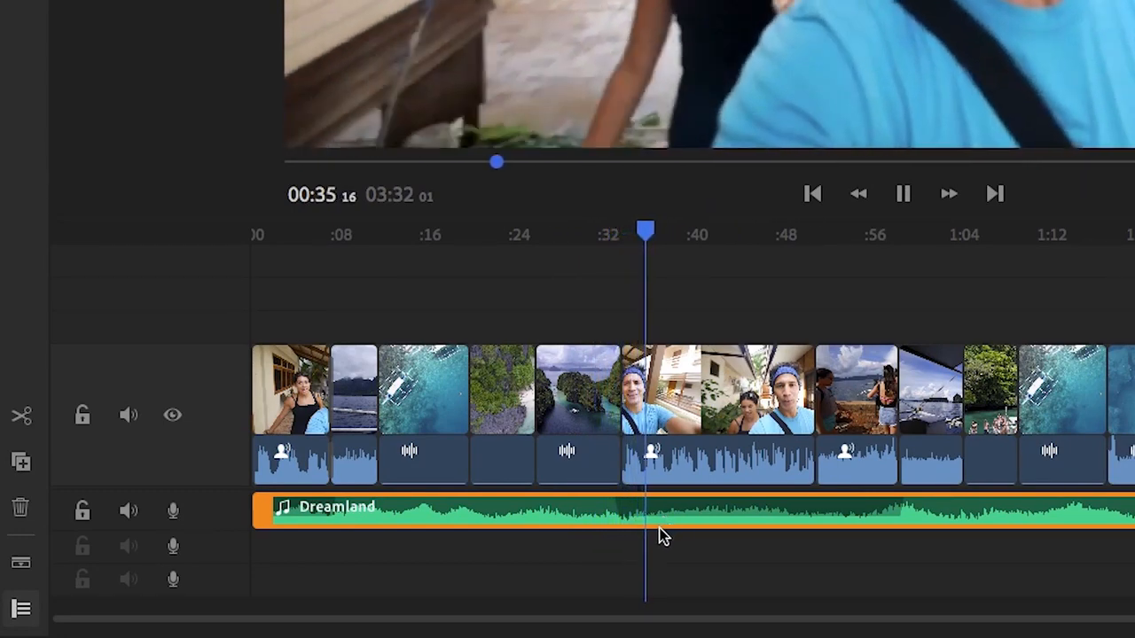
click(903, 193)
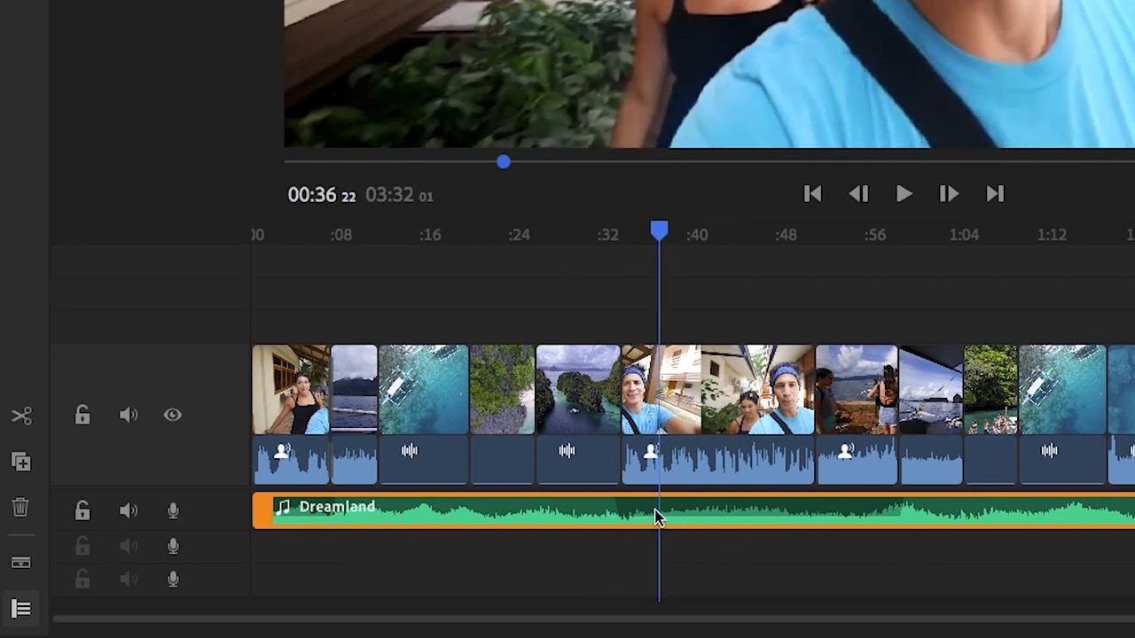
mouse_move(742, 528)
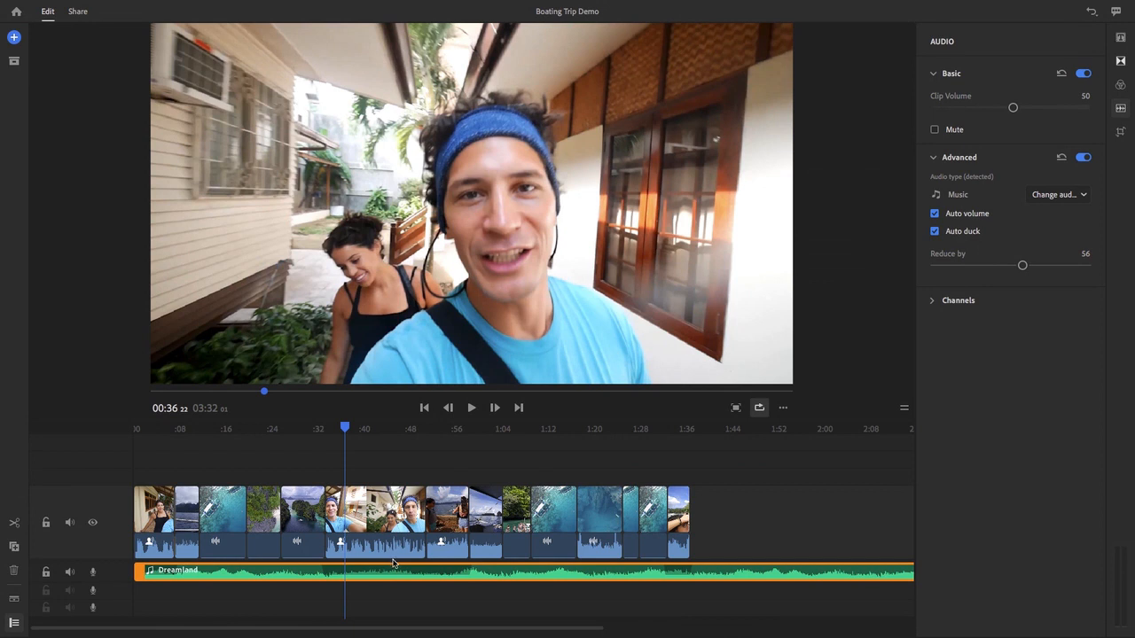
mouse_move(665, 466)
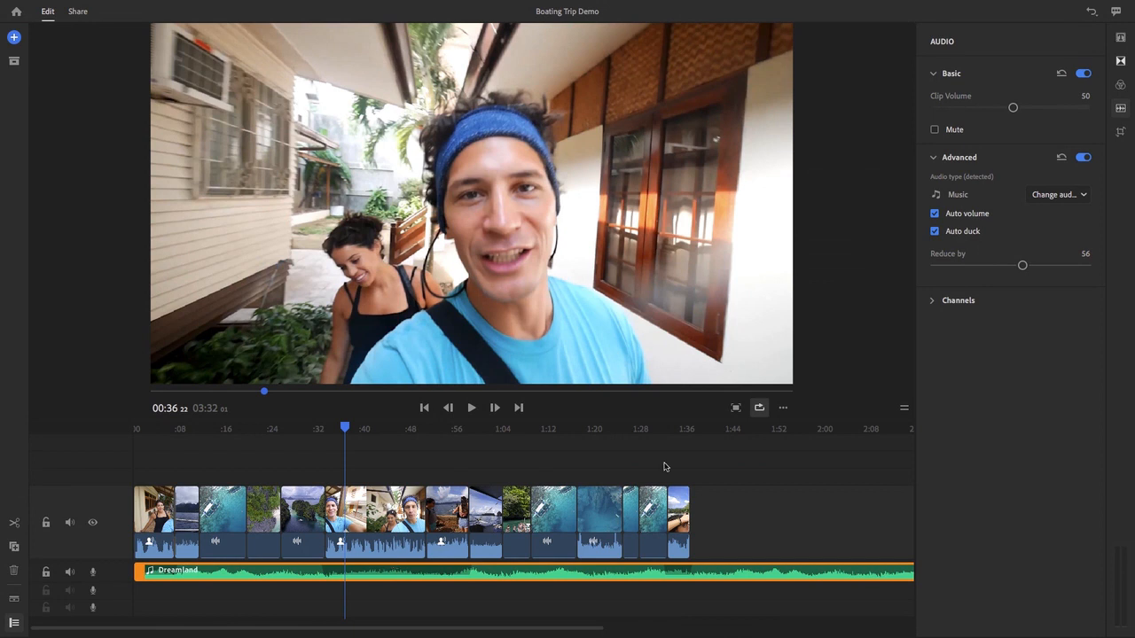
Scale the aerial lagoon clip to 137 and adjust its horizontal and vertical position in the frame
click(1121, 135)
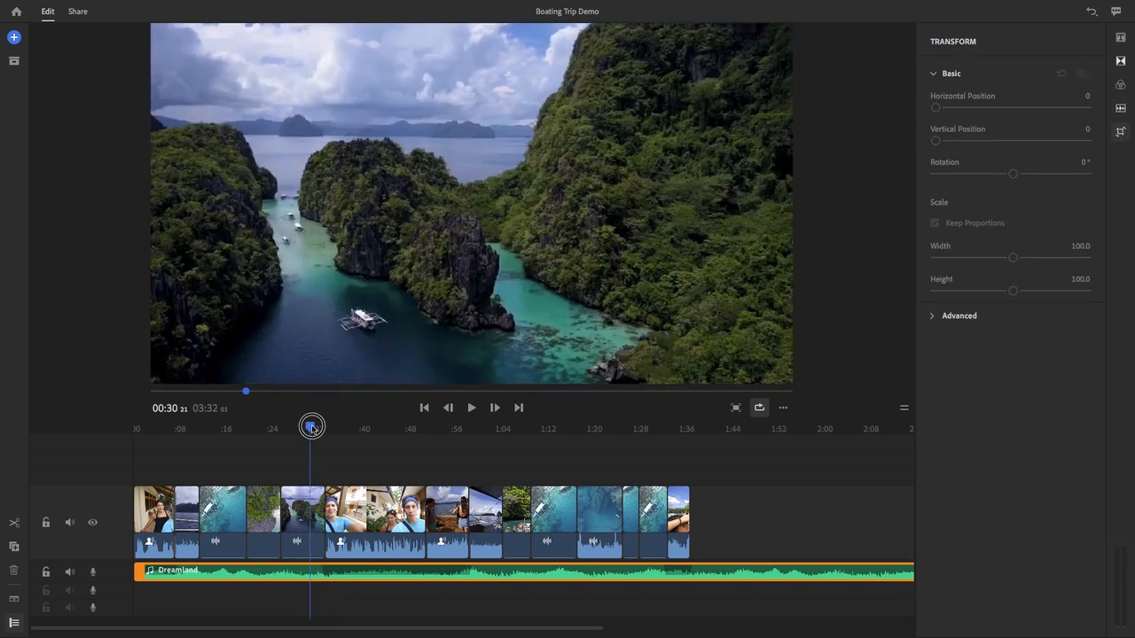
click(305, 518)
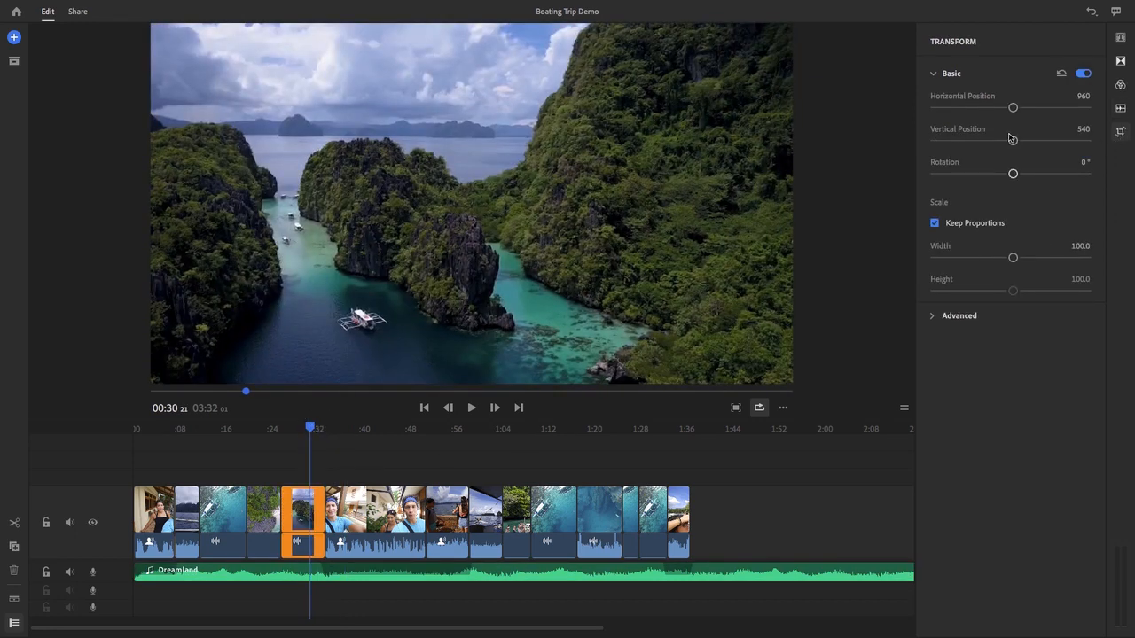
drag(1013, 140, 1004, 140)
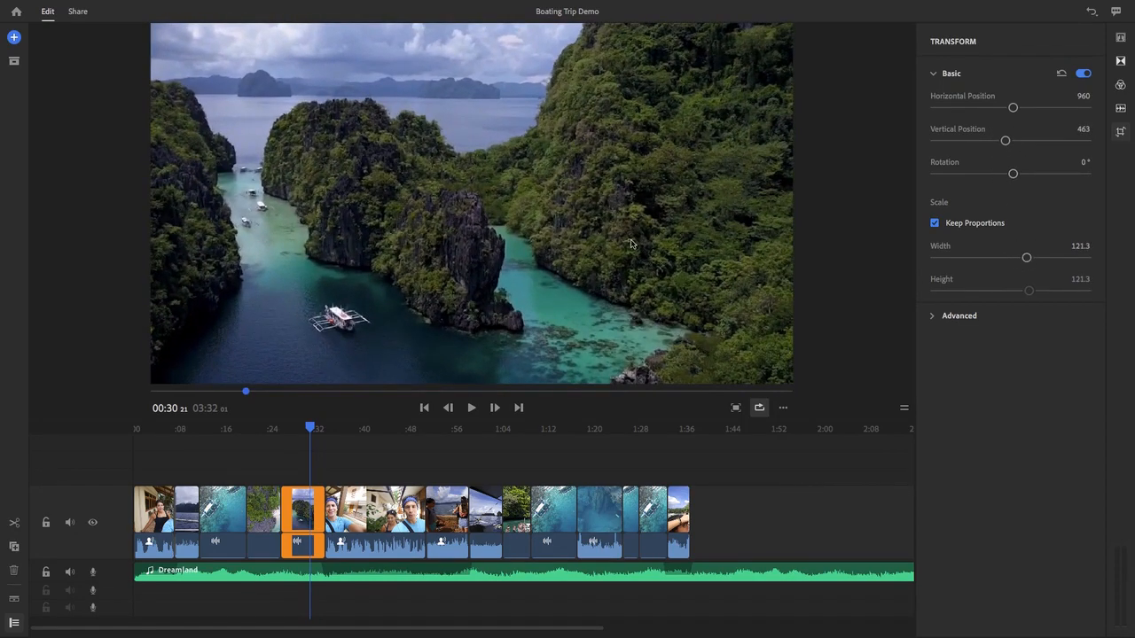
drag(630, 245, 640, 259)
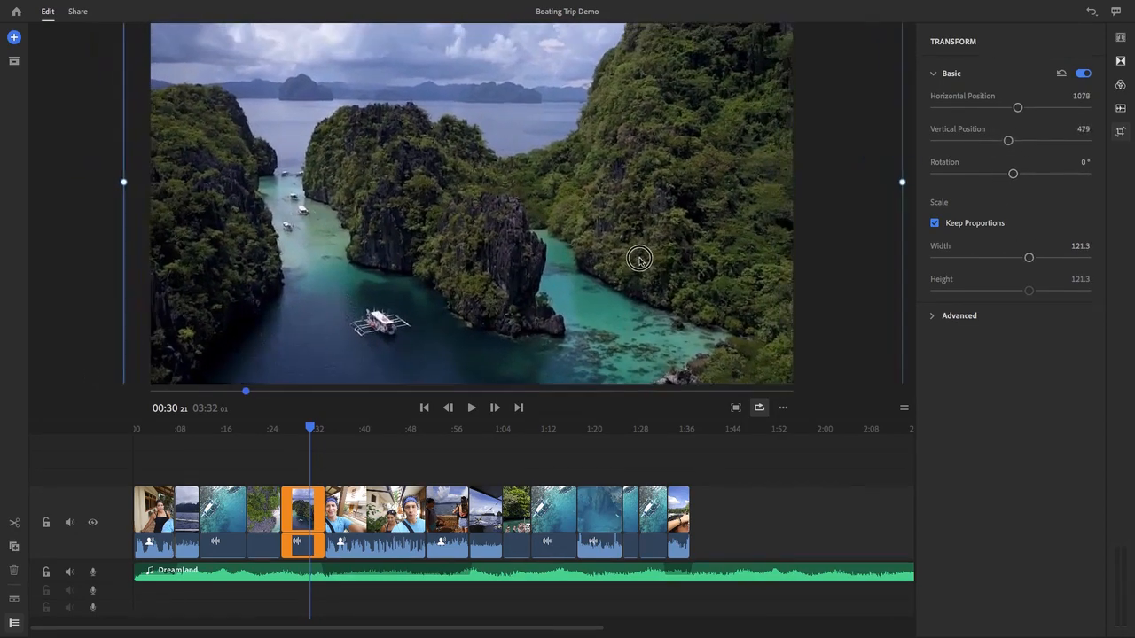
drag(638, 259, 648, 282)
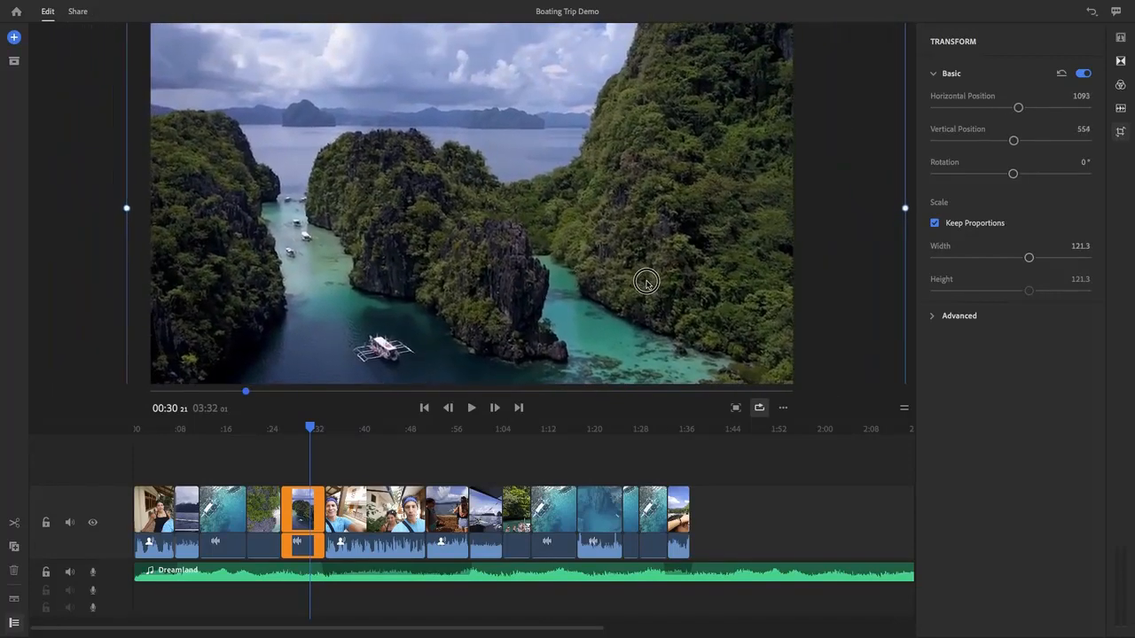
drag(647, 282, 624, 252)
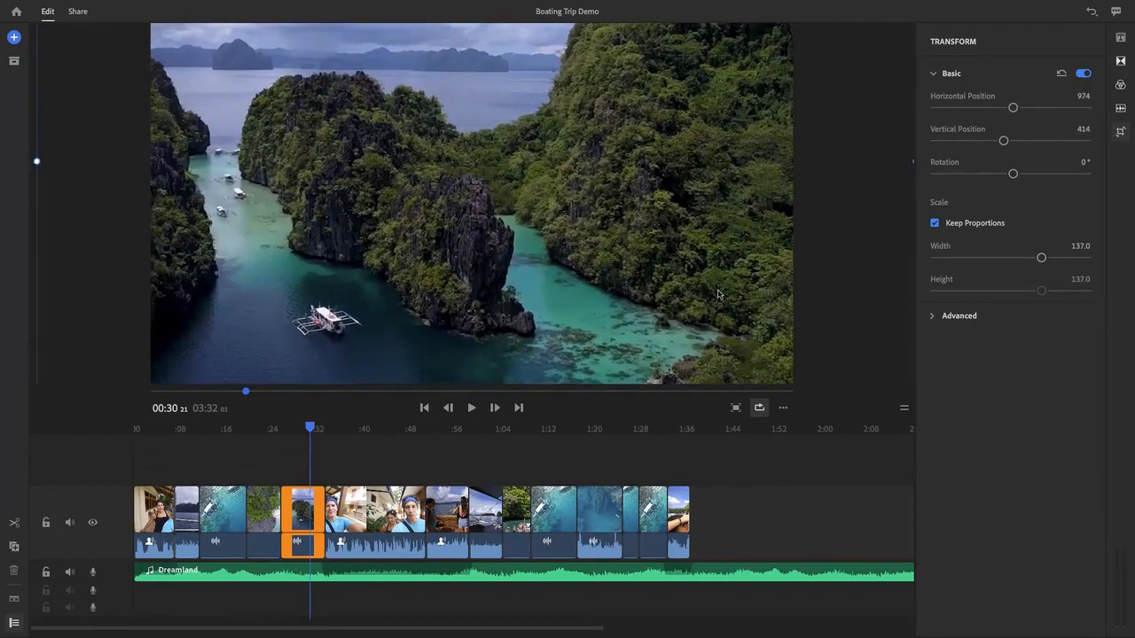
Crop the lagoon clip about 28% from the top and 12% from the bottom for black bars
click(956, 316)
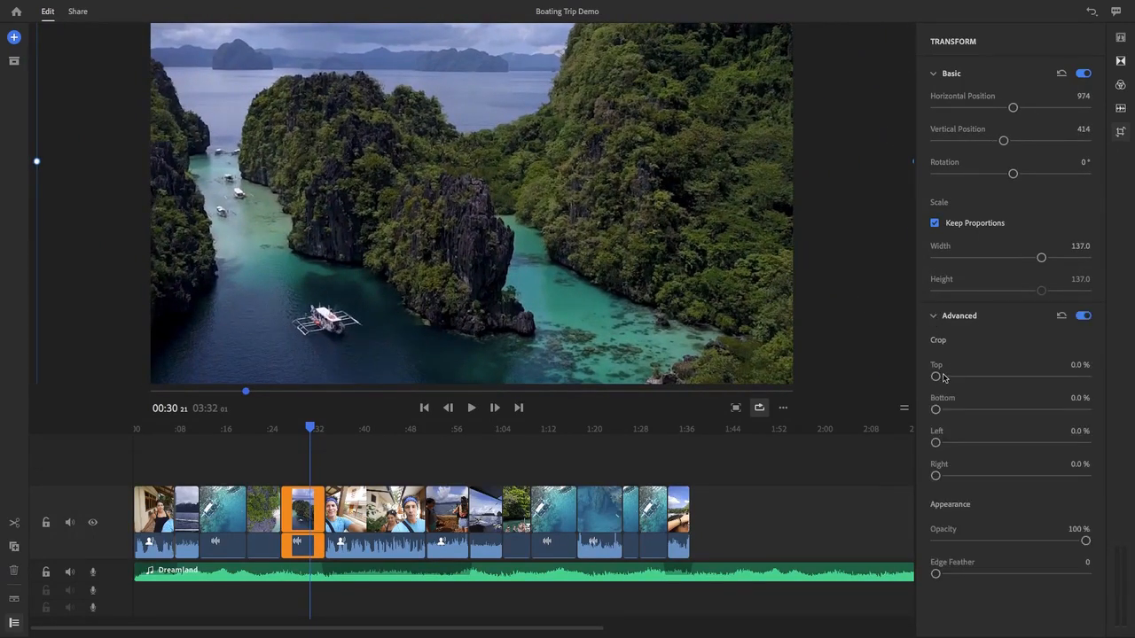
drag(937, 376, 976, 376)
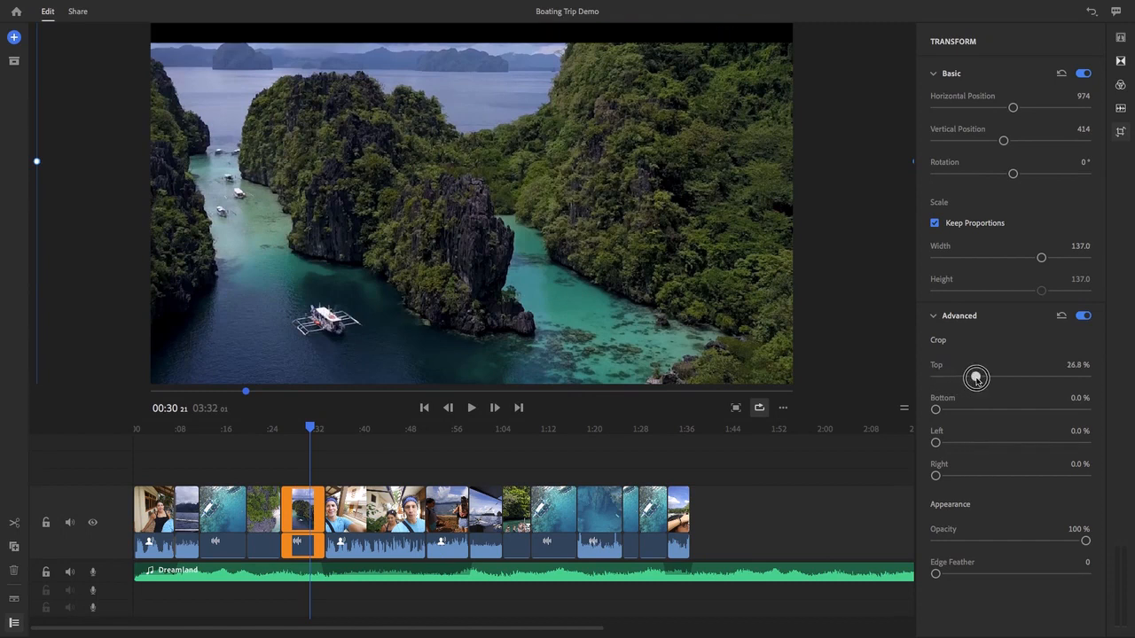
drag(975, 376, 979, 376)
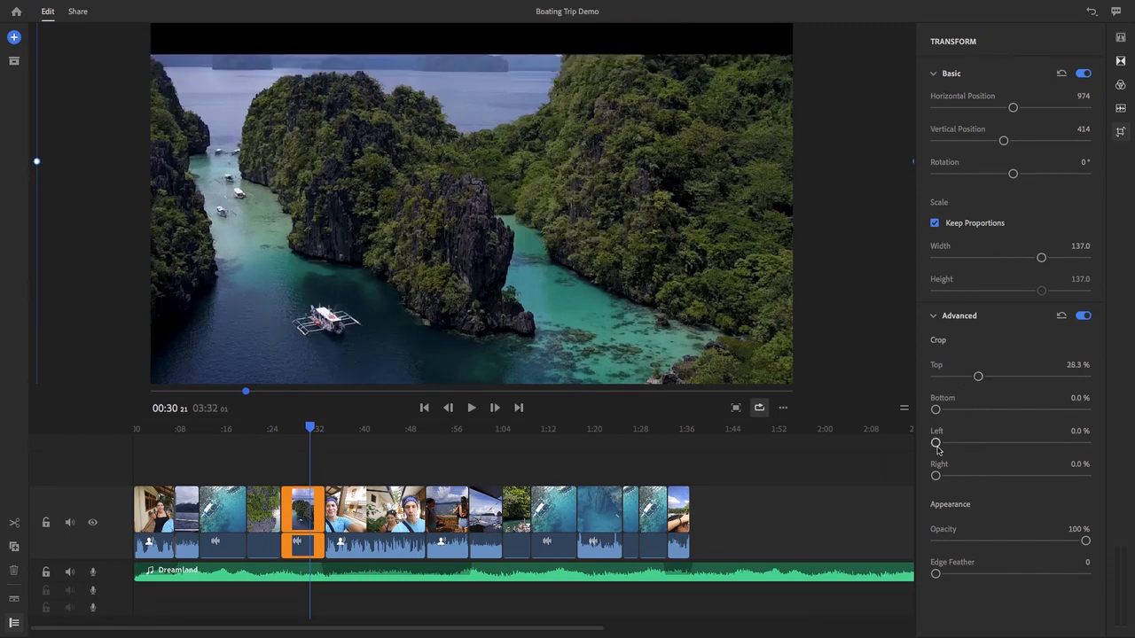
drag(936, 410, 954, 409)
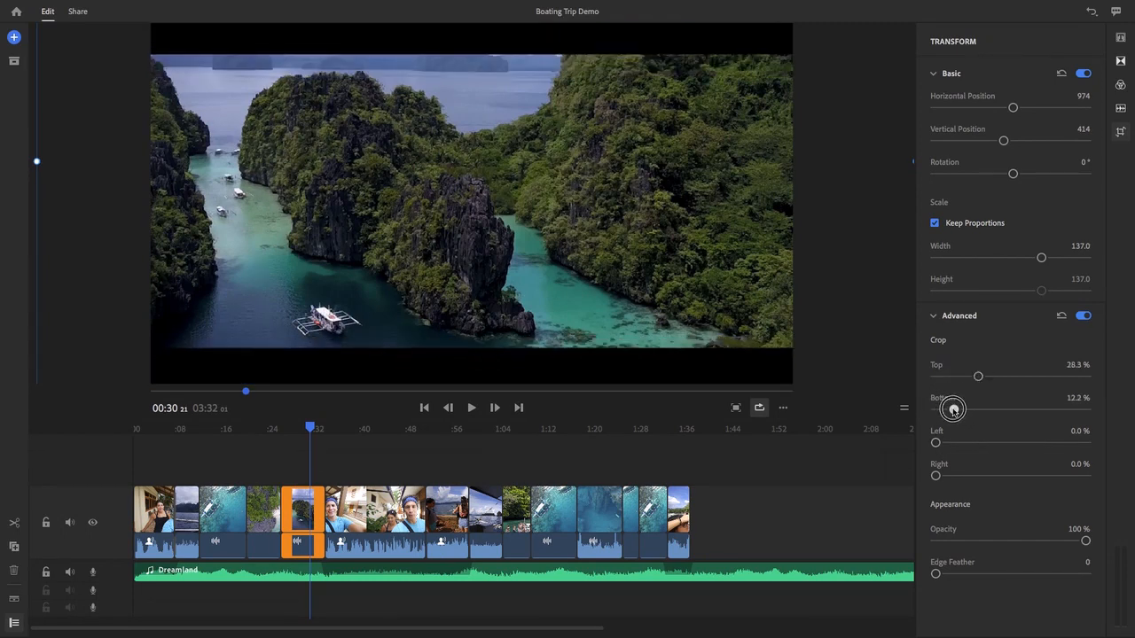
drag(954, 409, 951, 411)
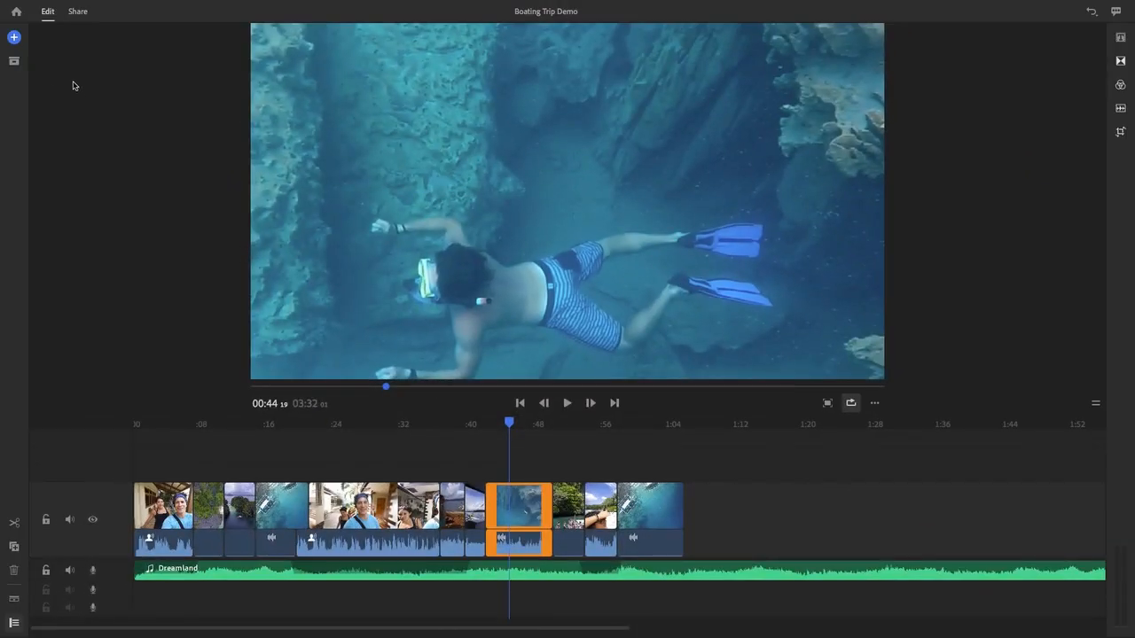
mouse_move(14, 36)
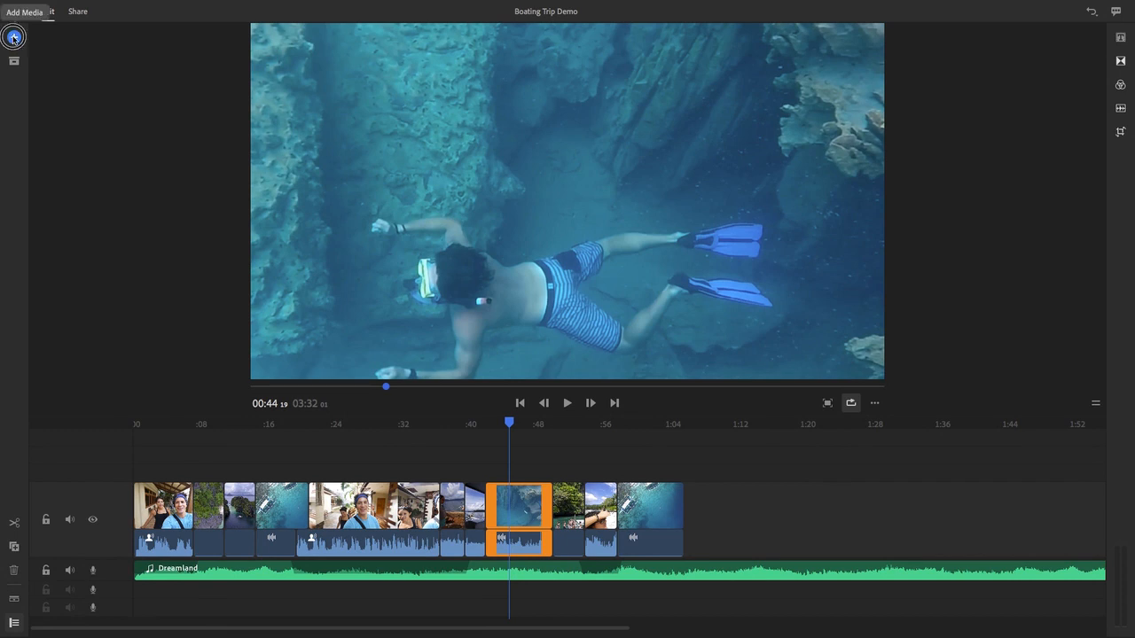
Scroll through the title templates, close them, and bring up the Title/Media/Voiceover add menu
click(14, 37)
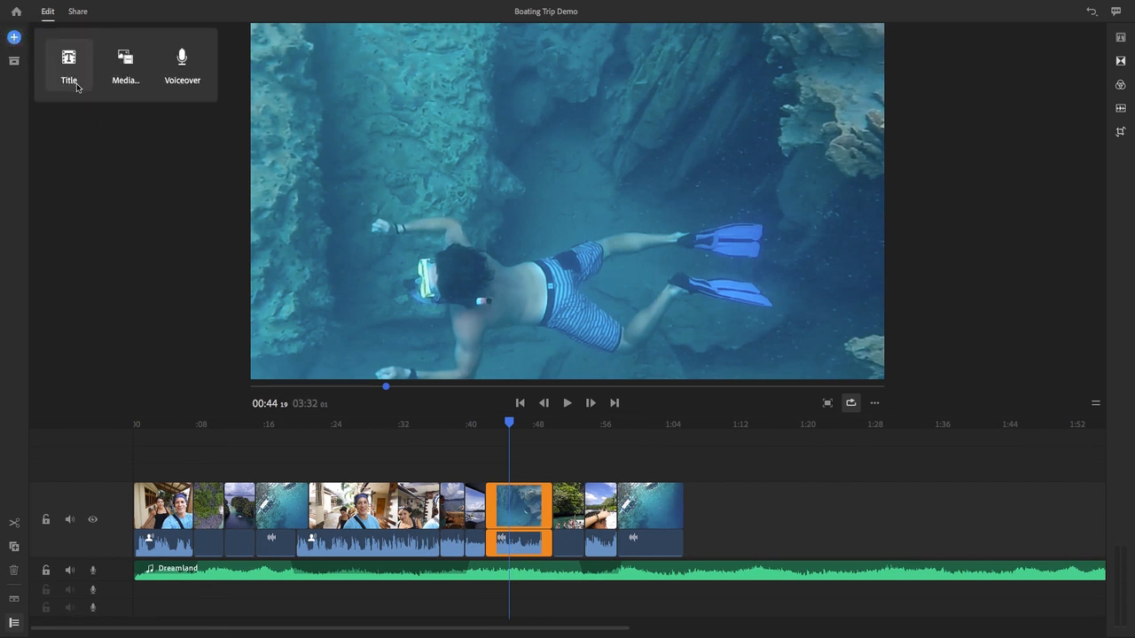
mouse_move(81, 89)
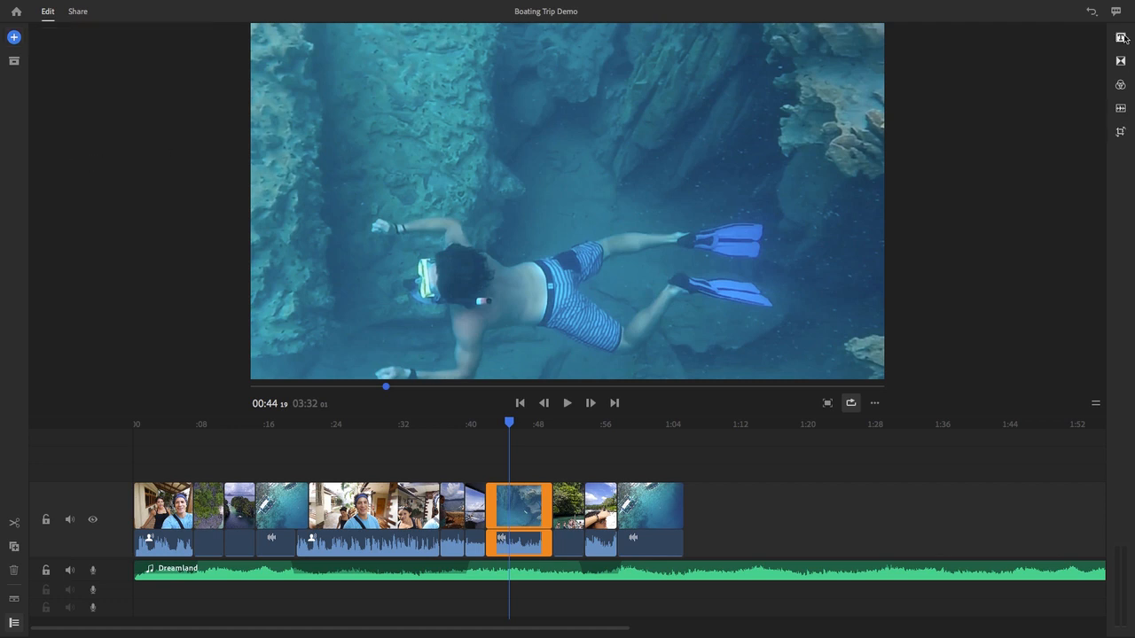
click(1121, 38)
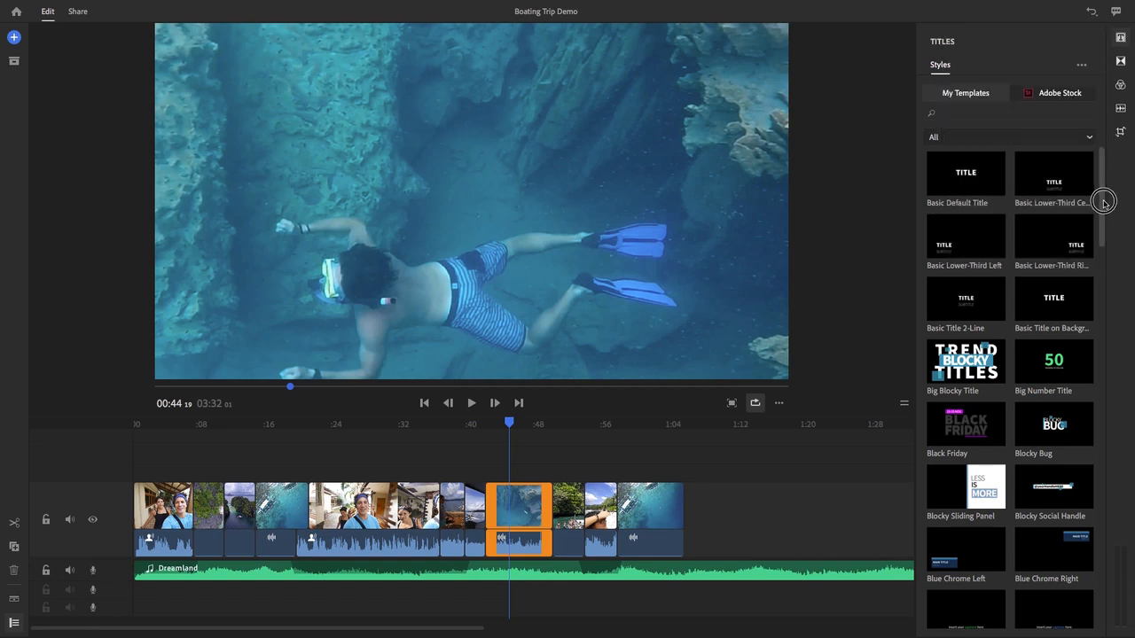
scroll(down, 3)
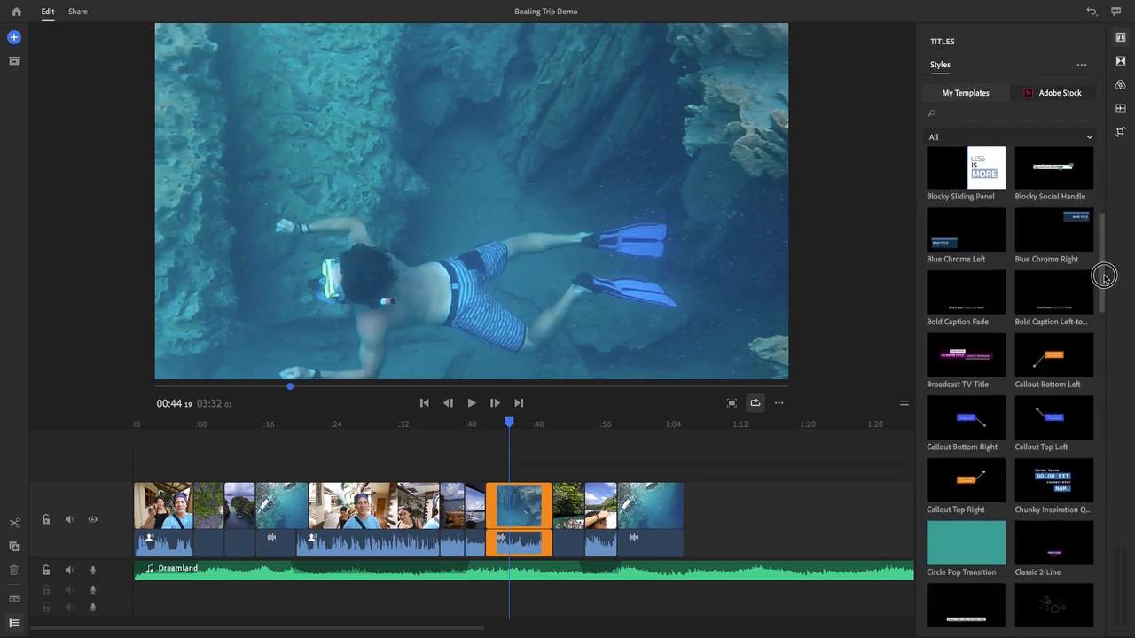
scroll(down, 3)
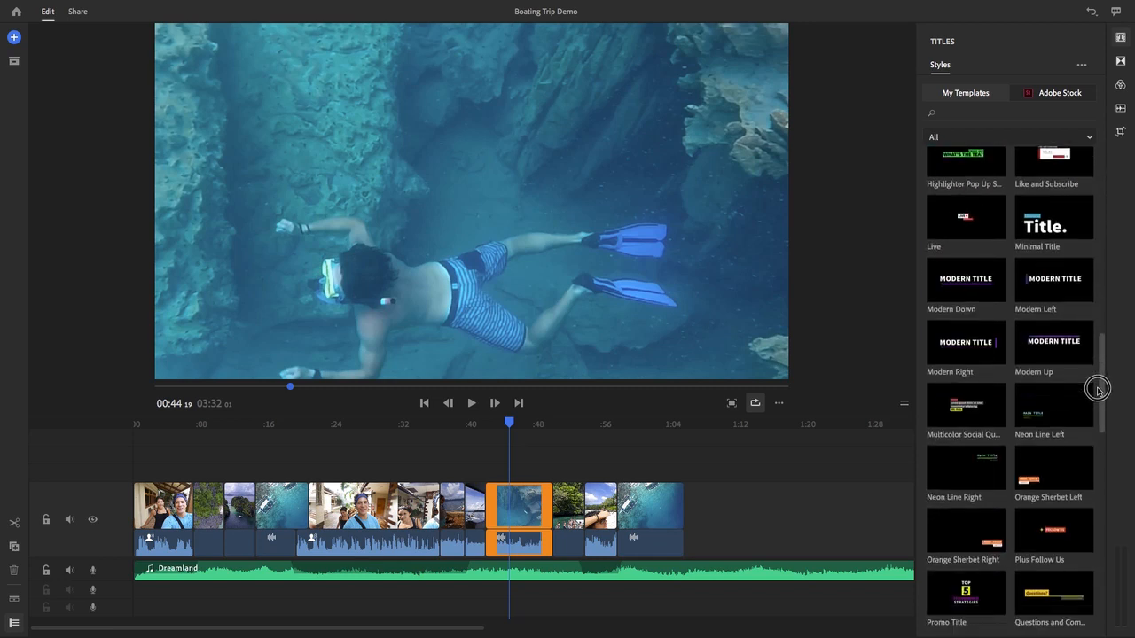
scroll(down, 3)
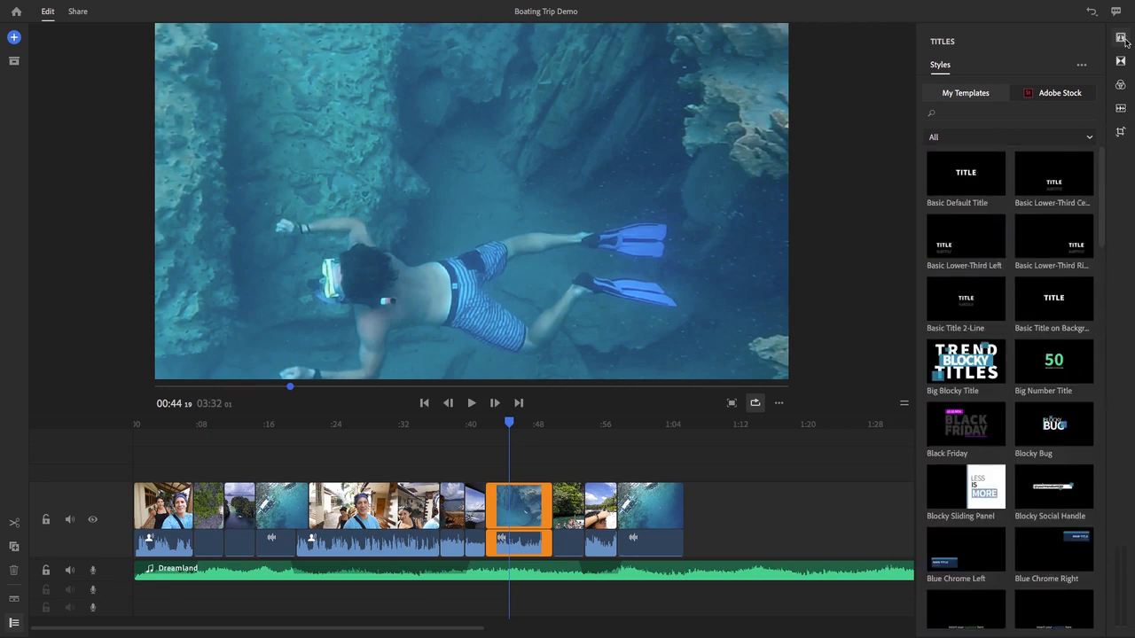
click(1119, 37)
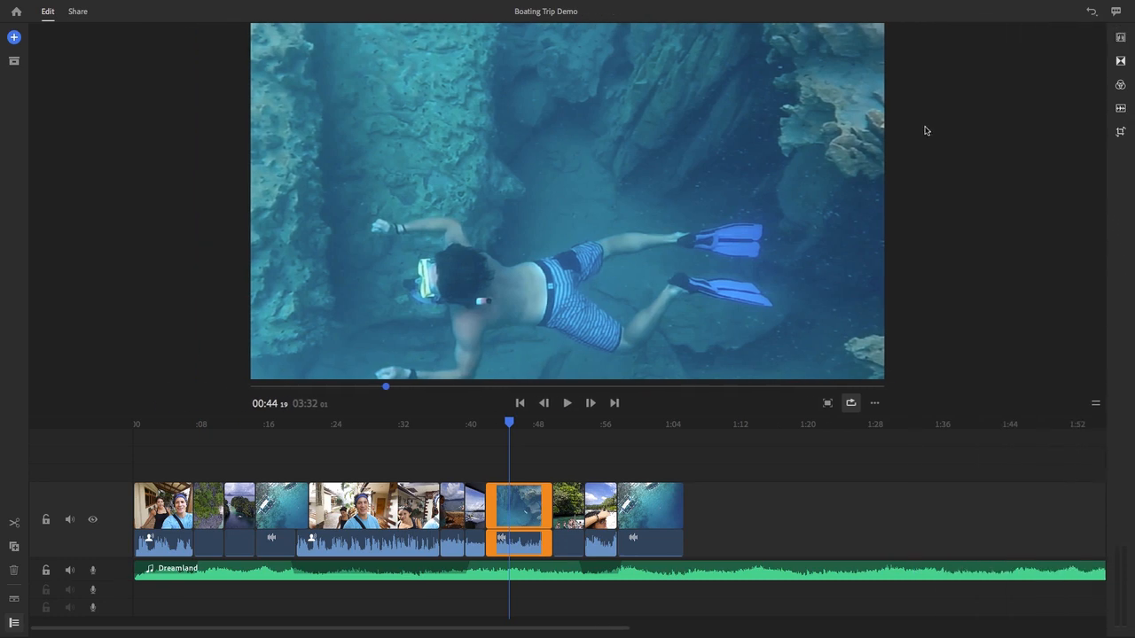
click(15, 35)
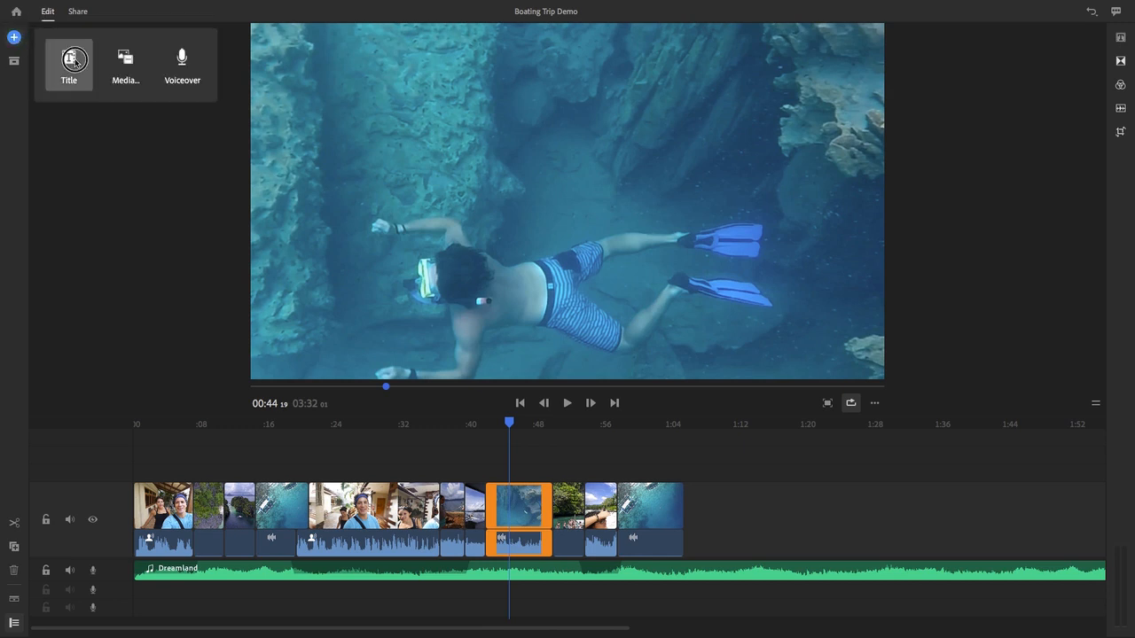
Add a basic title reading SNORKELING over the snorkeling clip
click(68, 57)
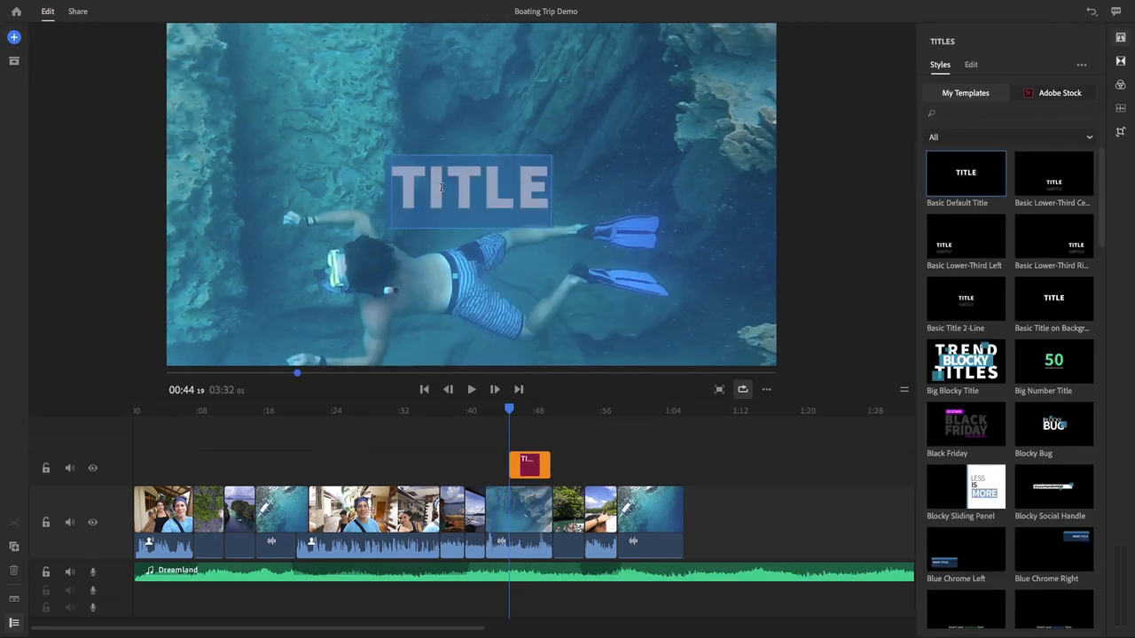
text(SNORKELING)
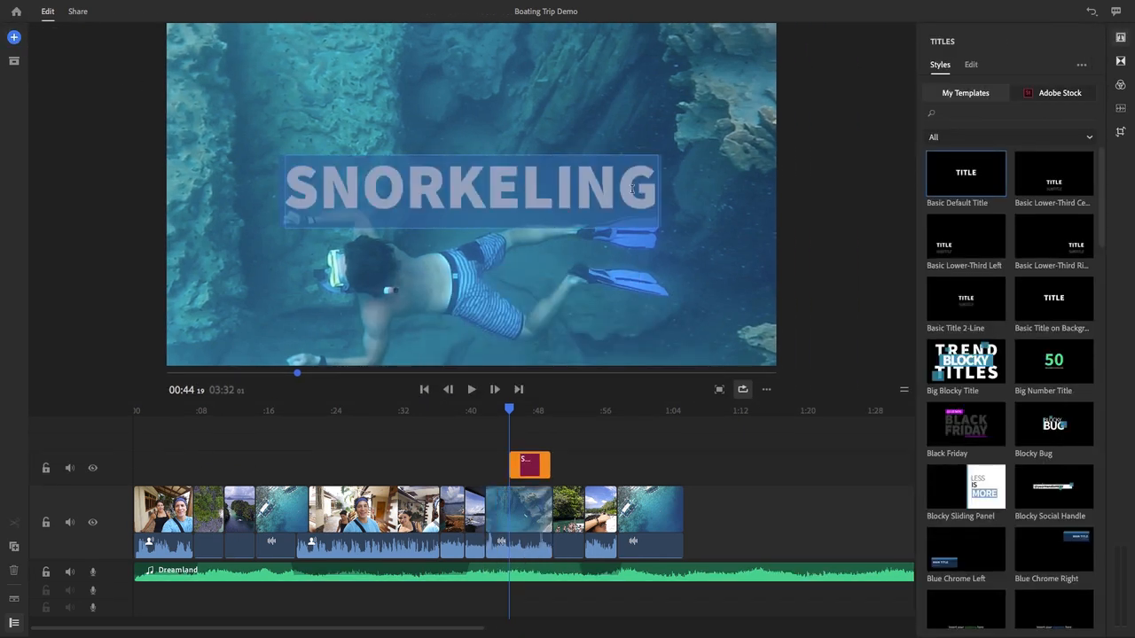
click(972, 64)
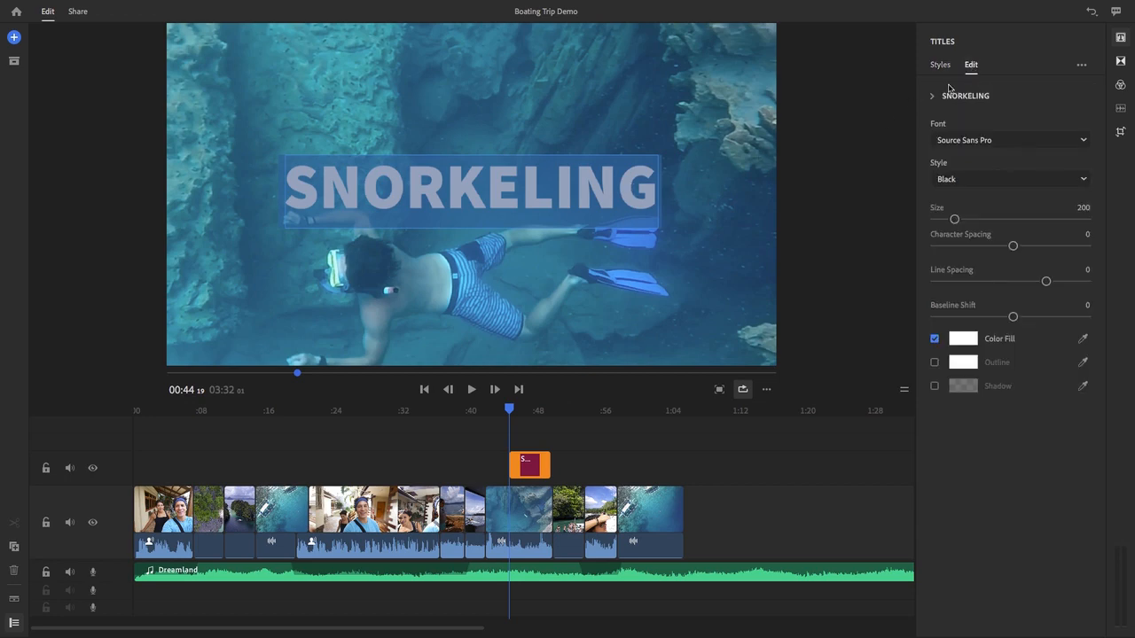
Set the SNORKELING title to Roboto Bold, size 158, character spacing 94
click(1011, 140)
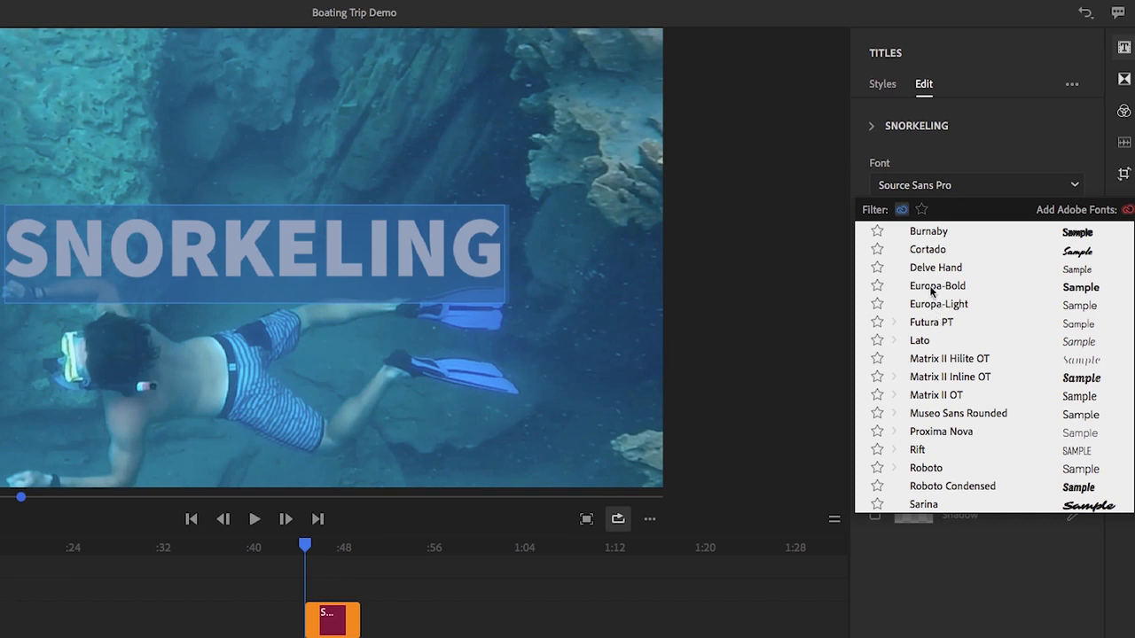
click(930, 230)
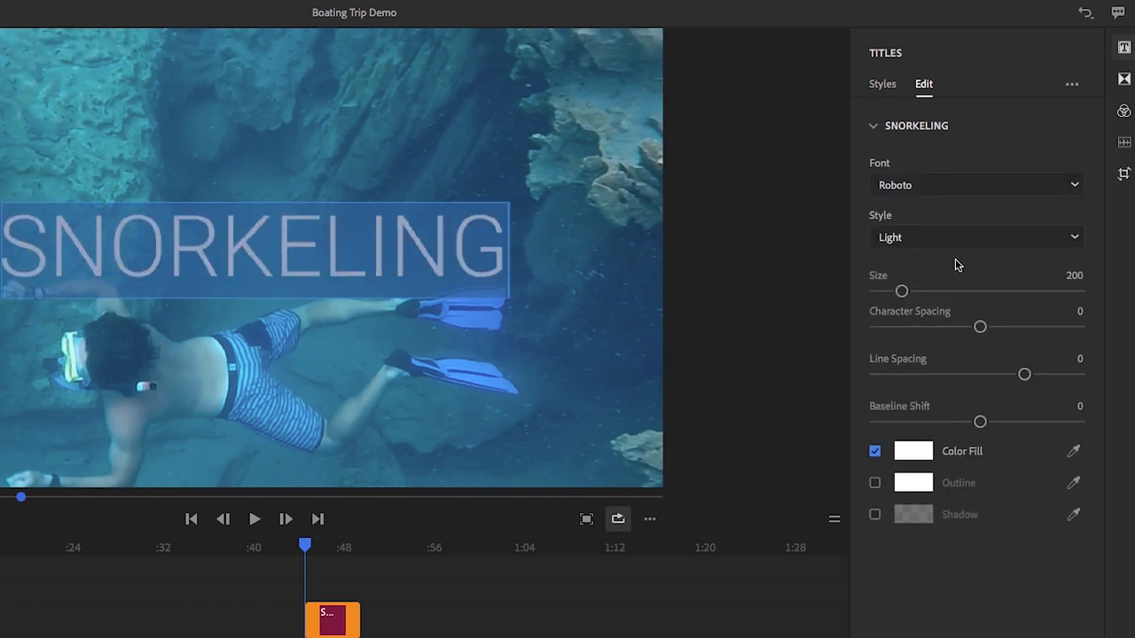
click(975, 237)
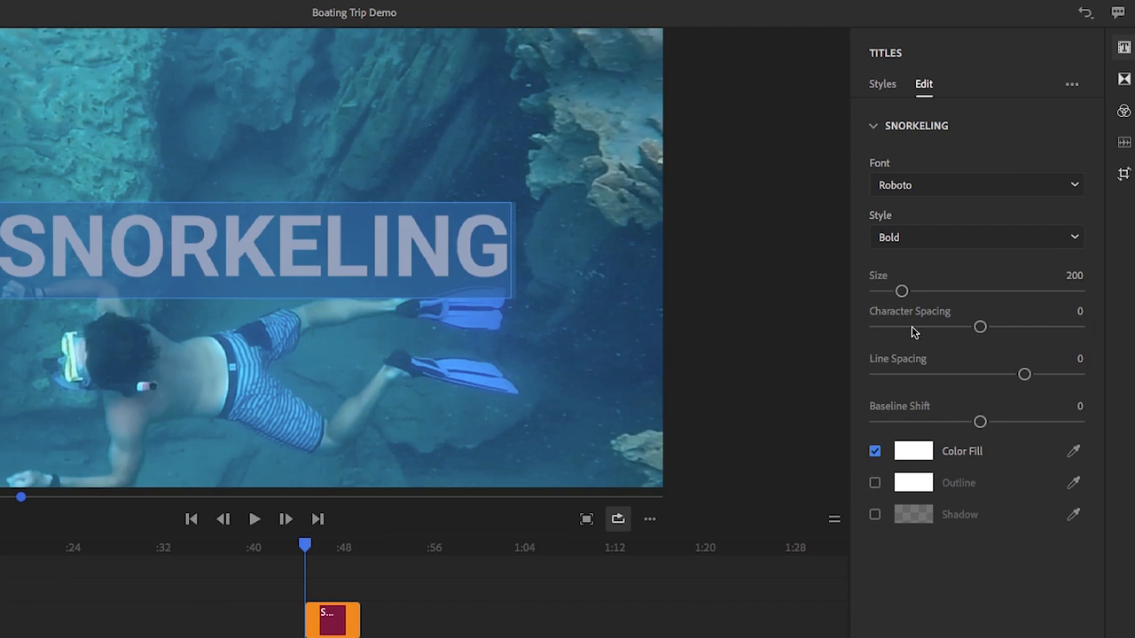
drag(901, 291, 893, 295)
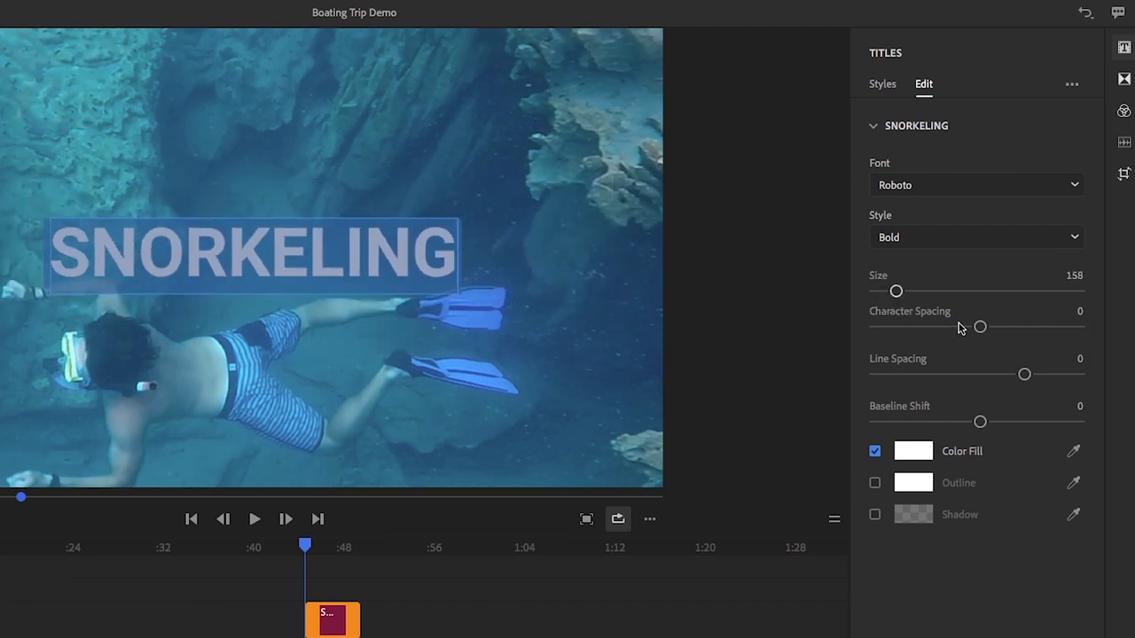
drag(979, 326, 1021, 326)
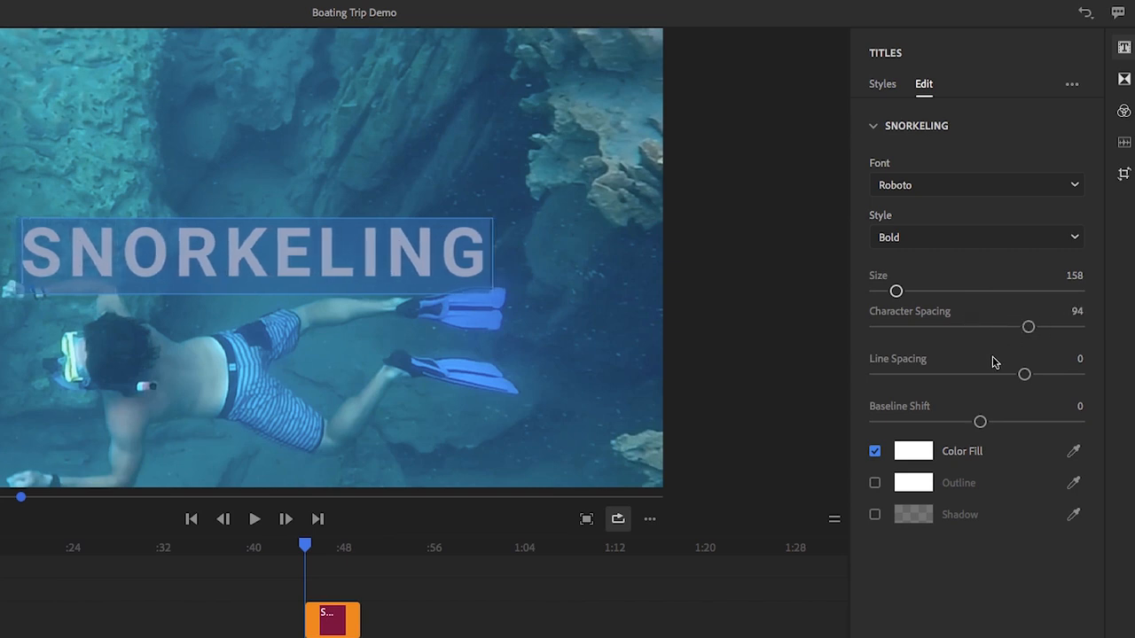
mouse_move(992, 427)
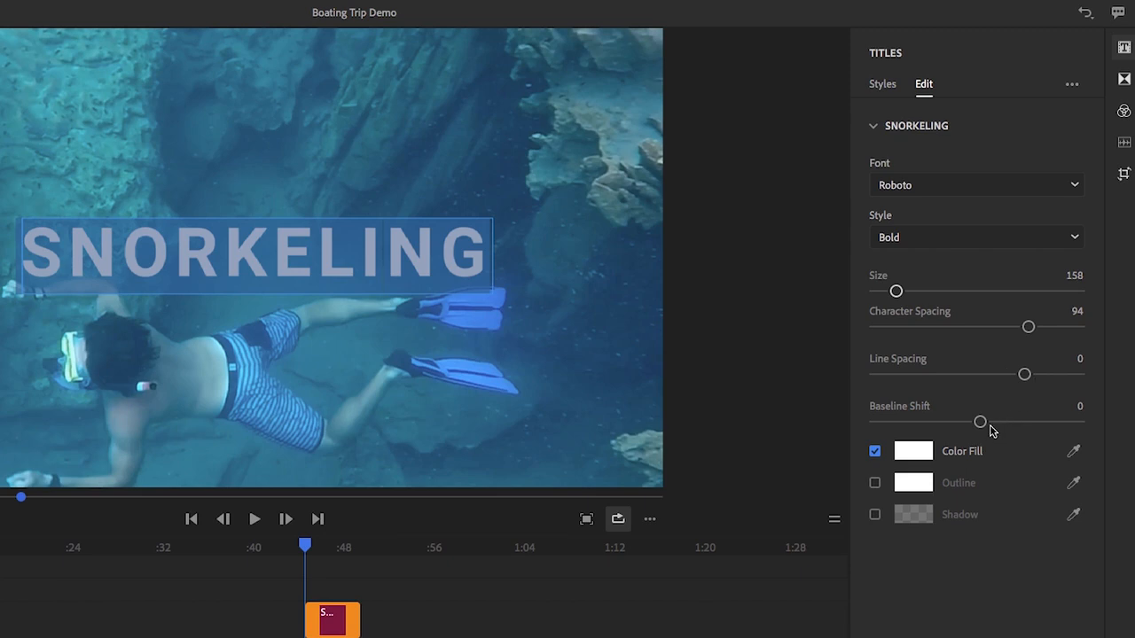
click(912, 452)
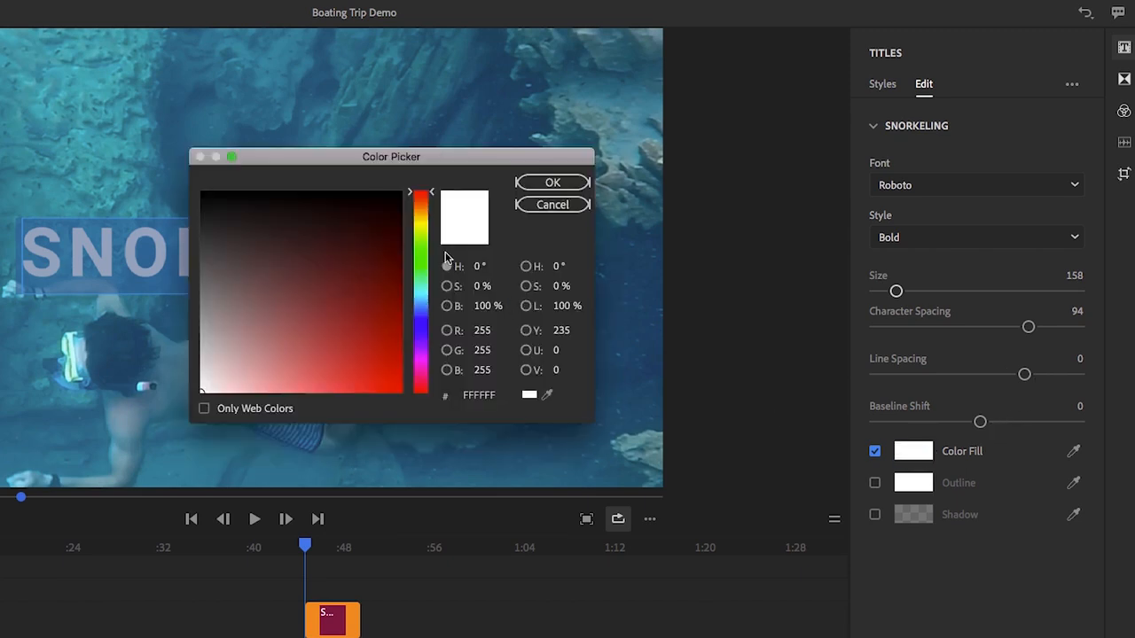
Pick a new fill colour for the SNORKELING title in the colour picker
drag(422, 199, 427, 227)
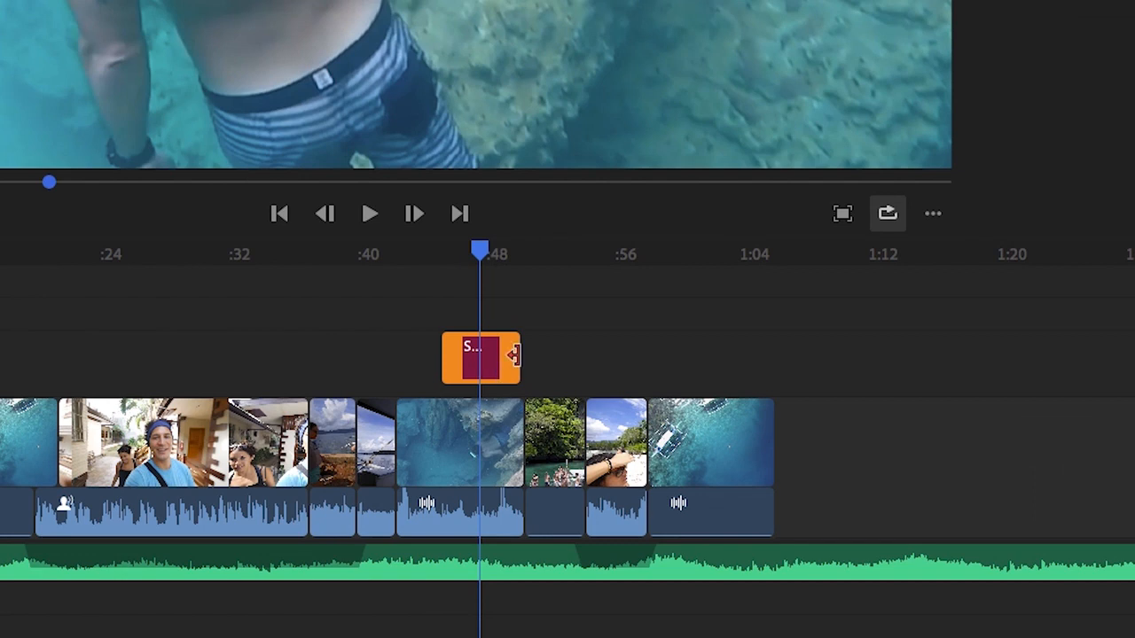
Trim the SNORKELING title clip shorter on the timeline, then delete it
drag(479, 355, 531, 356)
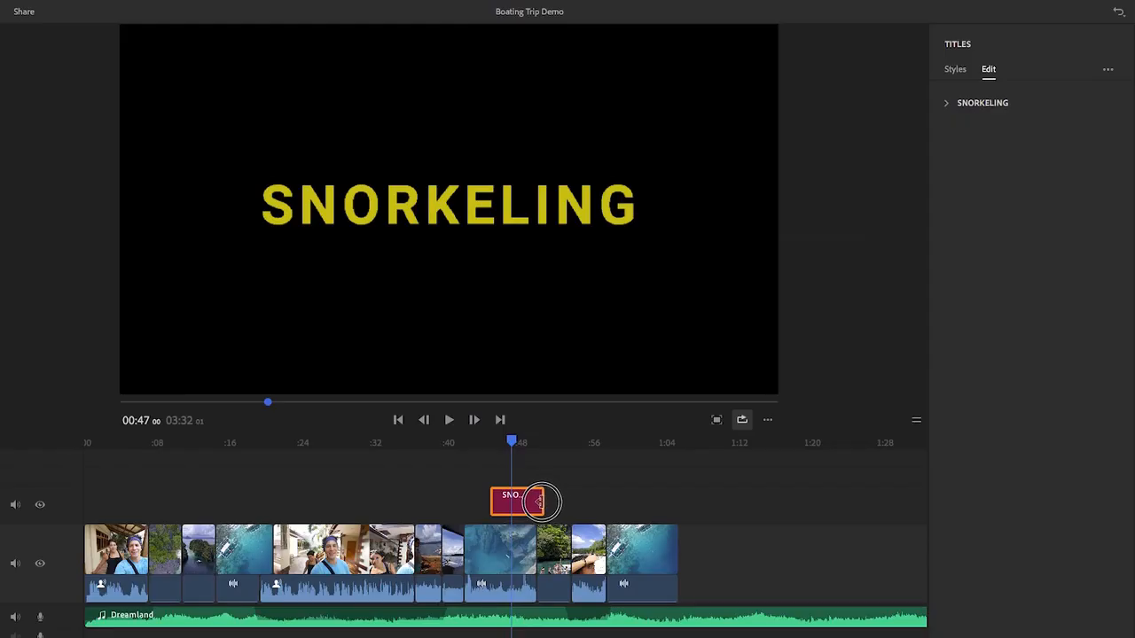
drag(518, 502, 518, 475)
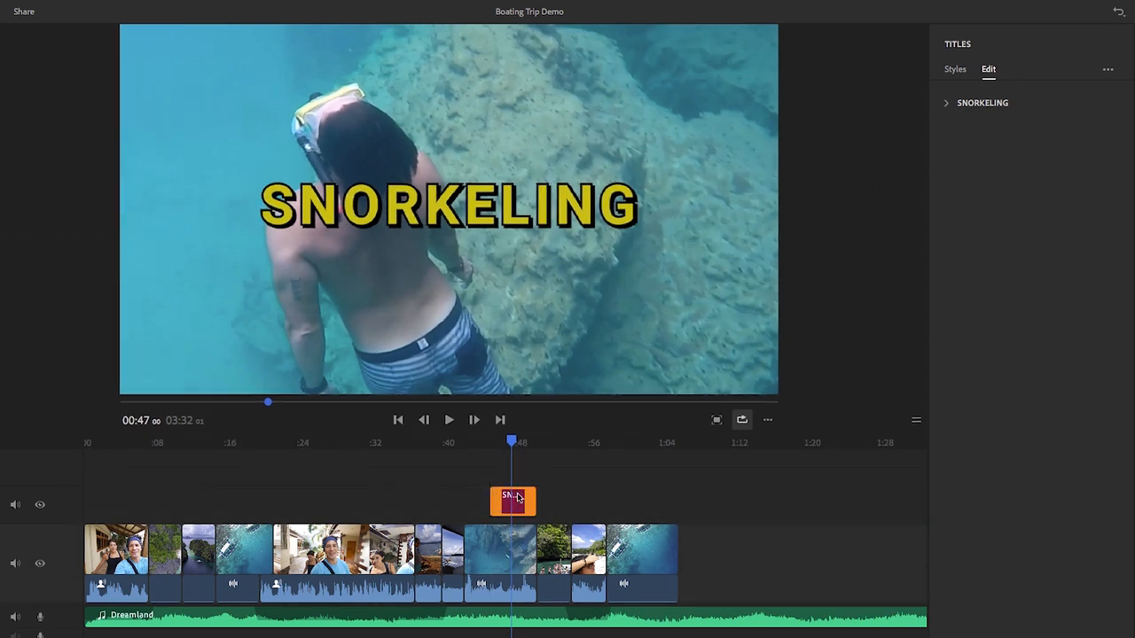
click(511, 500)
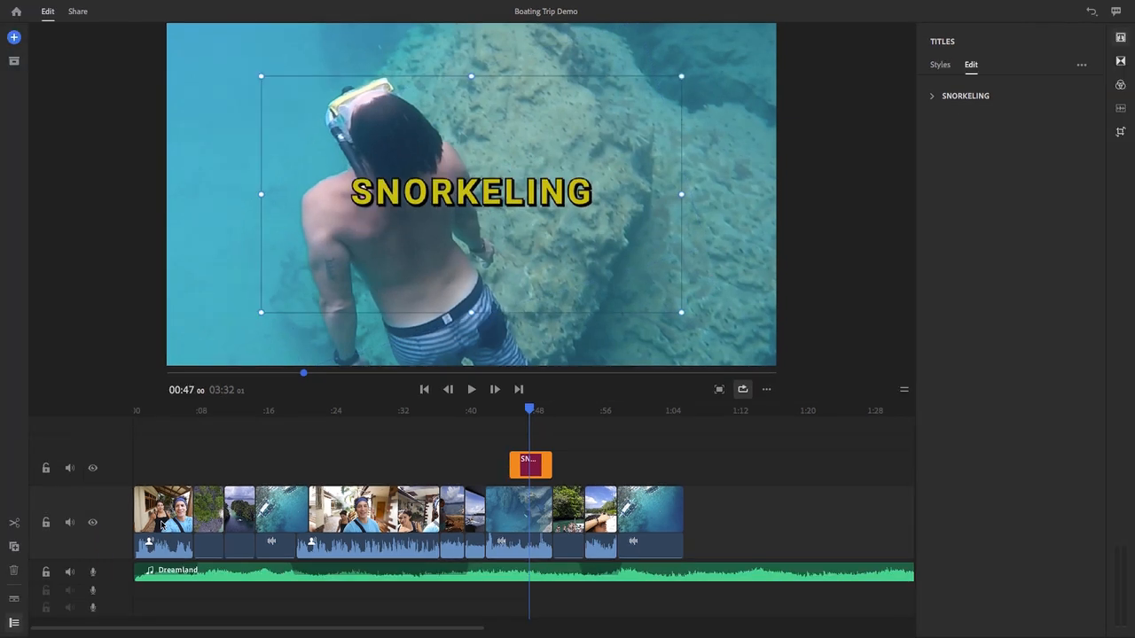
click(940, 64)
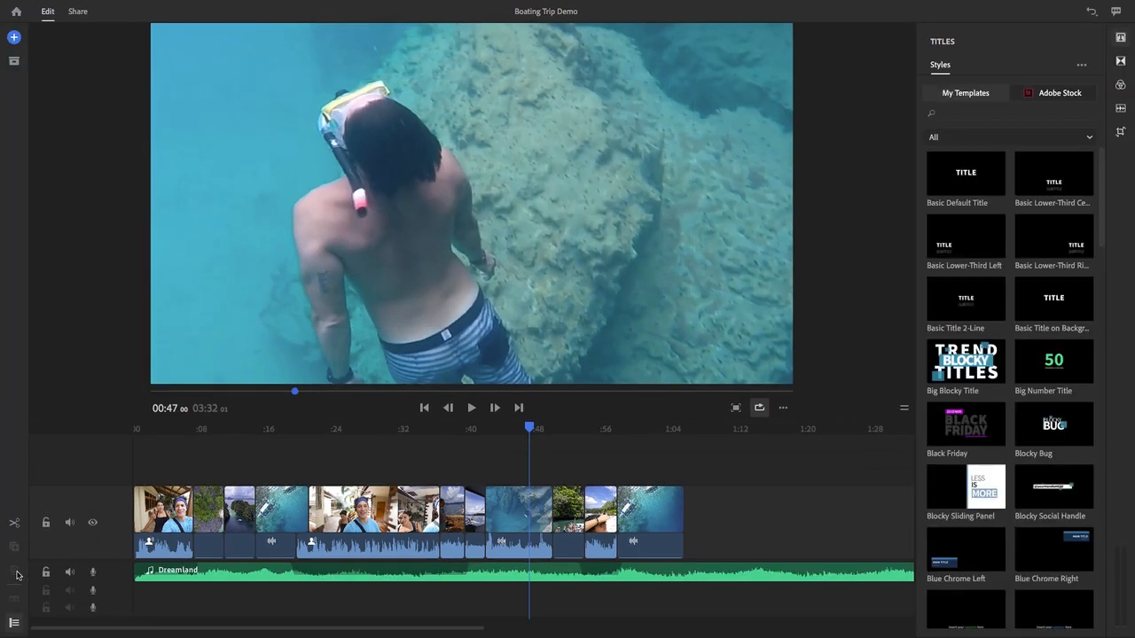
mouse_move(287, 433)
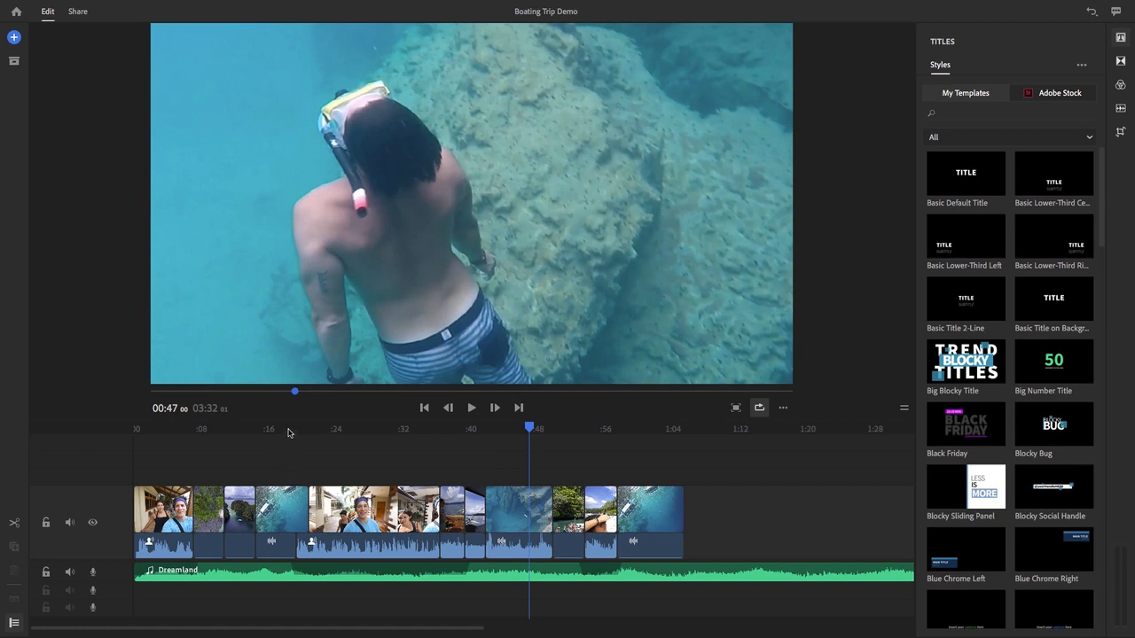
mouse_move(322, 432)
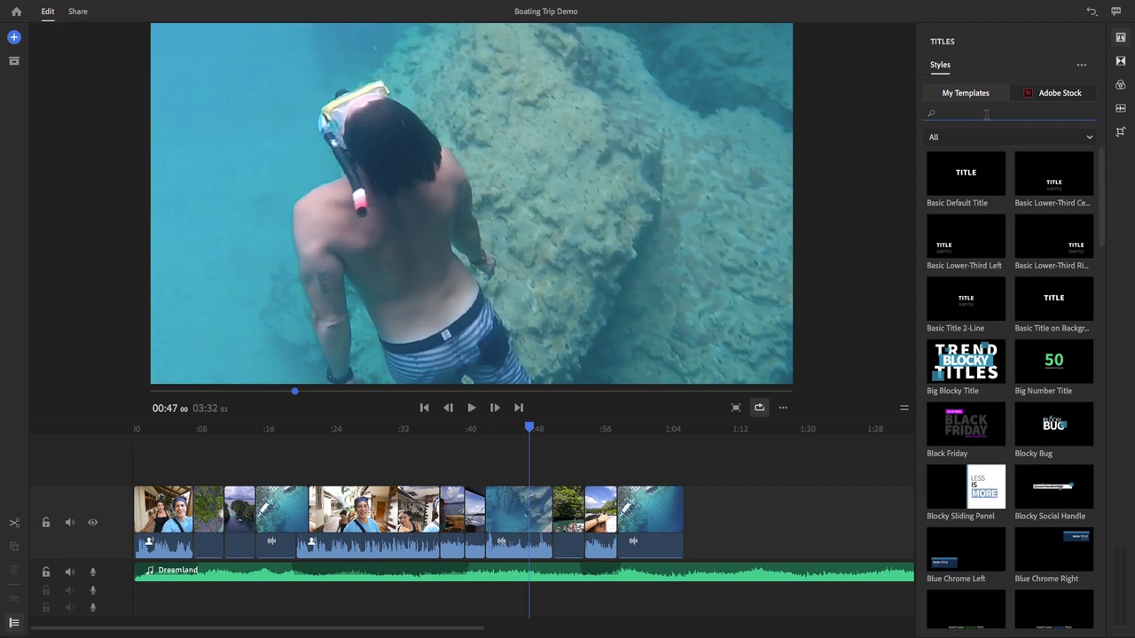
Search the title styles for 'social' and add the Social Episode Intro template
text(social)
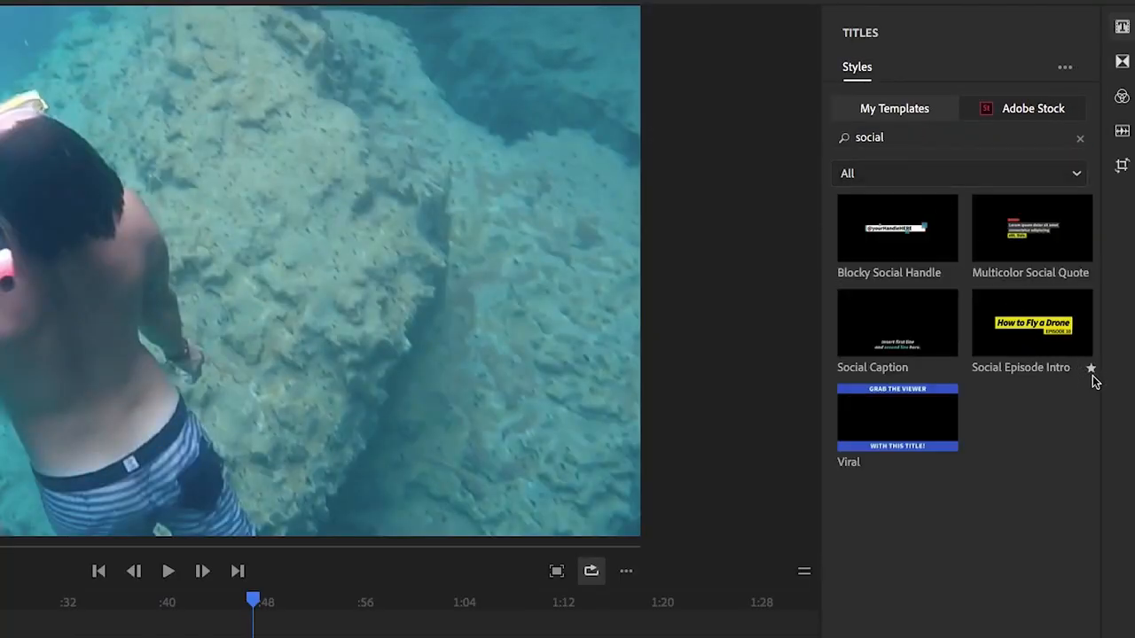
click(961, 174)
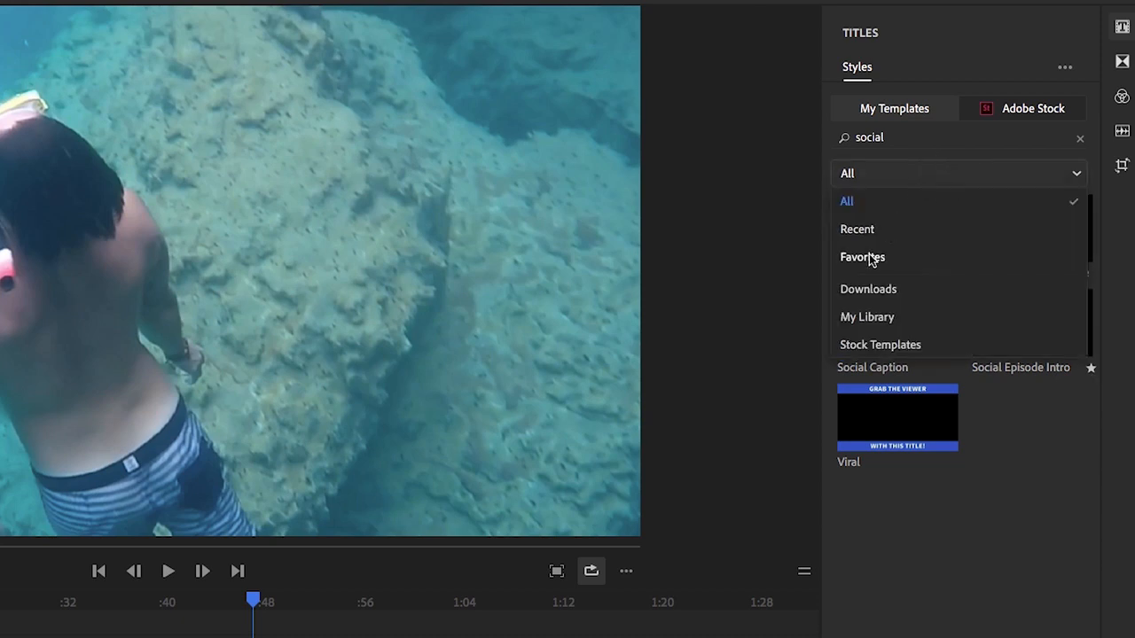
click(862, 256)
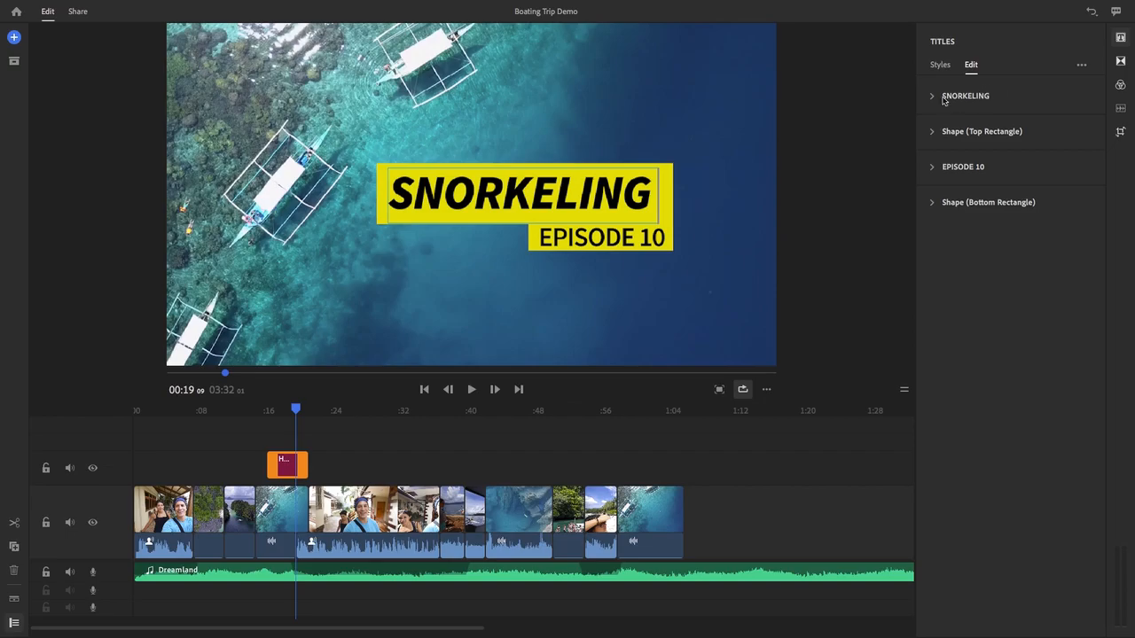
Set the SNORKELING text to Semibold Italic, size 139, with a white colour fill
click(967, 96)
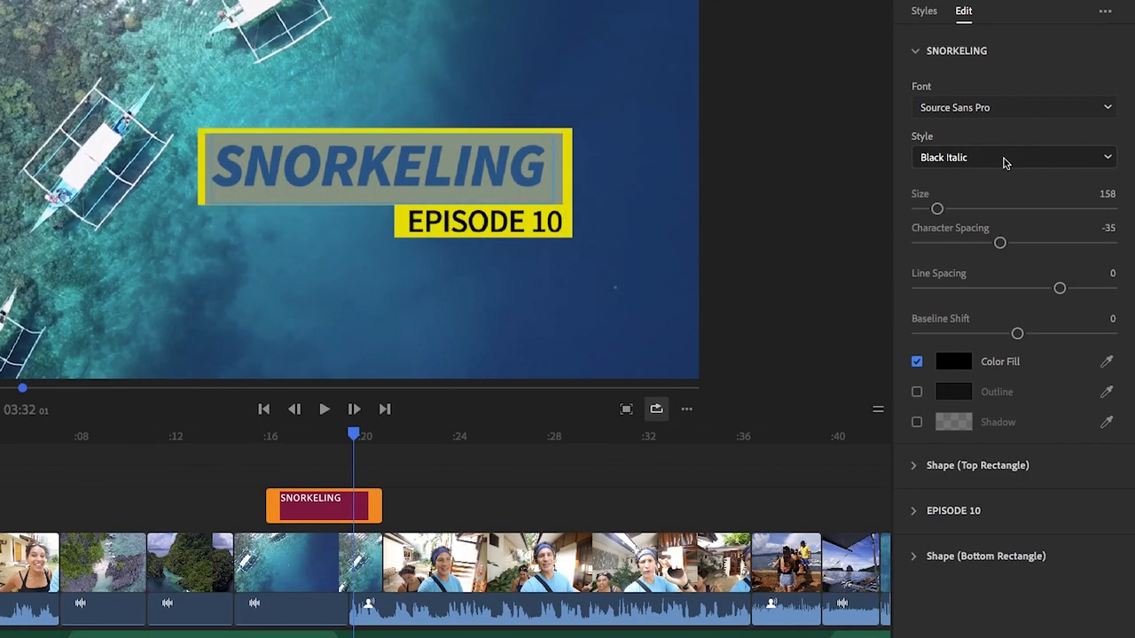
click(1014, 156)
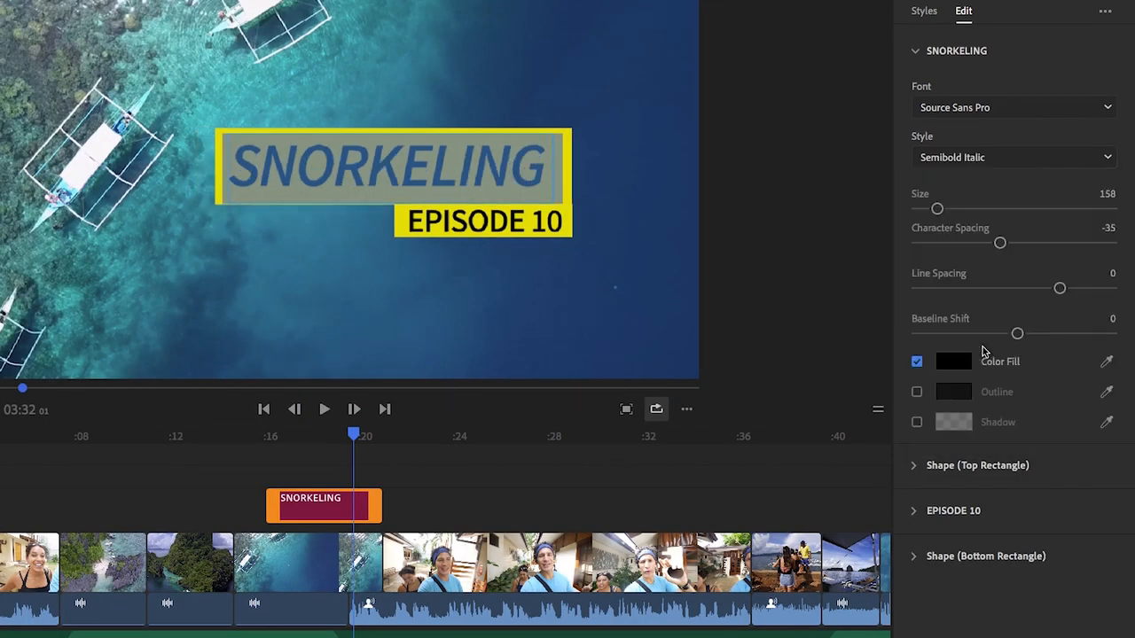
drag(936, 209, 943, 209)
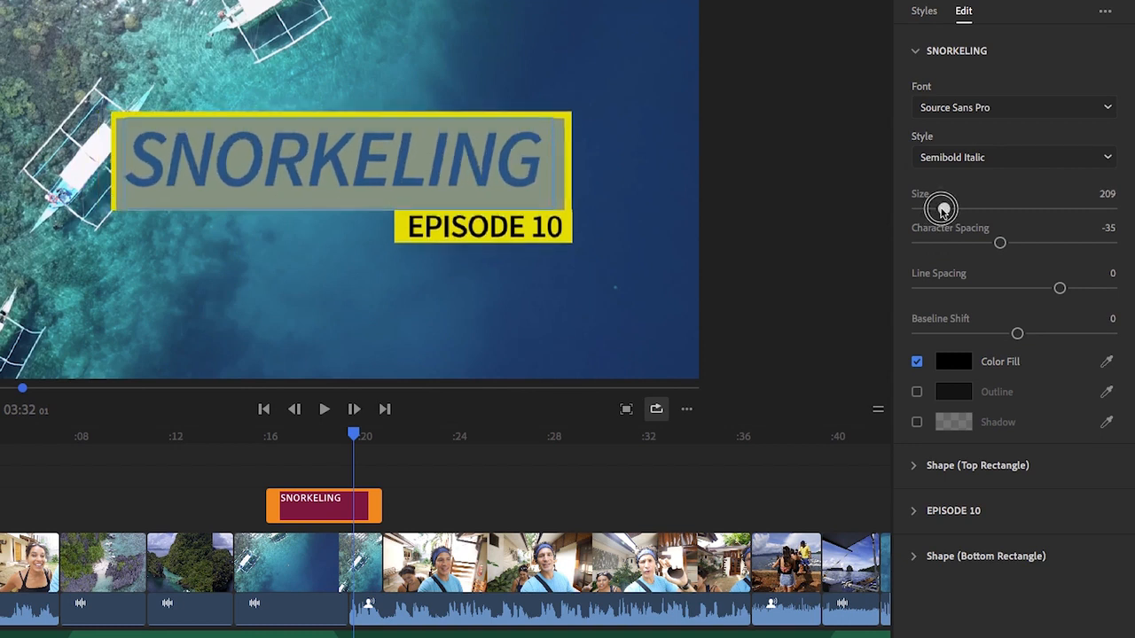
drag(942, 210, 933, 209)
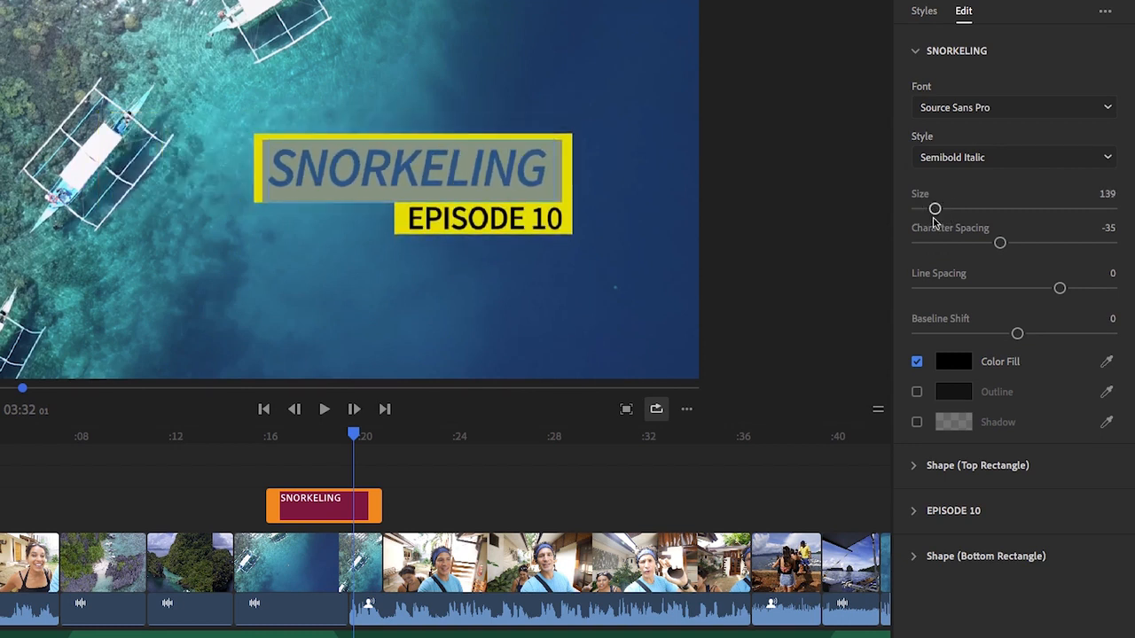
click(954, 362)
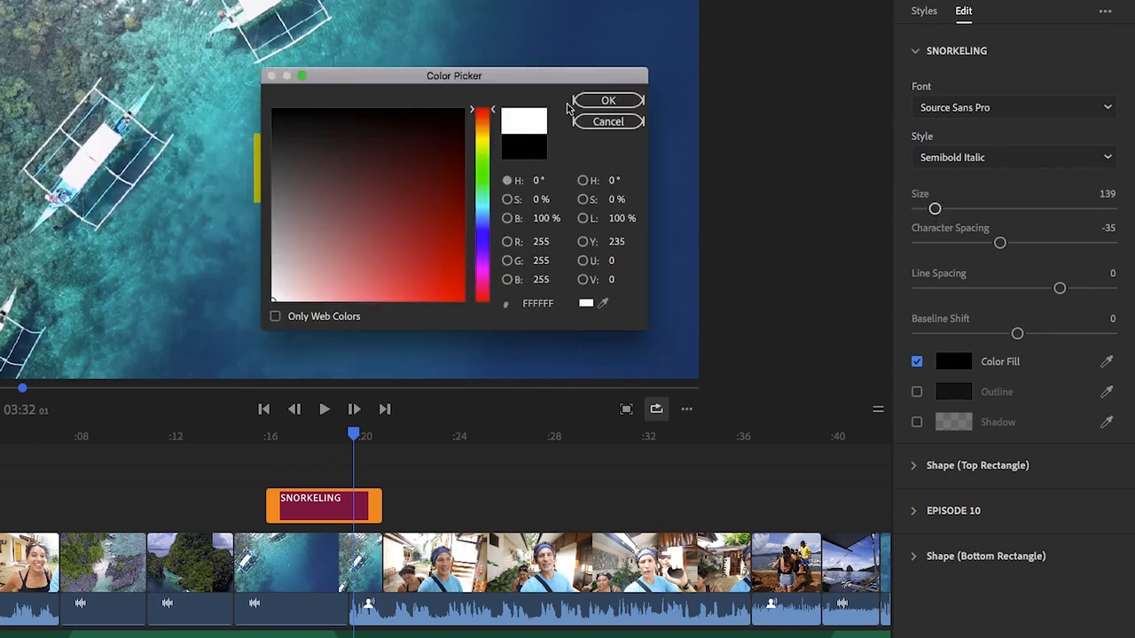
click(608, 99)
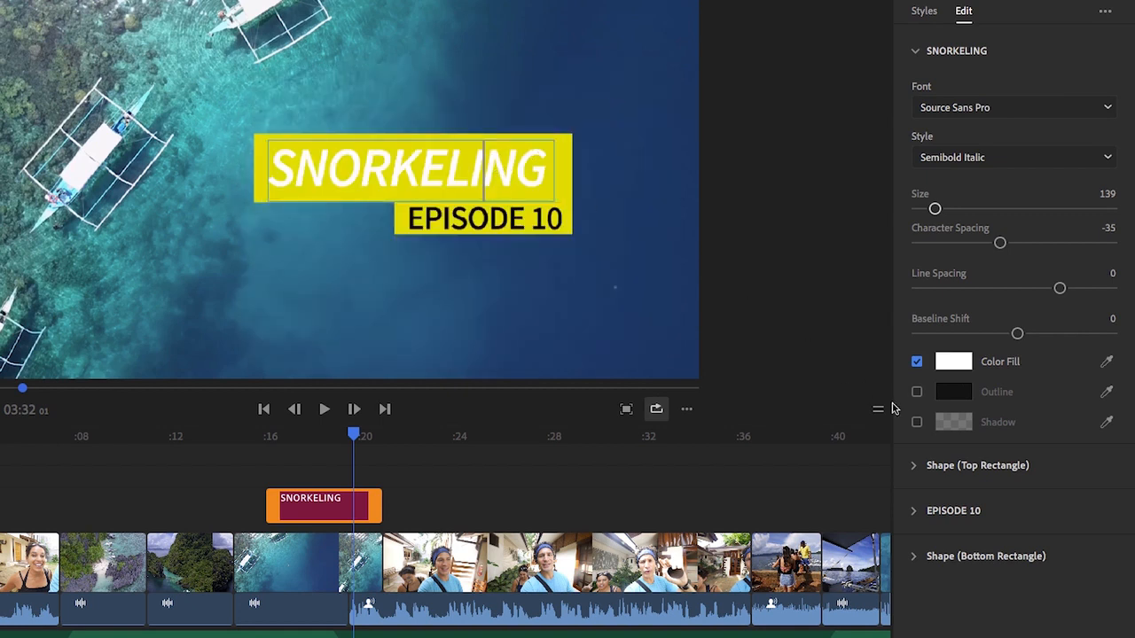
click(910, 50)
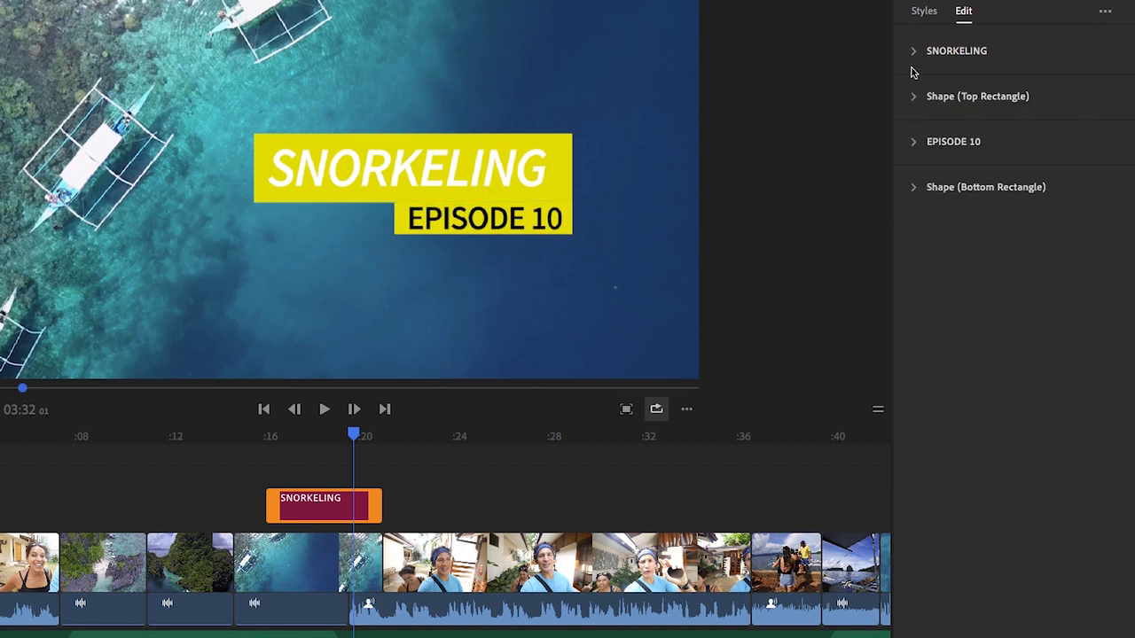
Give the title's top rectangle an orange fill, then move on to sharing
click(954, 128)
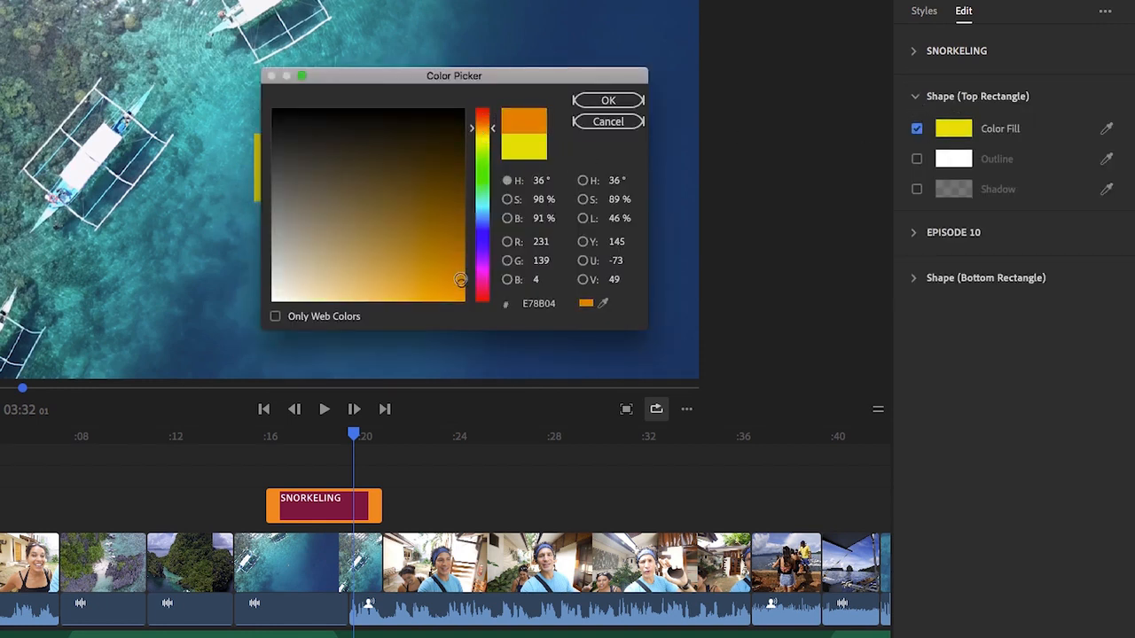
click(607, 100)
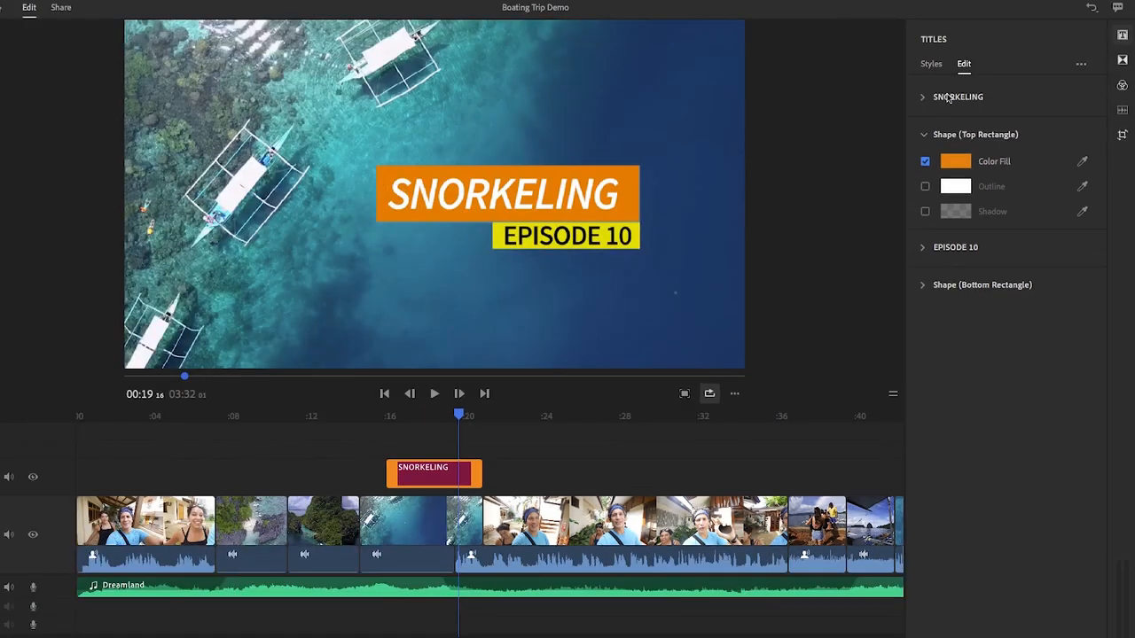
click(929, 64)
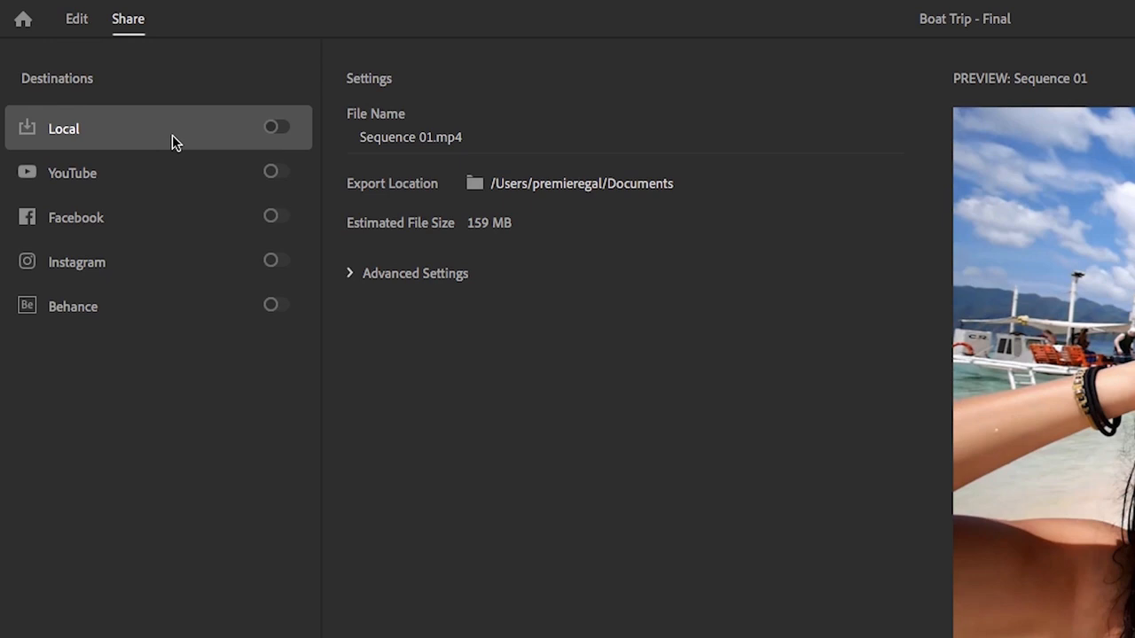
mouse_move(185, 218)
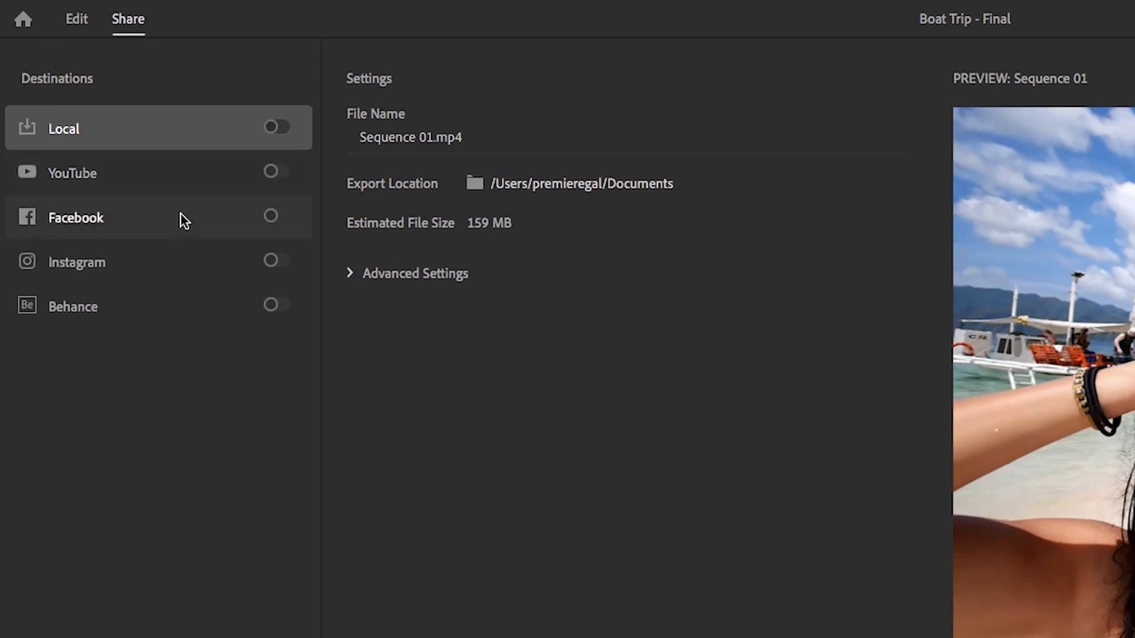
mouse_move(178, 316)
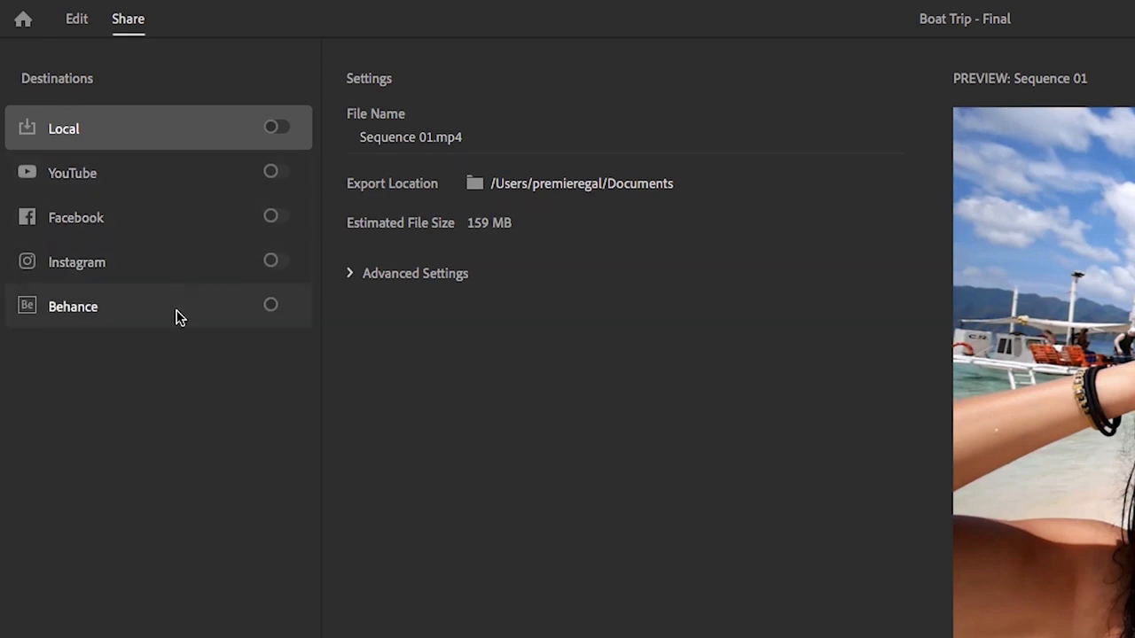
mouse_move(211, 174)
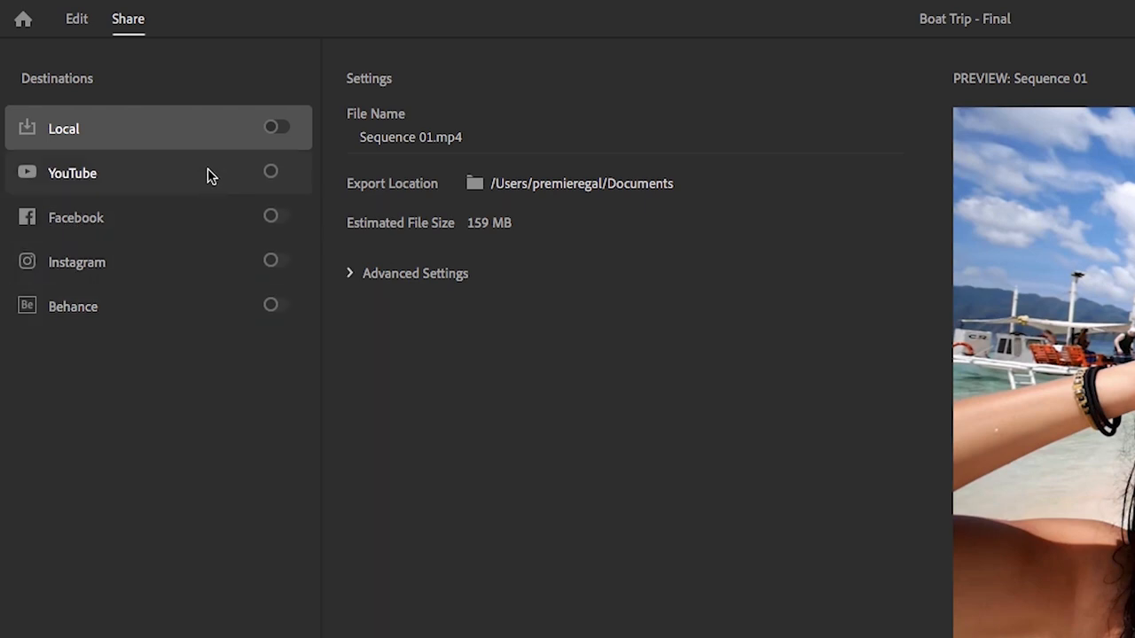
mouse_move(280, 179)
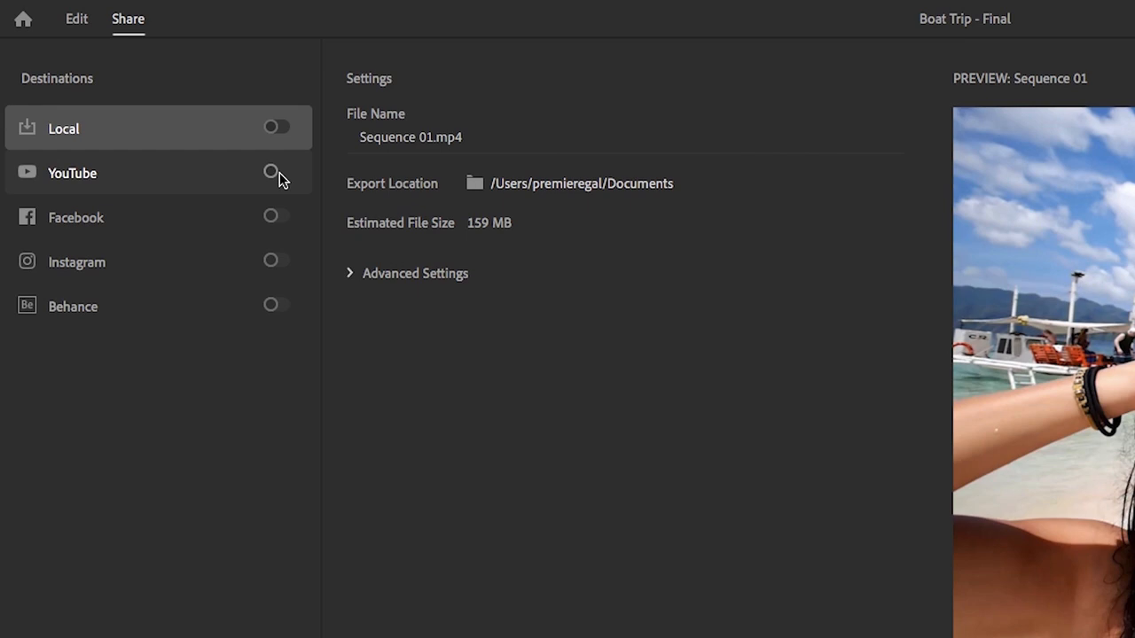
Enable YouTube publishing and enter the description 'We had a ton of fun snorkeling in El Nido! Let us know what you think below!'
click(277, 172)
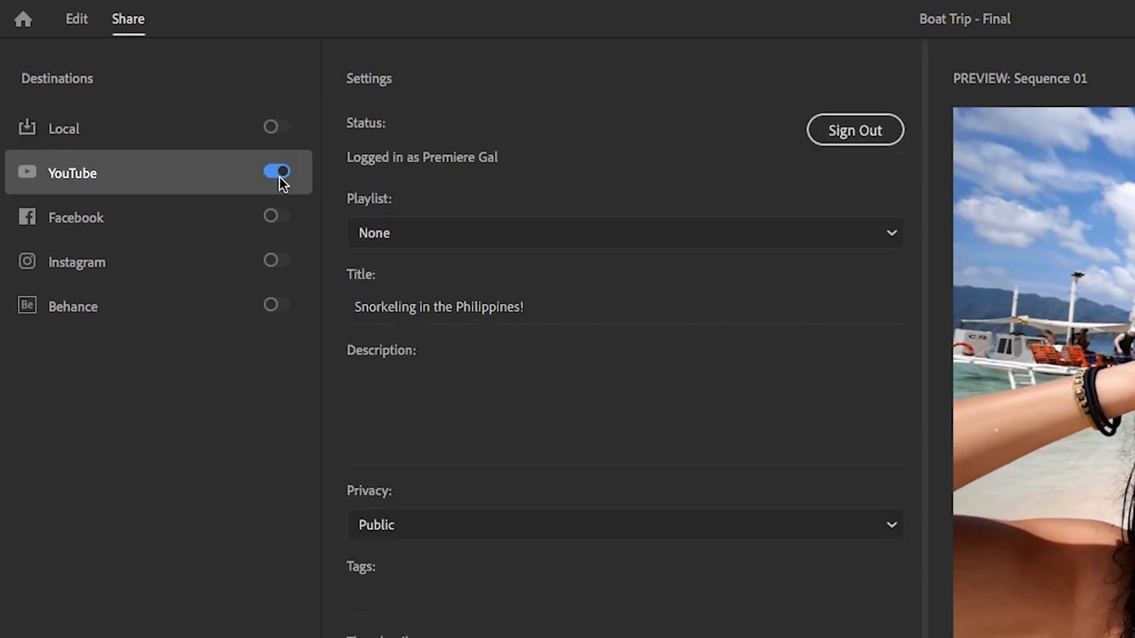
mouse_move(523, 241)
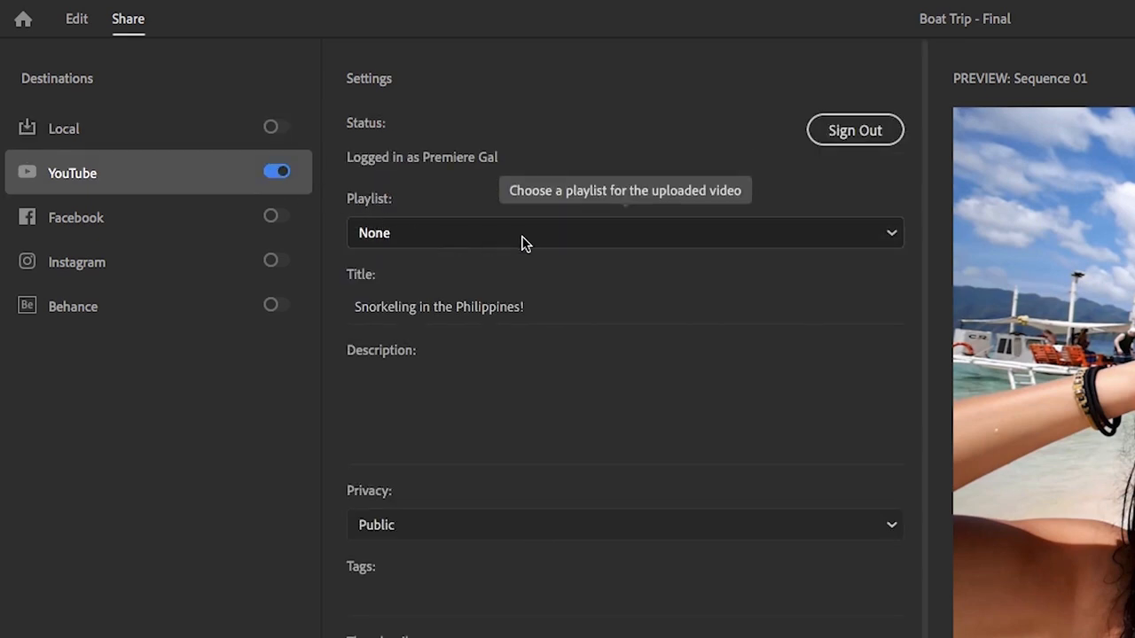
mouse_move(575, 239)
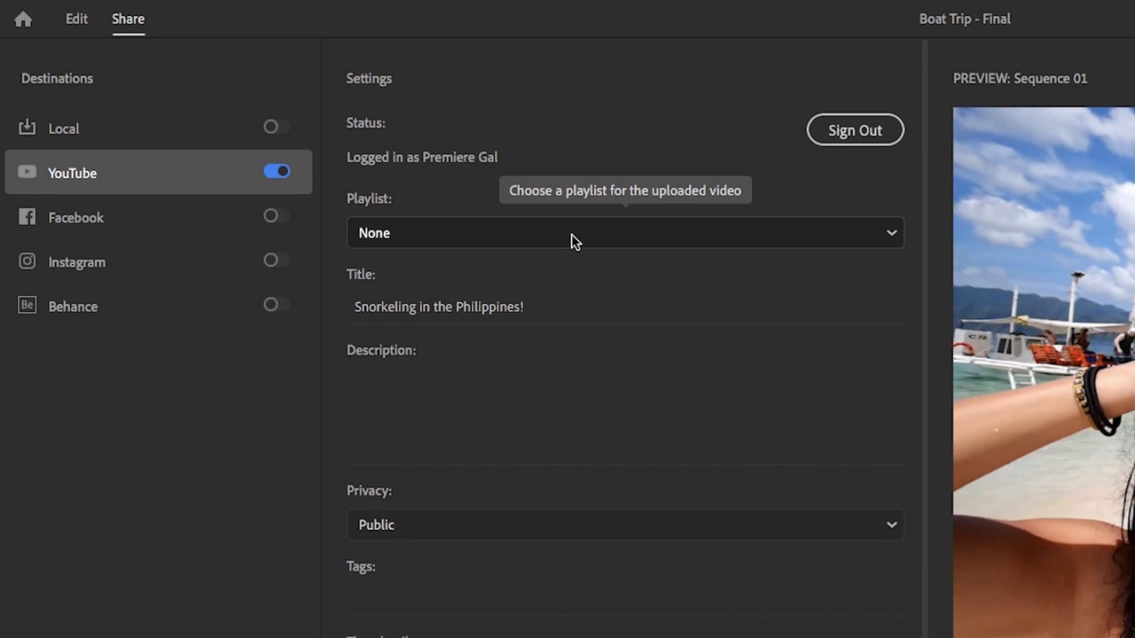
click(529, 307)
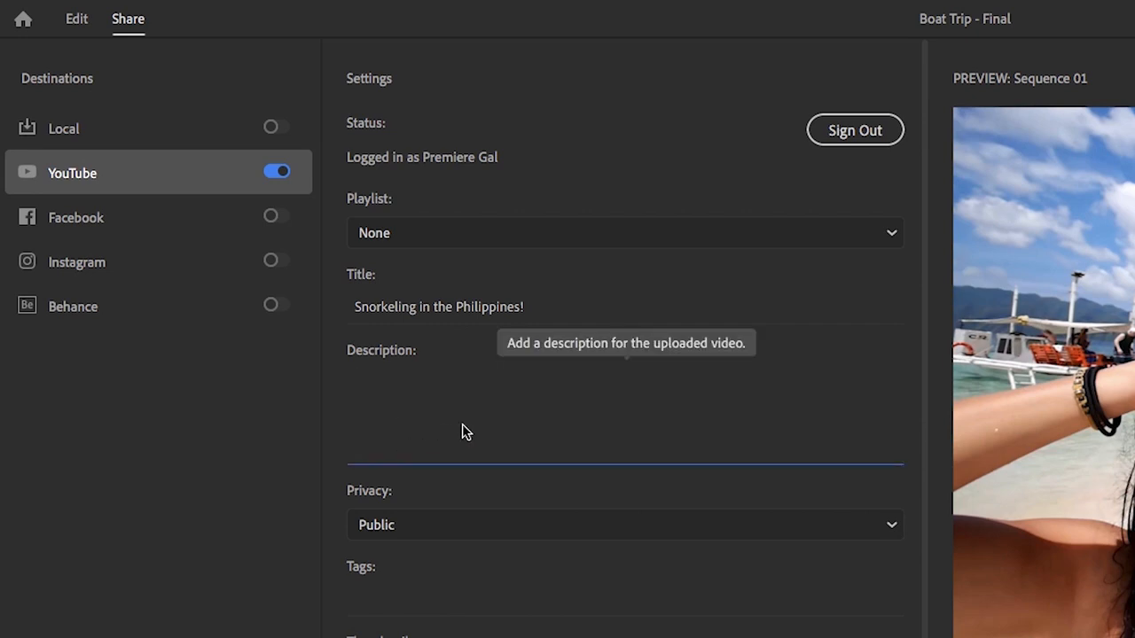
text(We had a ton of fun snorkeling in El Nido! Let us know what you think below!)
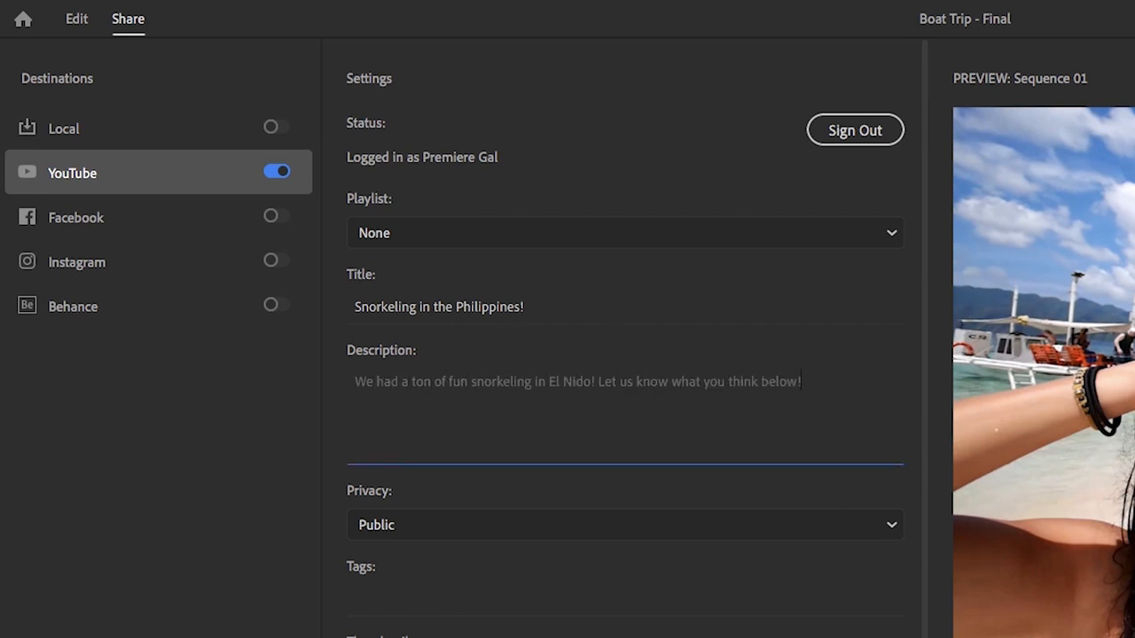
scroll(down, 3)
text(snorkeling, philippines, el nido, water, boating, scuba, vlog, rush)
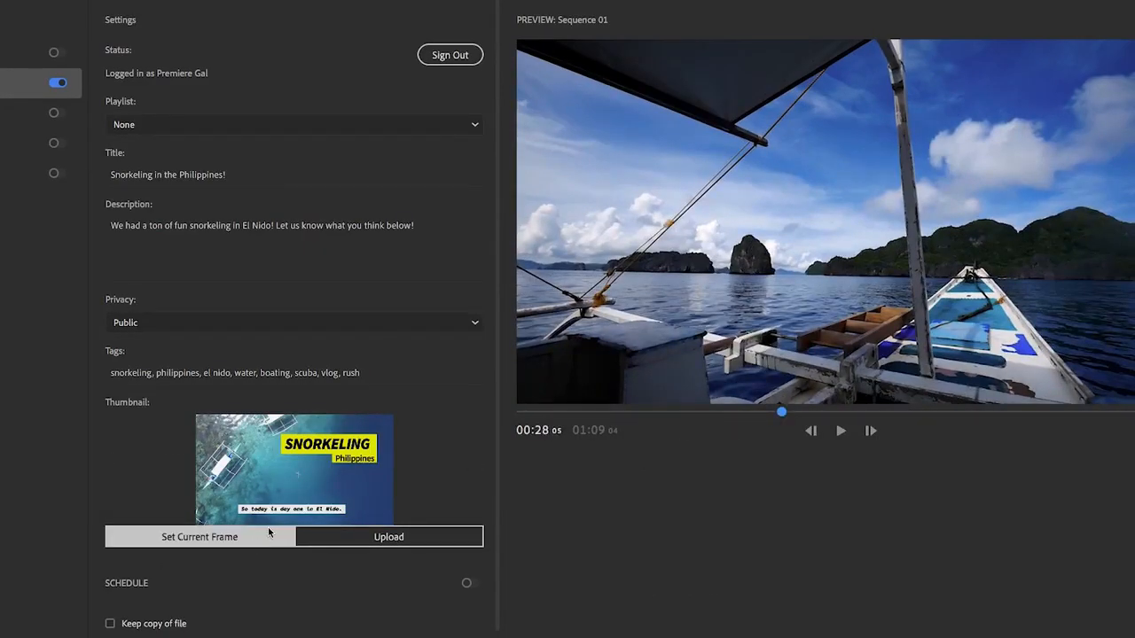
Set the YouTube thumbnail to the uploaded Thumbnail.png image
click(198, 536)
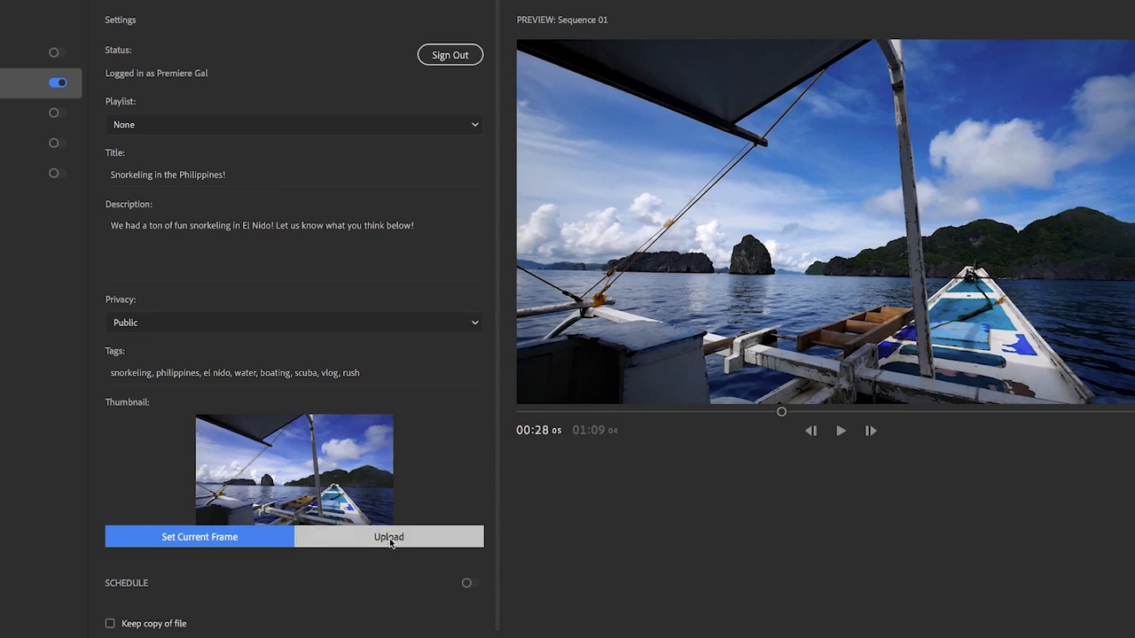
click(388, 536)
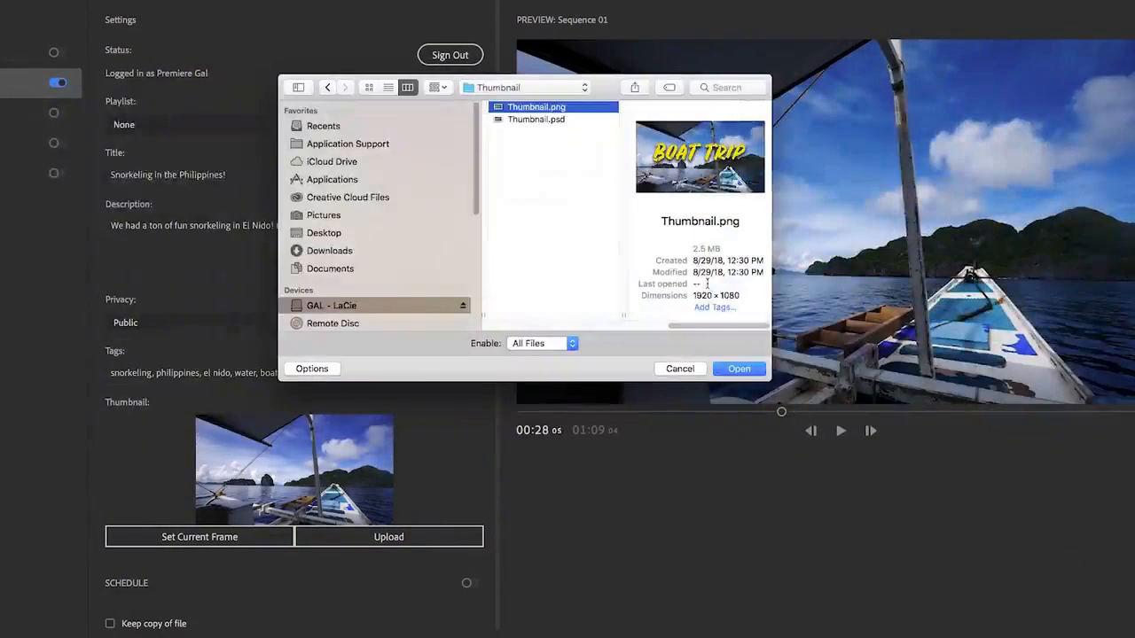
click(739, 368)
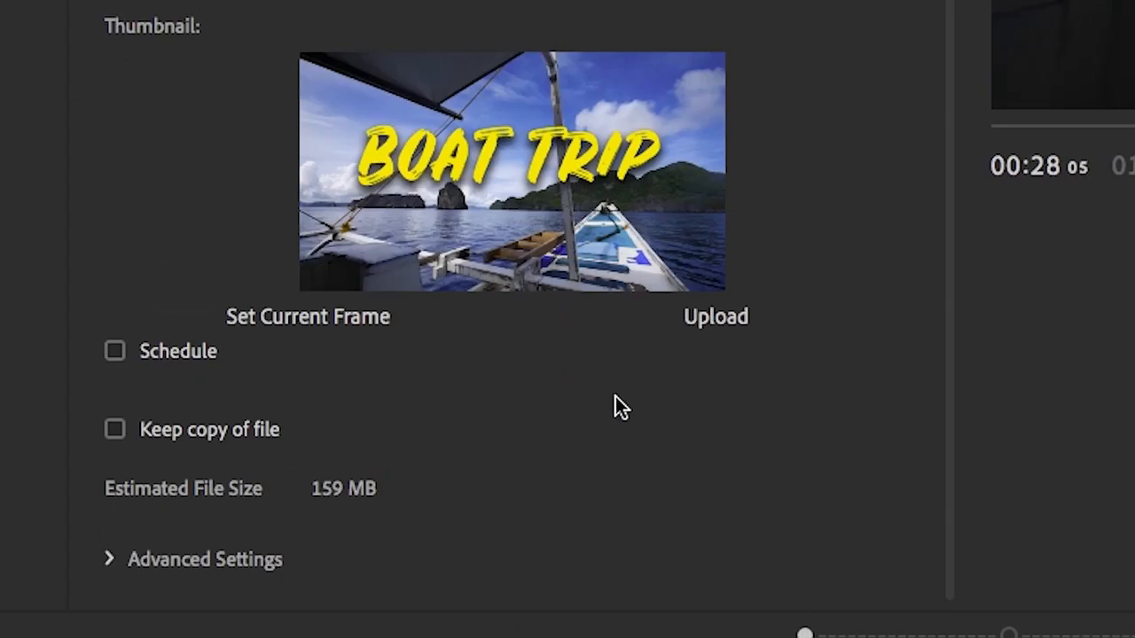
Schedule the upload for 29 Sep 2018, 1:24 PM and keep the Custom export preset
click(114, 352)
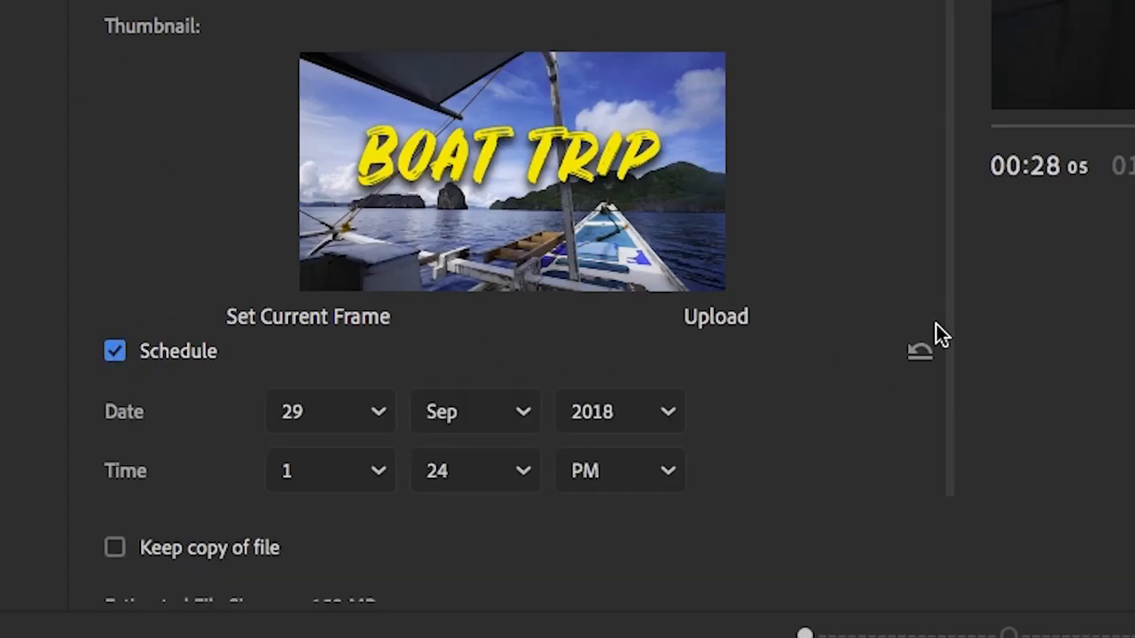
scroll(down, 3)
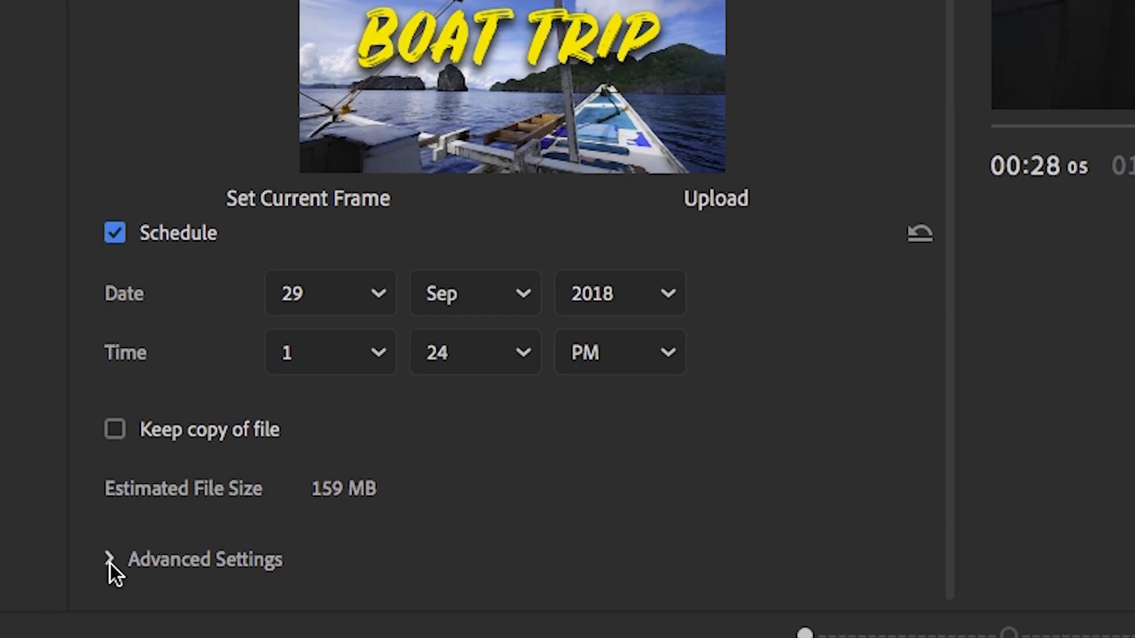
click(113, 560)
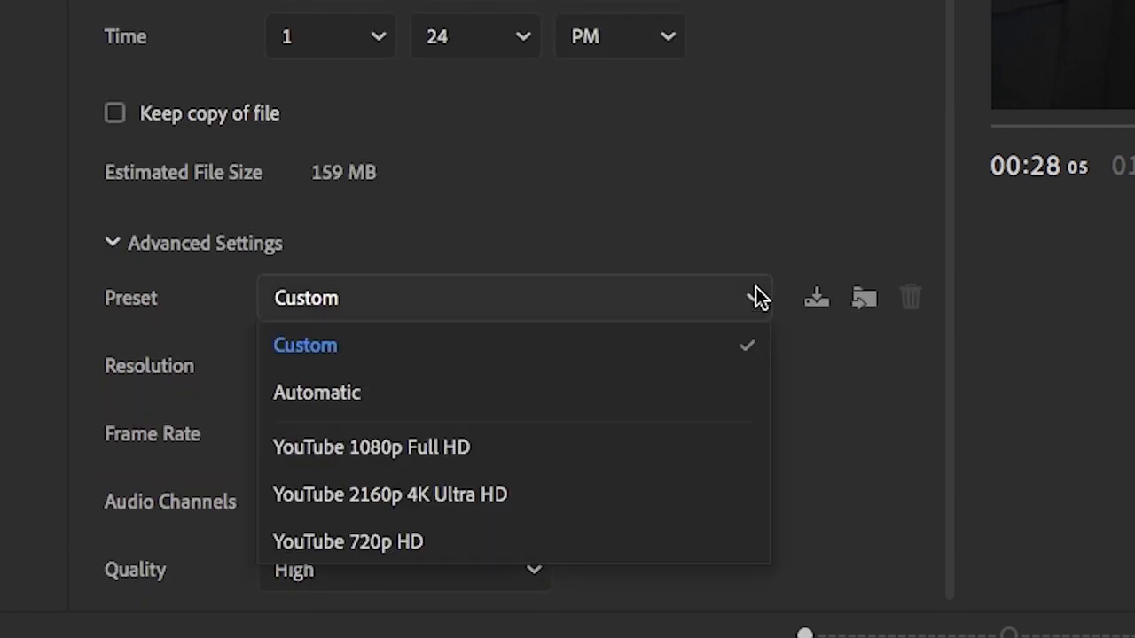
mouse_move(555, 511)
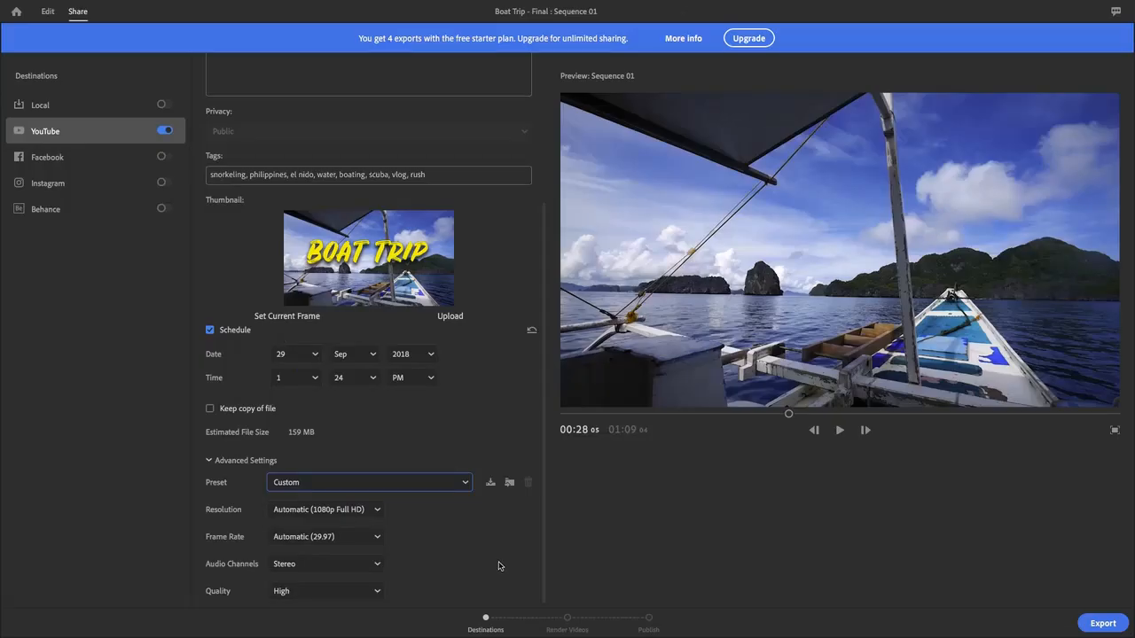
click(1103, 625)
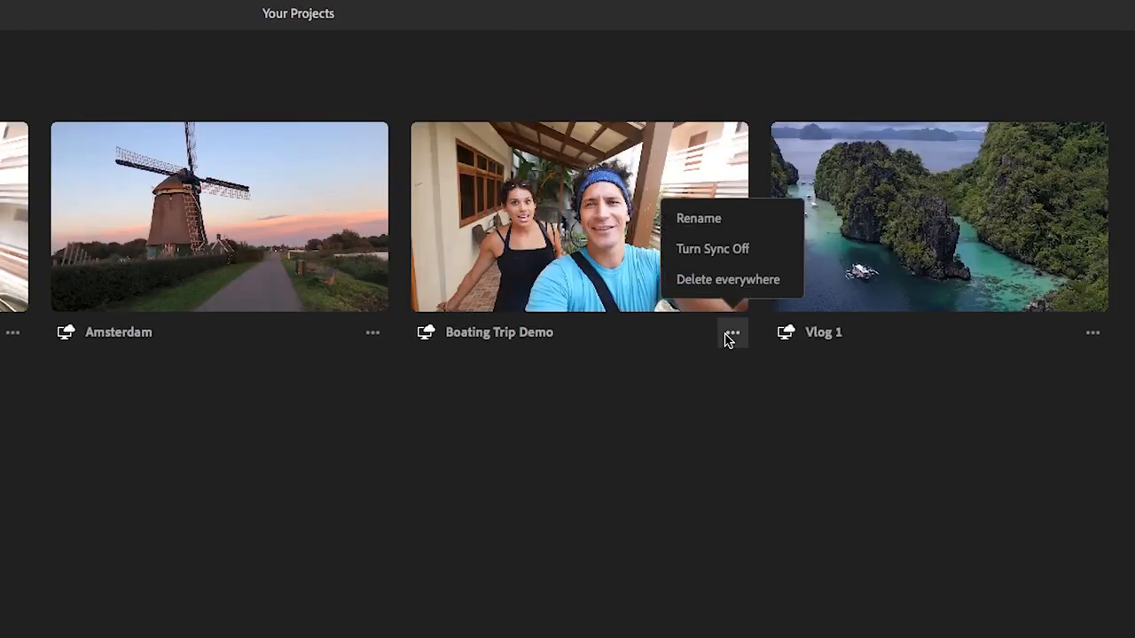
mouse_move(730, 262)
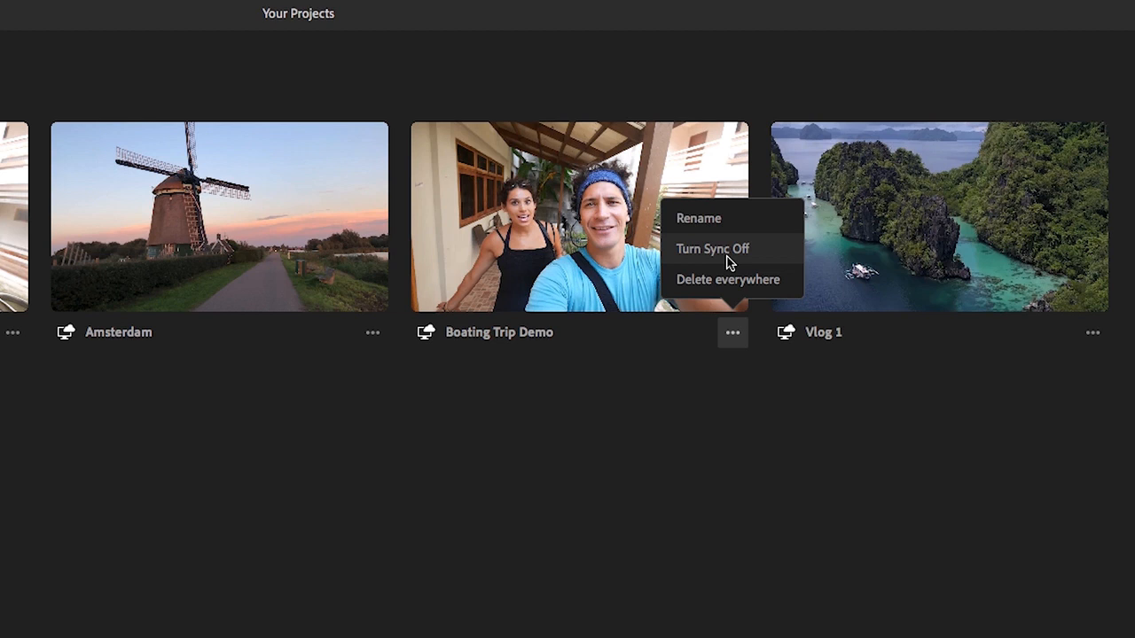
mouse_move(369, 543)
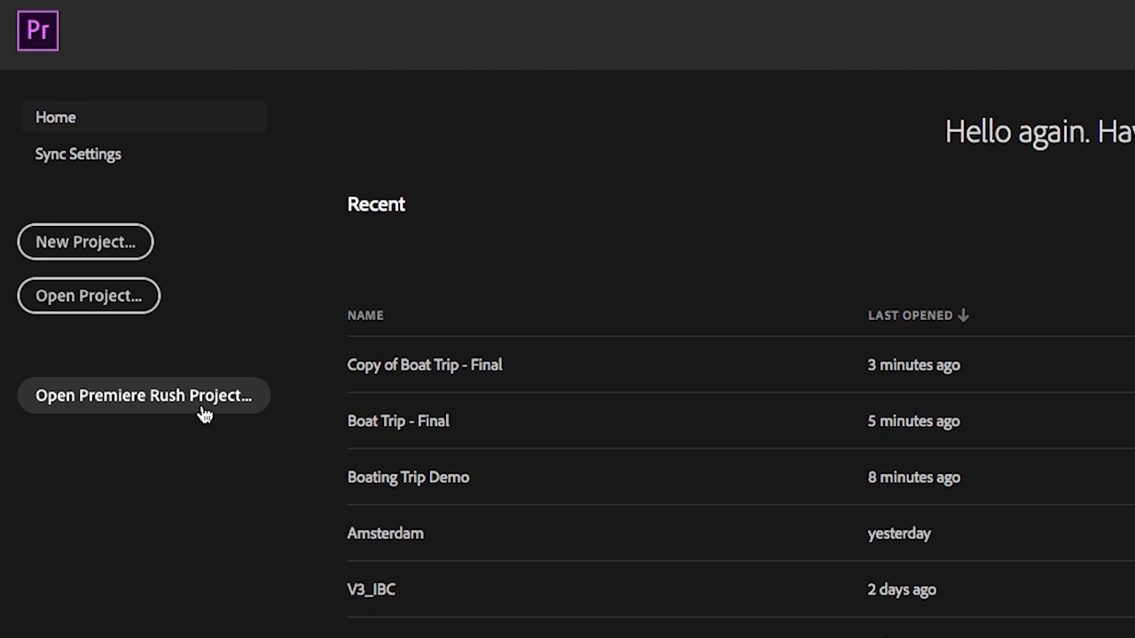
Browse Premiere Rush projects and open Boating Trip Demo in Premiere Pro
click(144, 397)
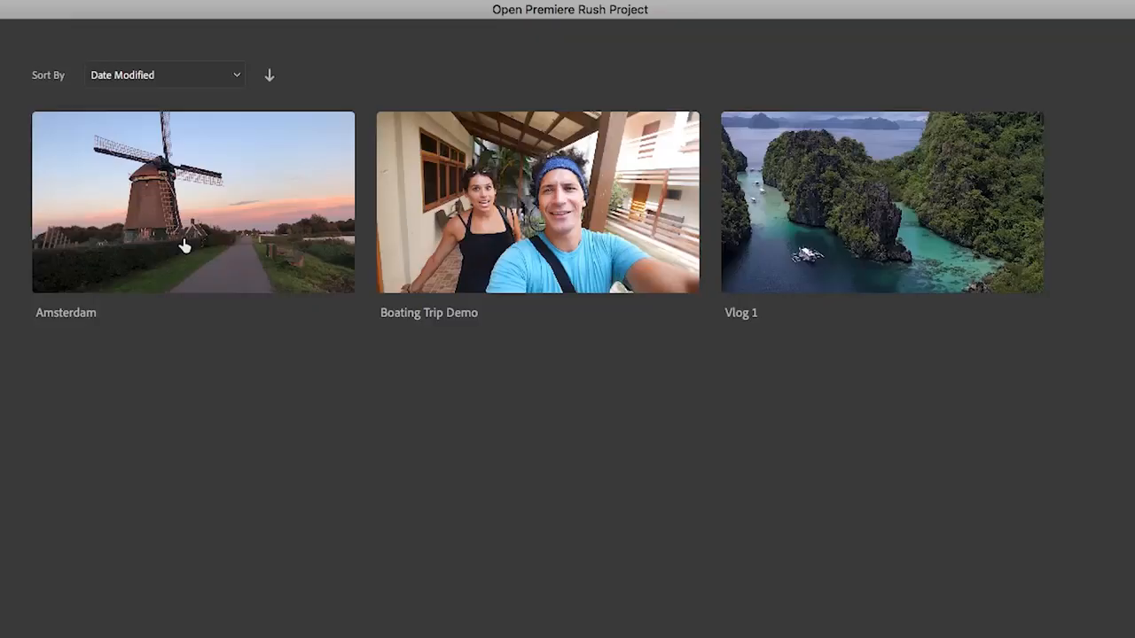
mouse_move(398, 213)
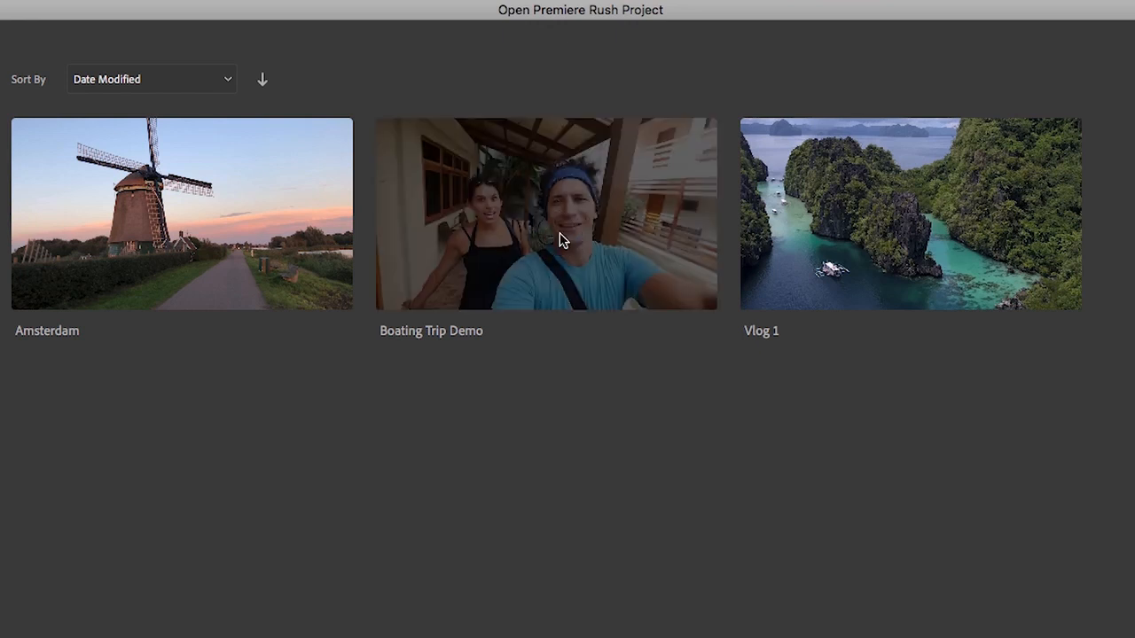
double_click(546, 213)
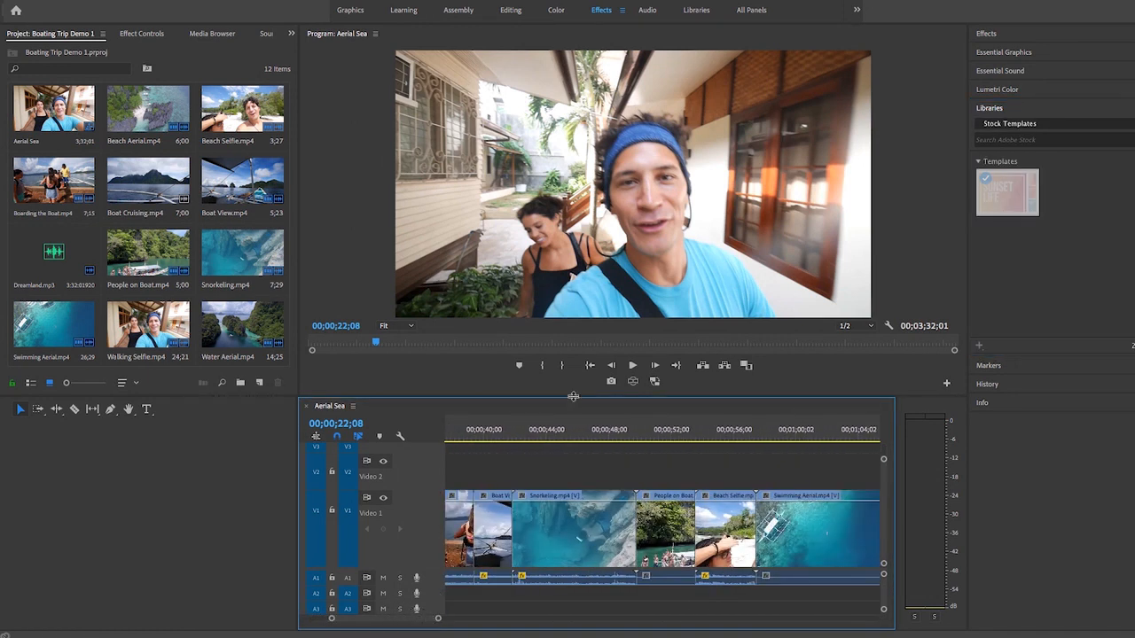
Place the playhead at the slowdown point and load the Snorkeling clip into the Source monitor
click(525, 433)
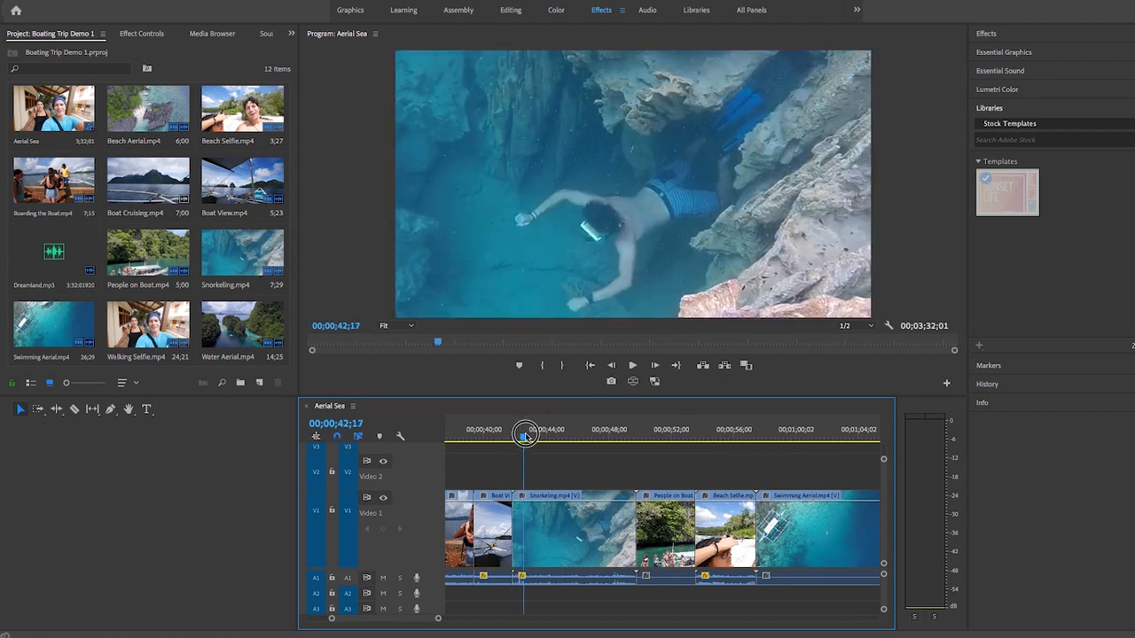
drag(525, 435, 516, 435)
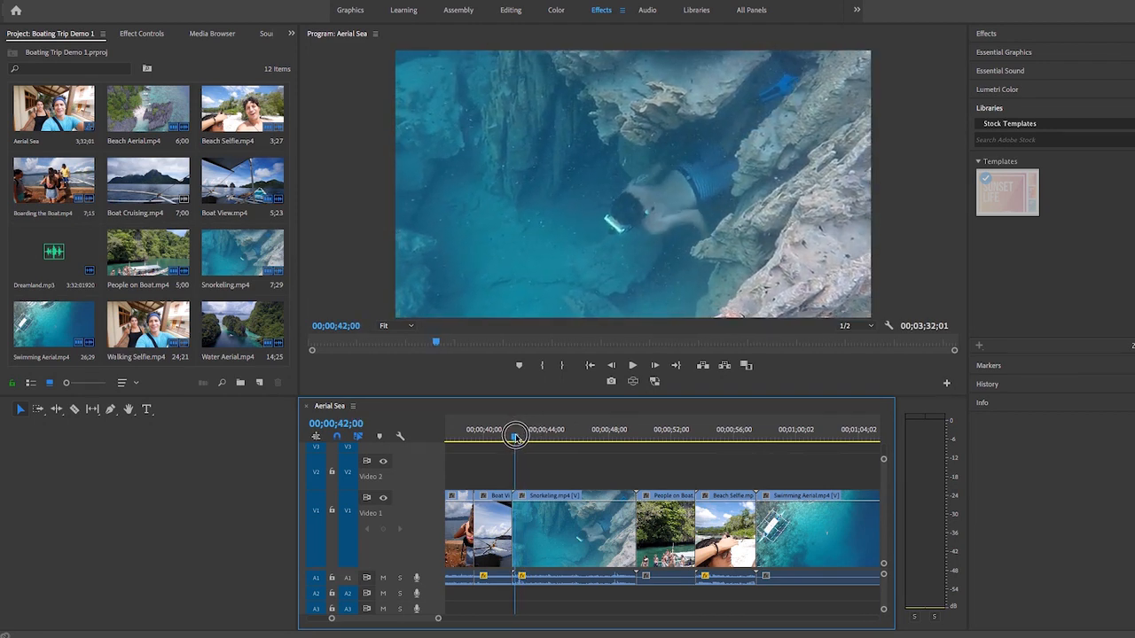
click(631, 365)
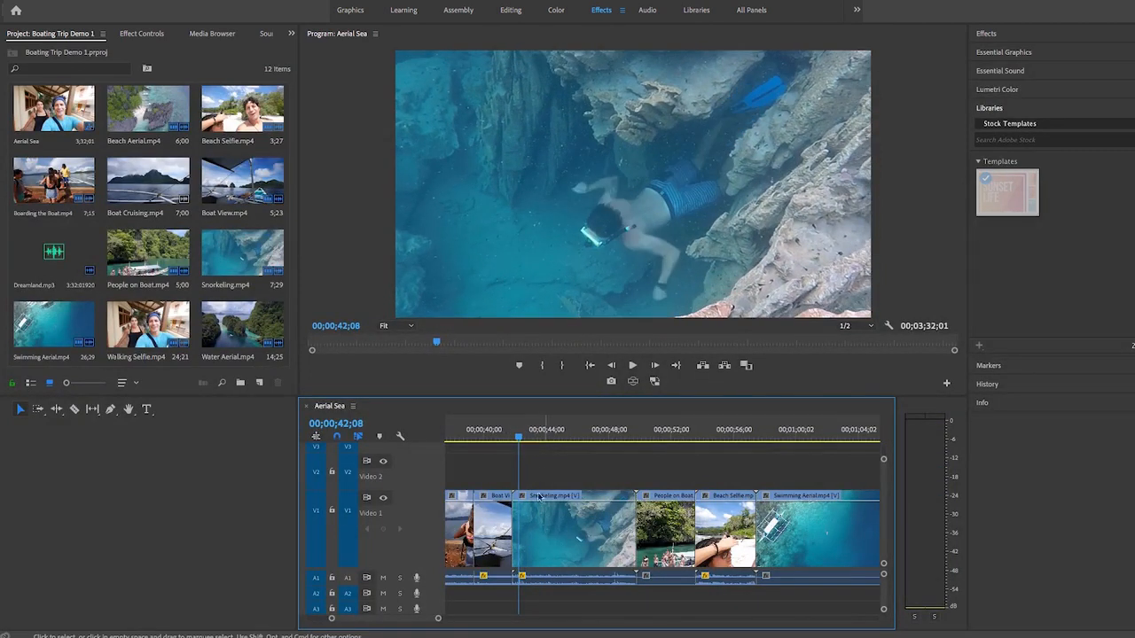
double_click(566, 535)
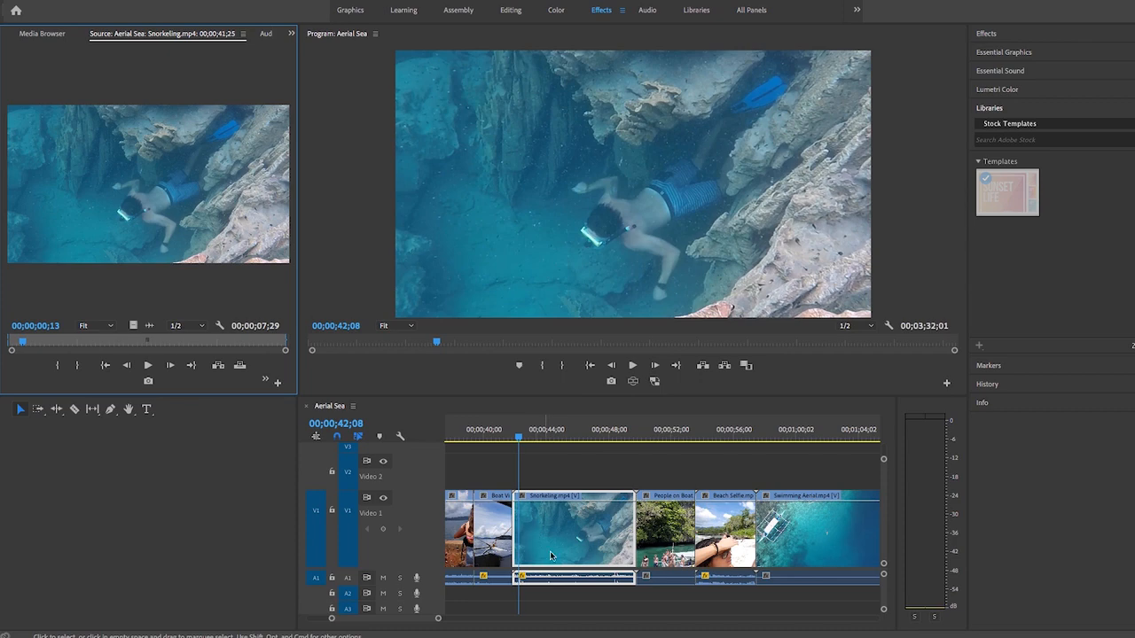
Show Time Remapping speed keyframes and drag the Snorkeling clip's speed down to 61%
right_click(553, 556)
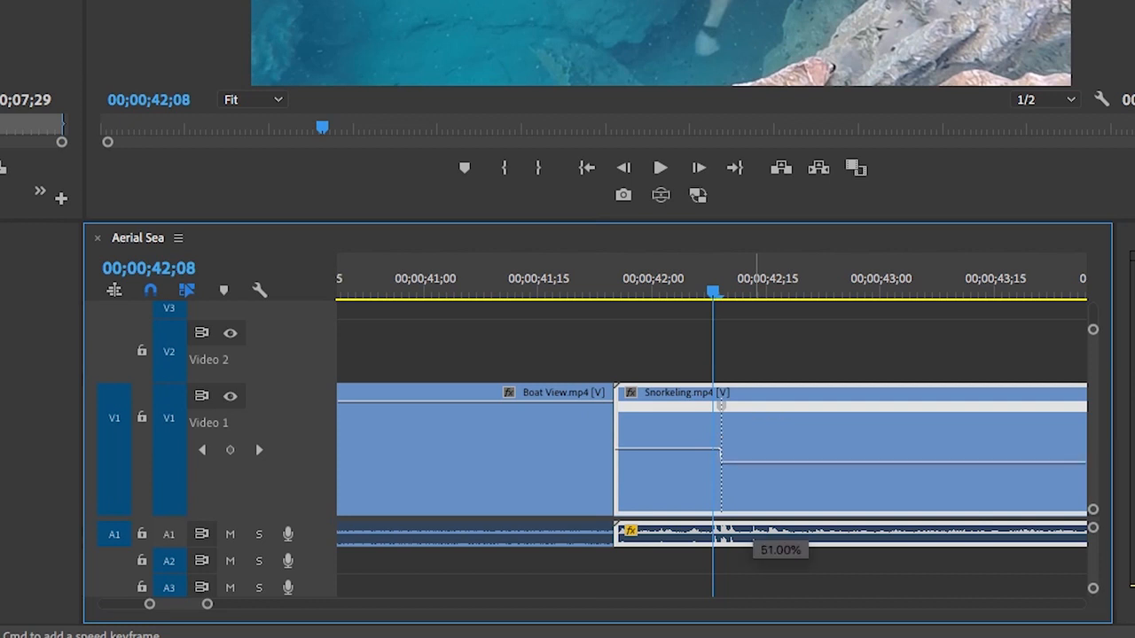
drag(720, 404, 759, 415)
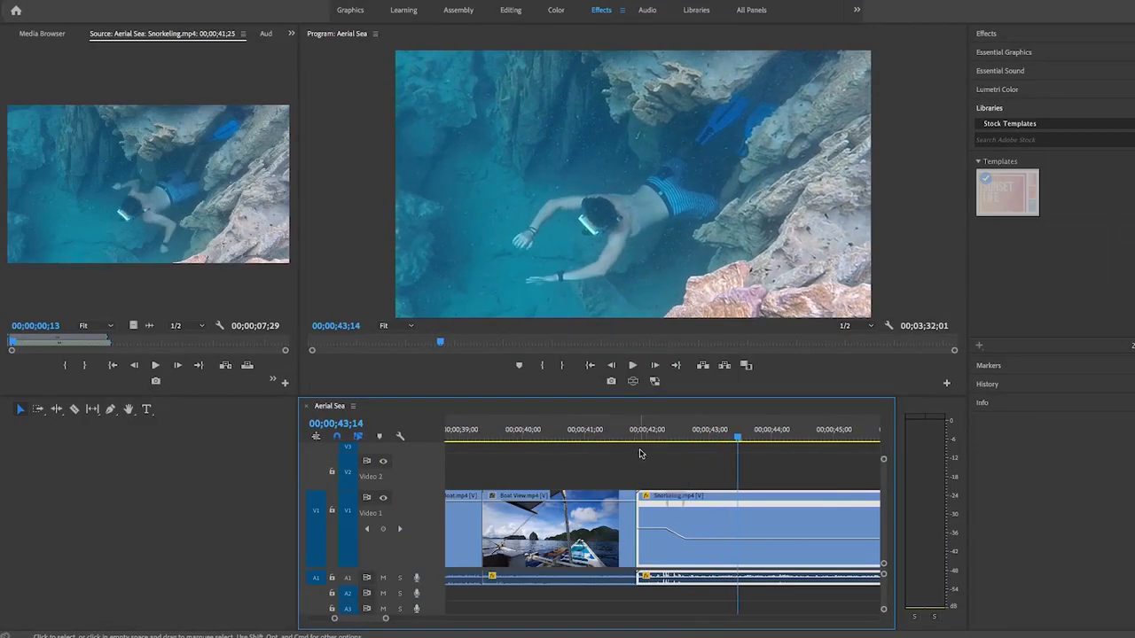
click(631, 366)
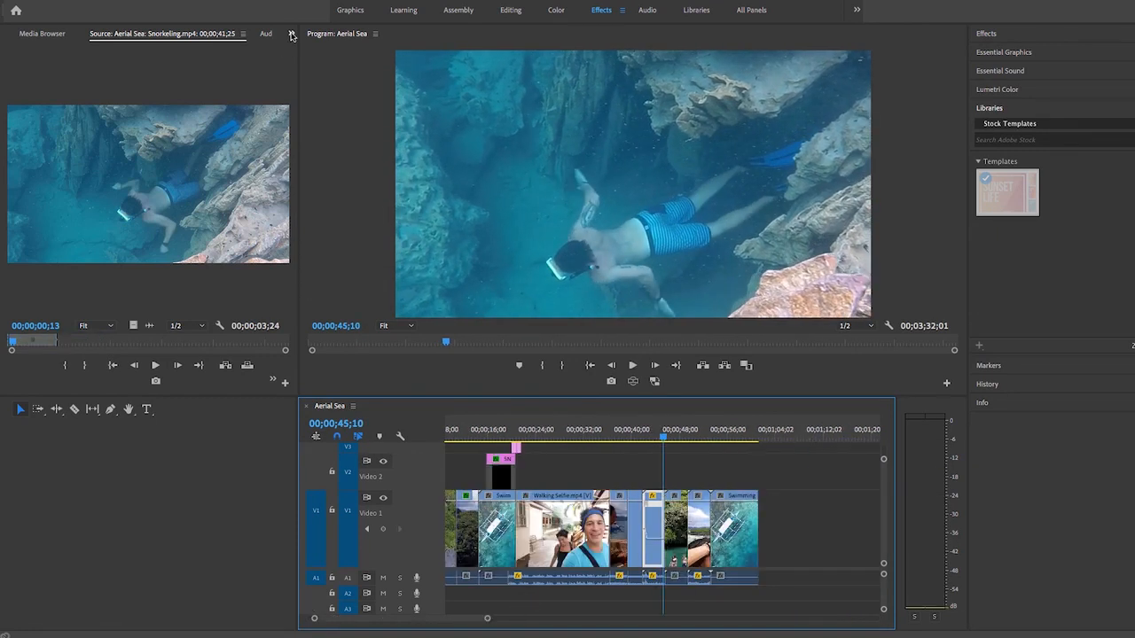
Create an adjustment layer over the Aerial Sea sequence and give it a Lumetri Color creative look
click(289, 36)
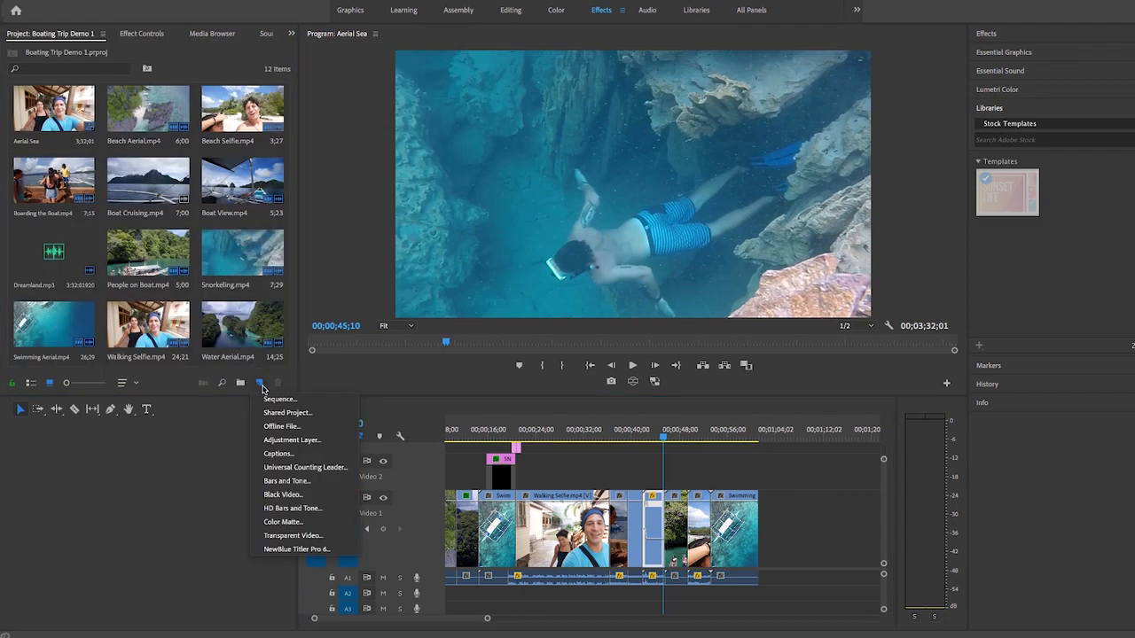
click(291, 440)
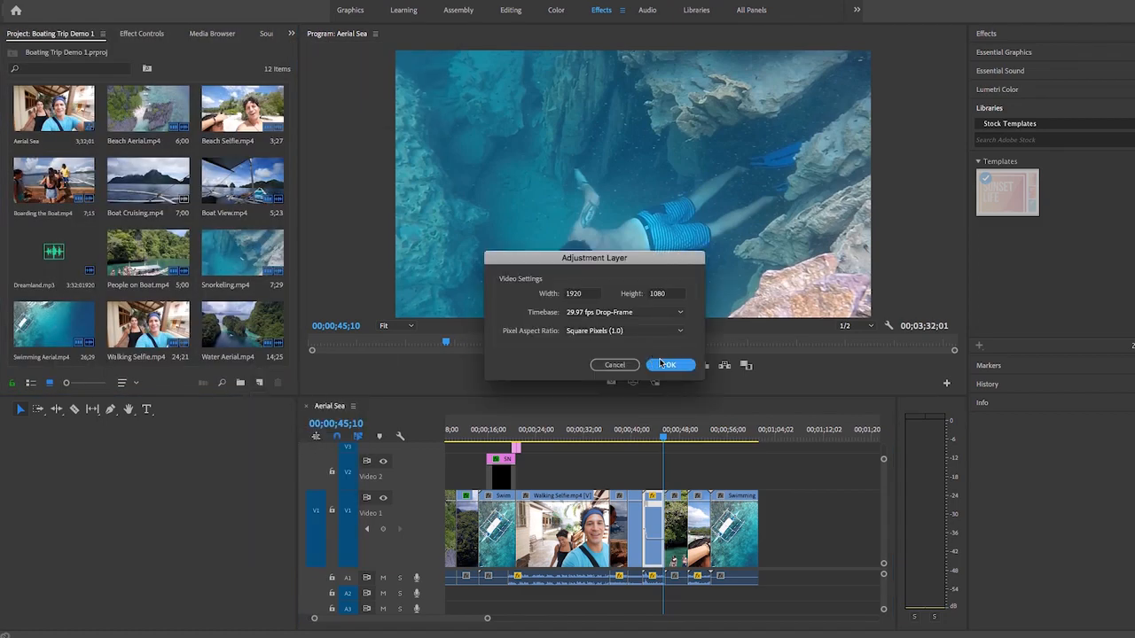
click(670, 366)
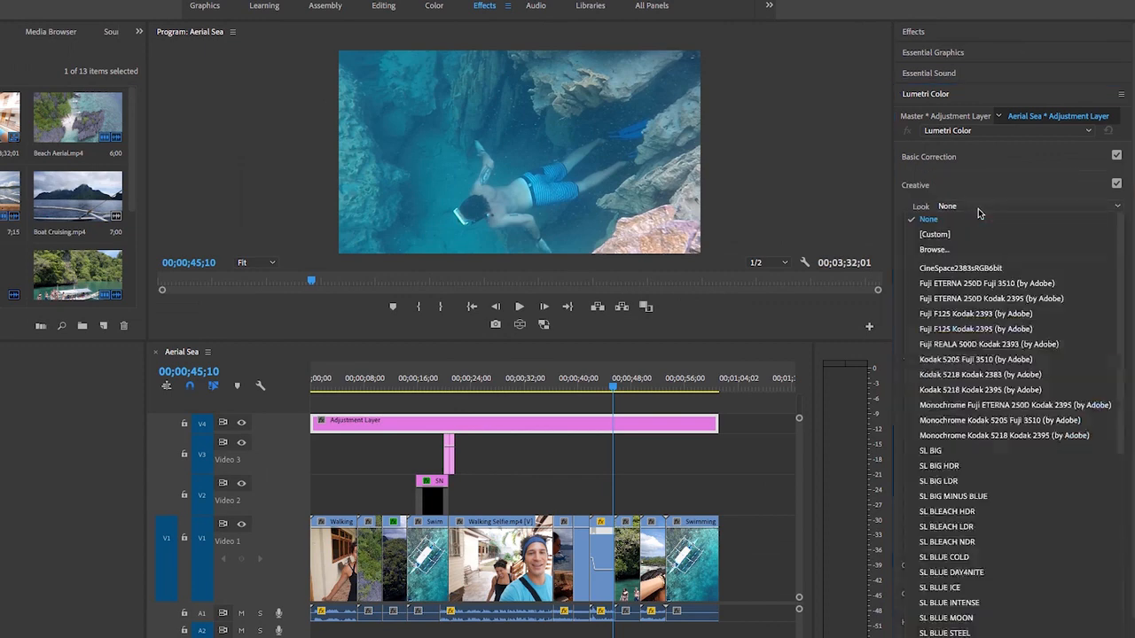
click(990, 298)
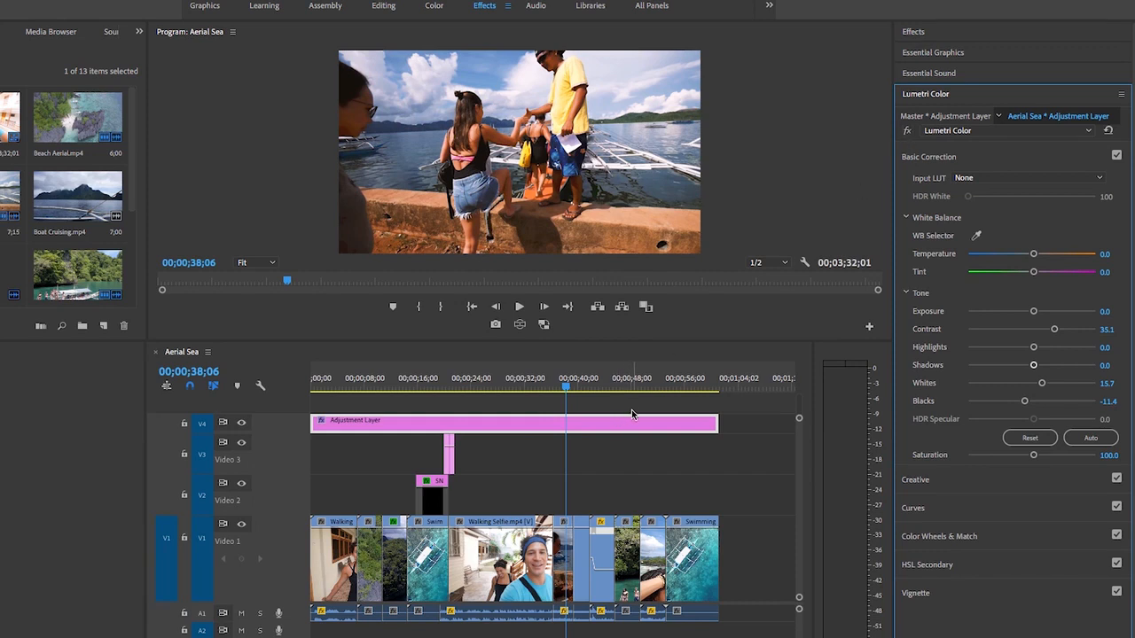
mouse_move(617, 407)
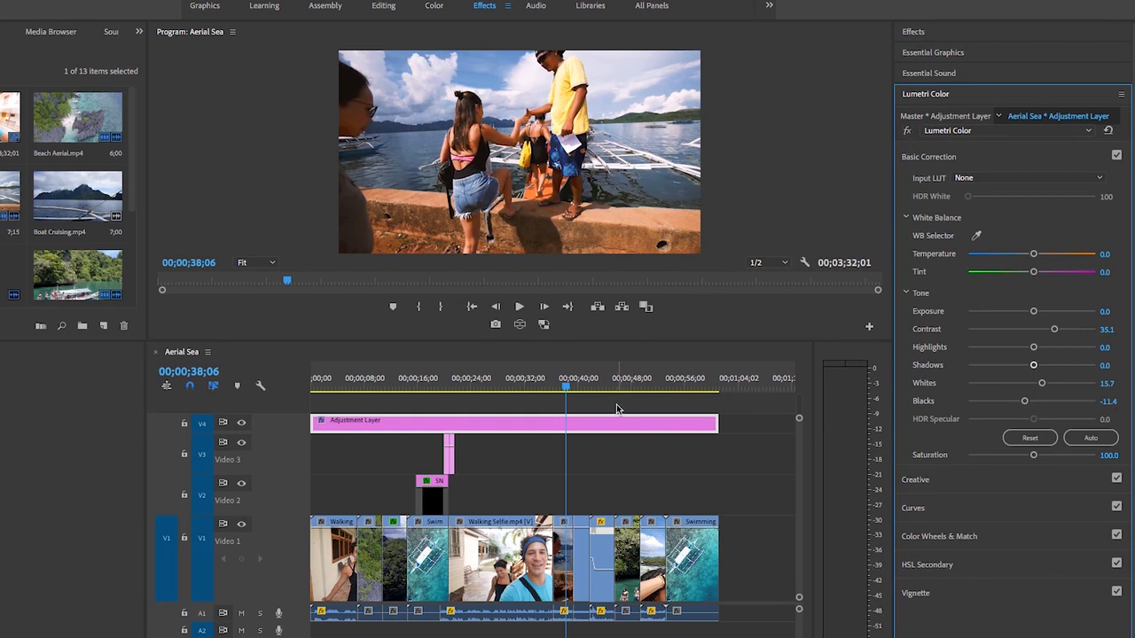